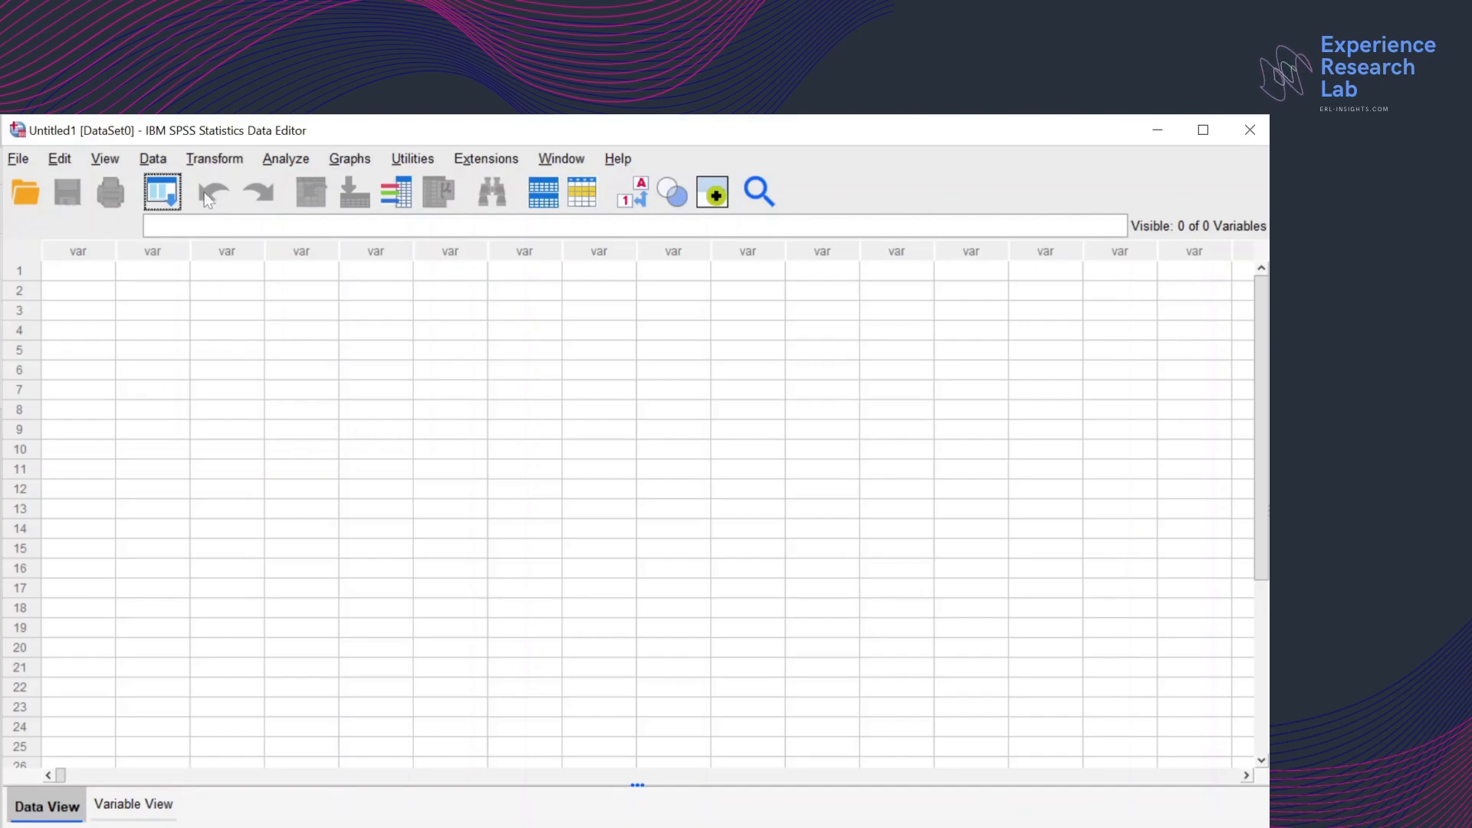
Start Data > Orthogonal Design > Generate on the empty dataset
{"action": "left_click", "coordinate": [151, 158]}
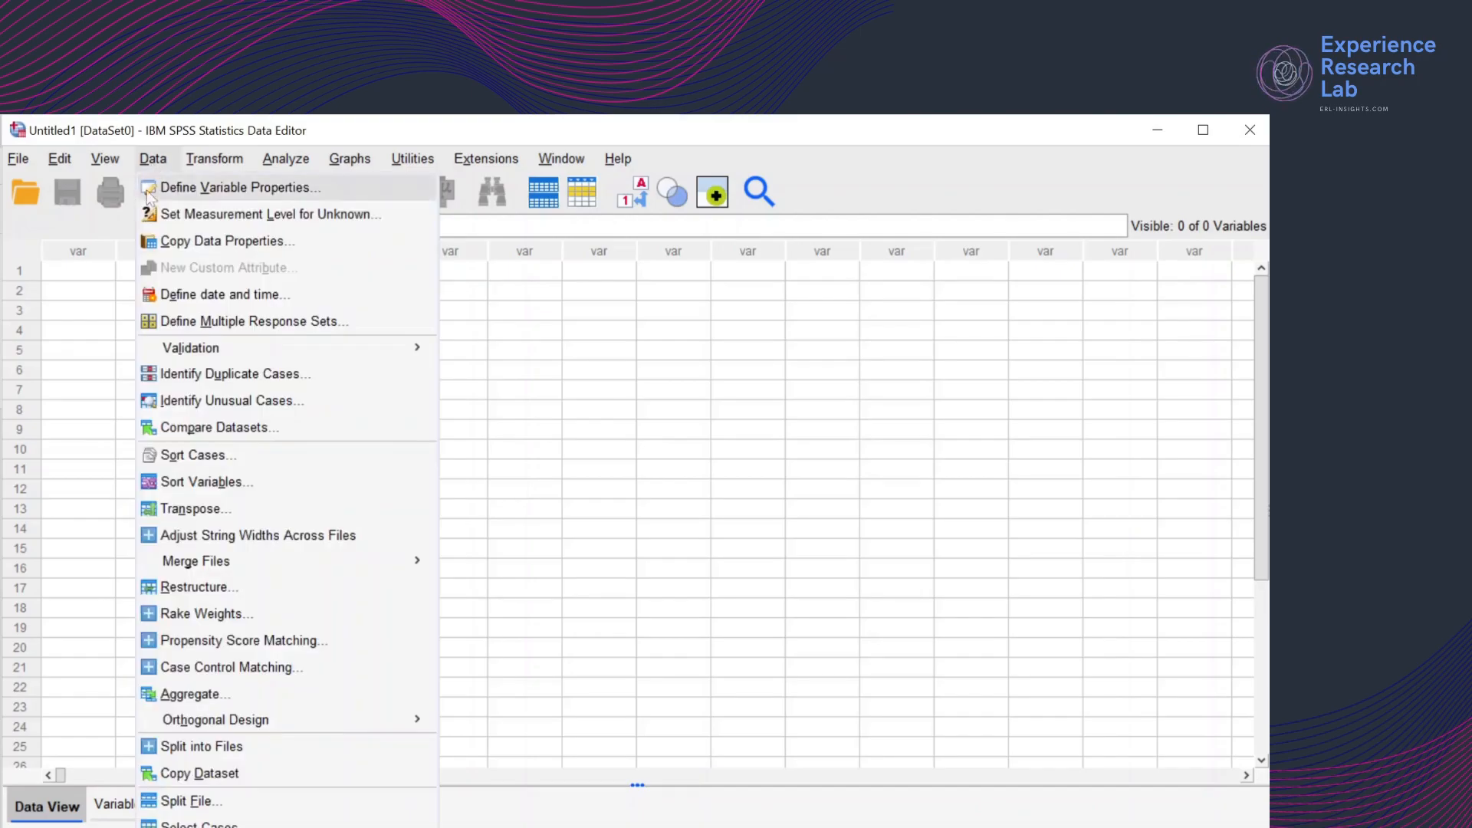
{"action": "mouse_move", "coordinate": [215, 719]}
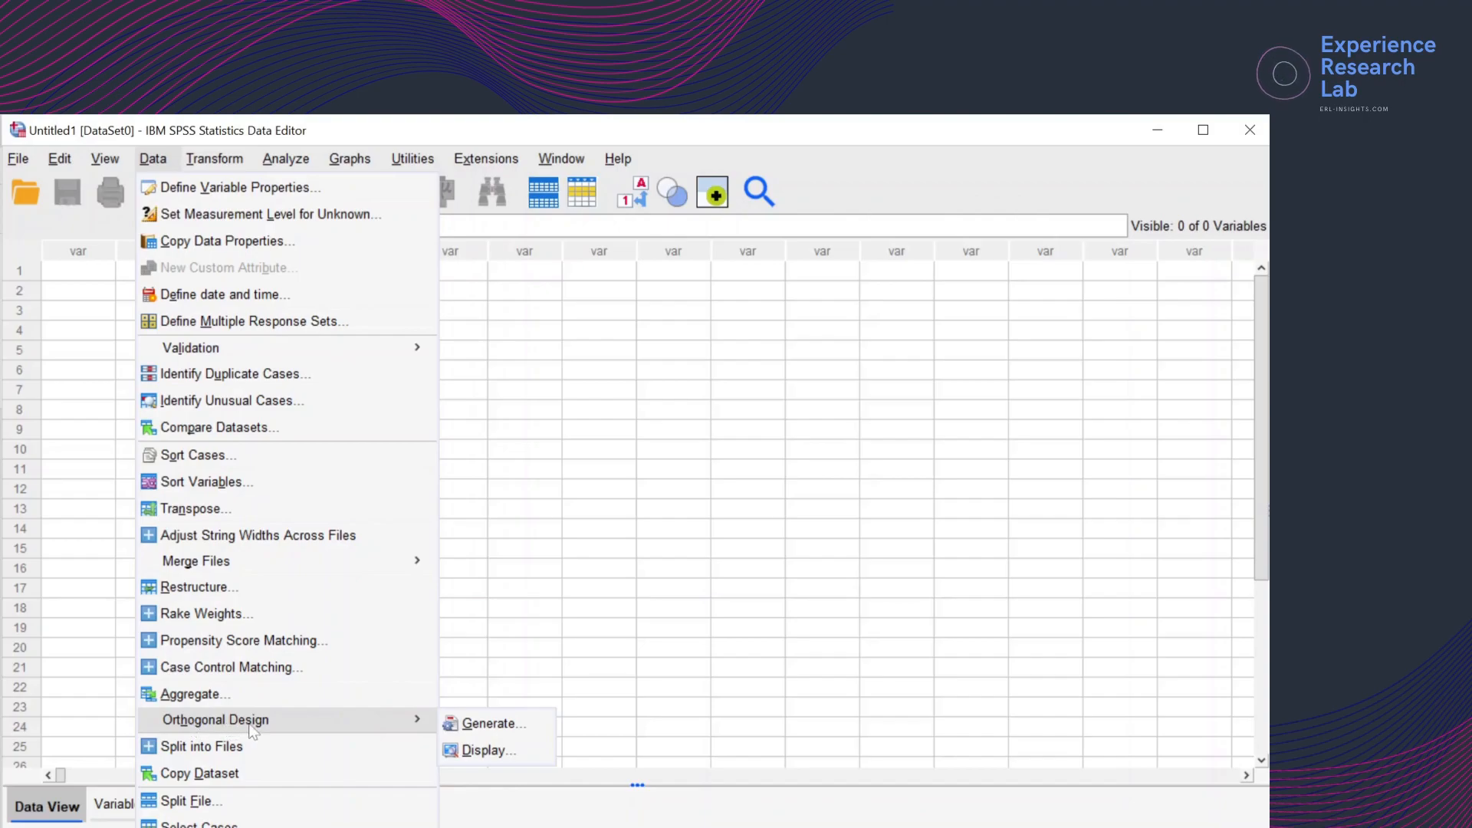
{"action": "mouse_move", "coordinate": [488, 722]}
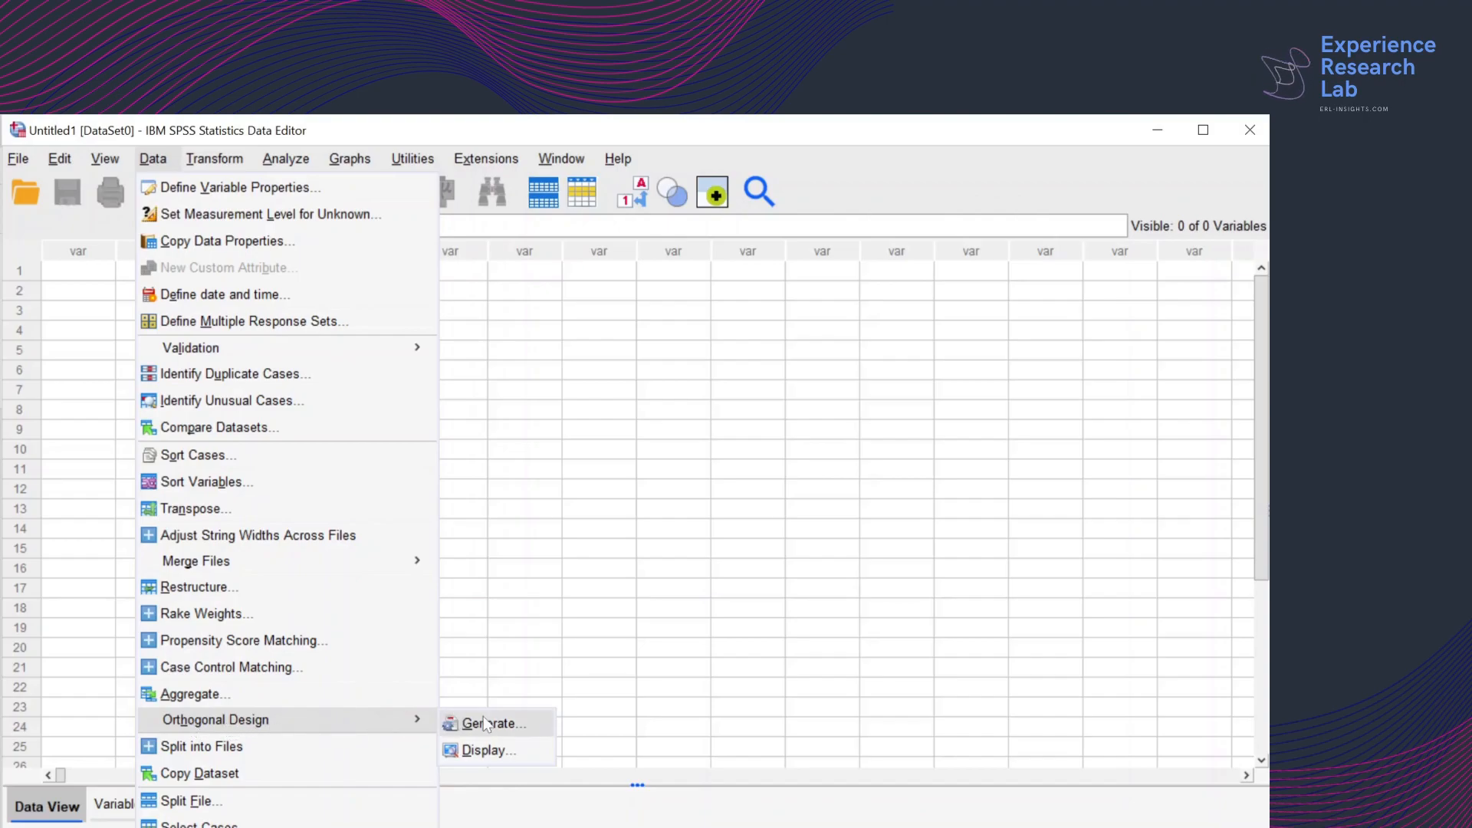
{"action": "left_click", "coordinate": [492, 722]}
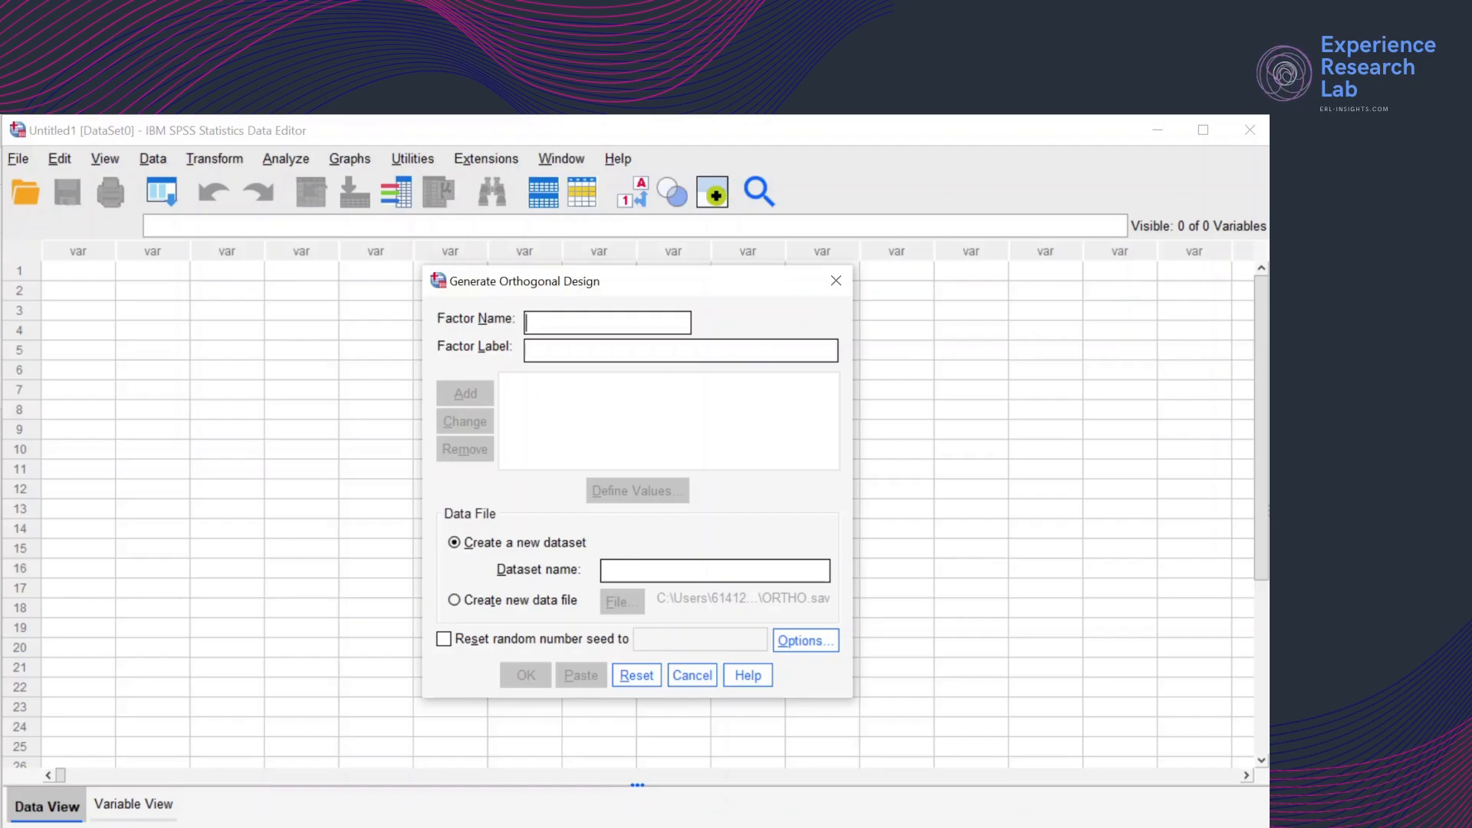
Add factor Colour with label Colour and select it in the factor list
{"action": "type", "text": "Colour"}
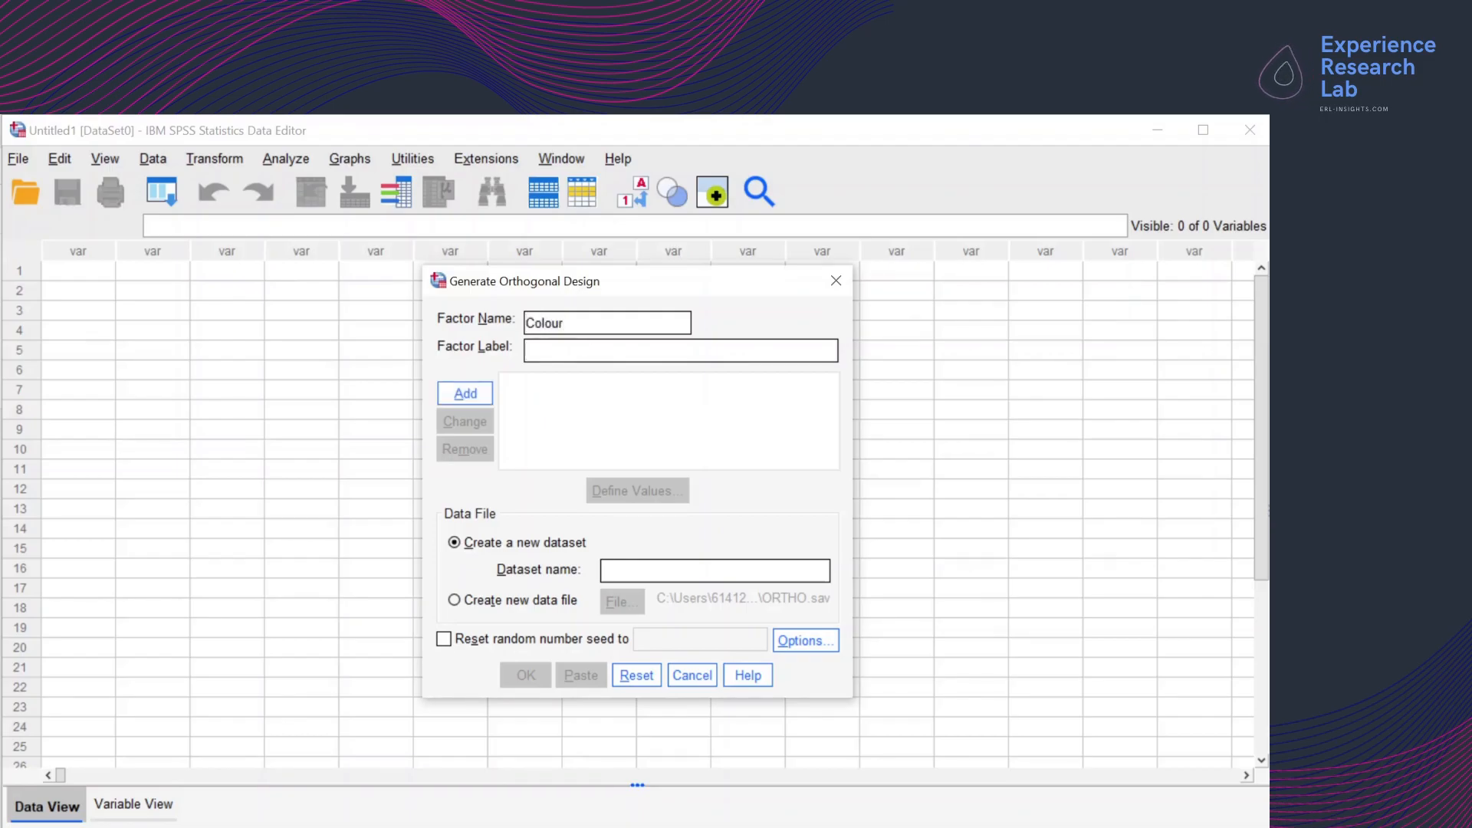
{"action": "type", "text": "Colour"}
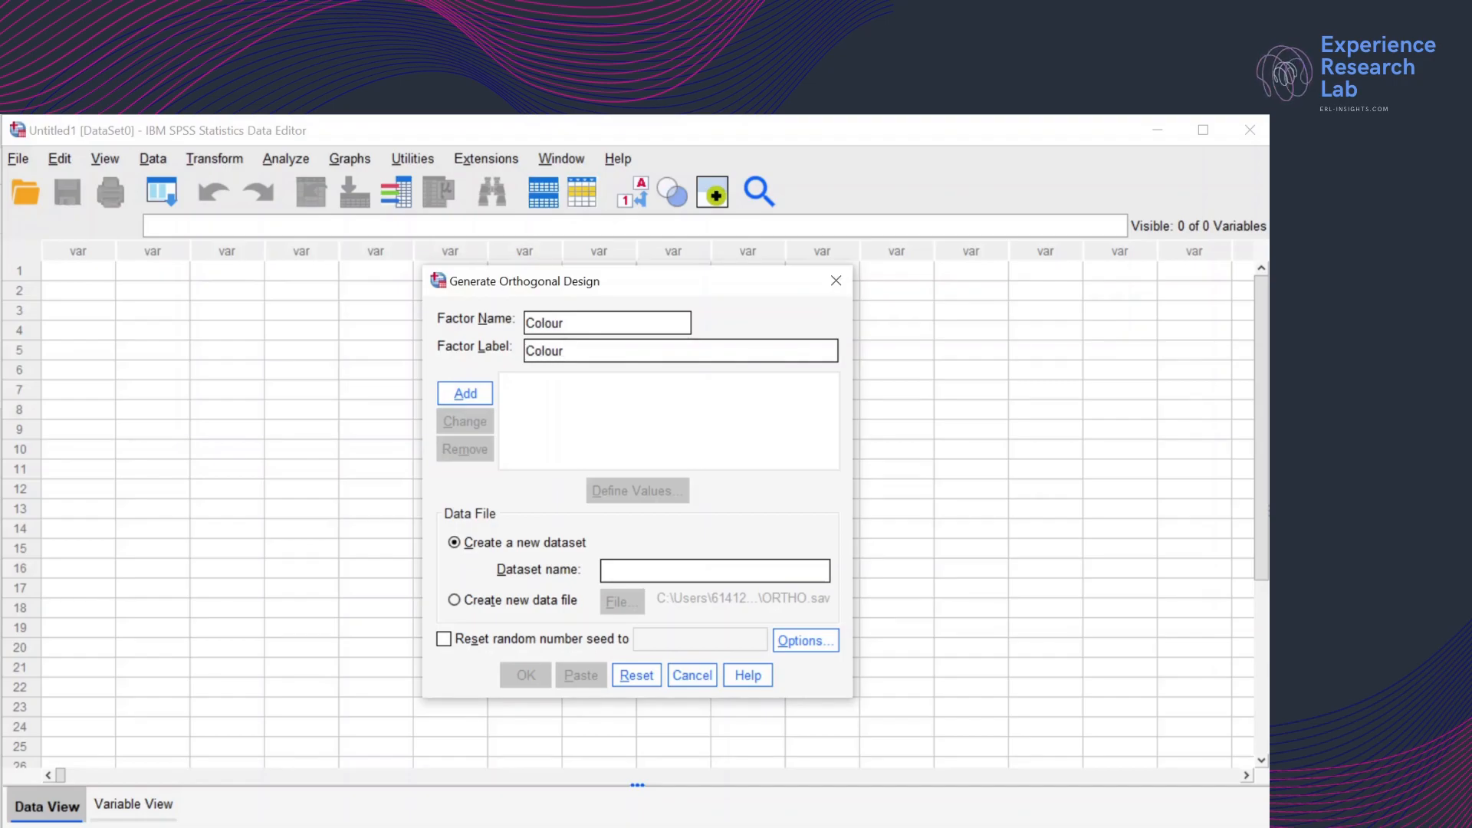
{"action": "left_click", "coordinate": [463, 393]}
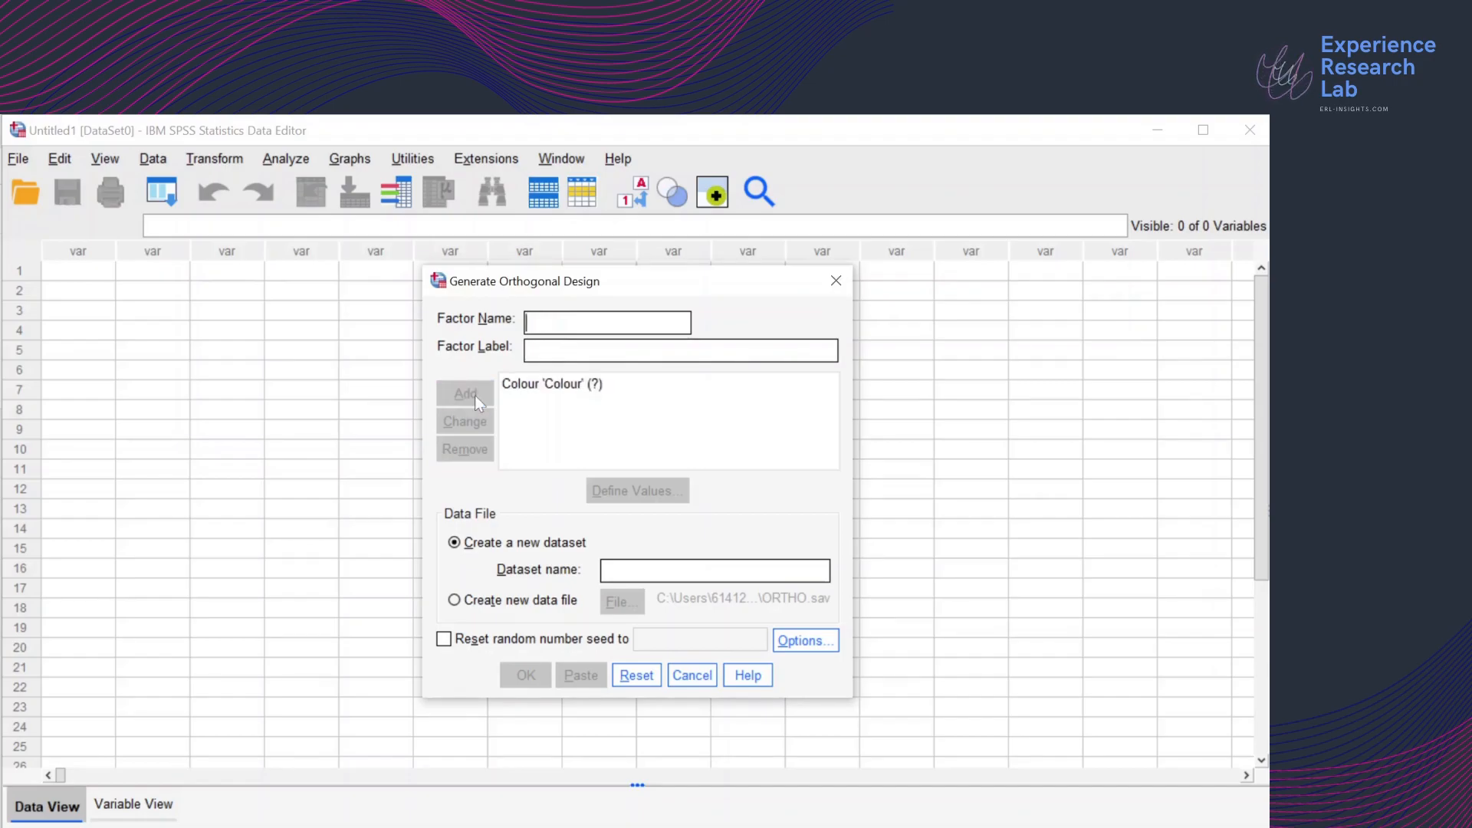
{"action": "left_click", "coordinate": [552, 383]}
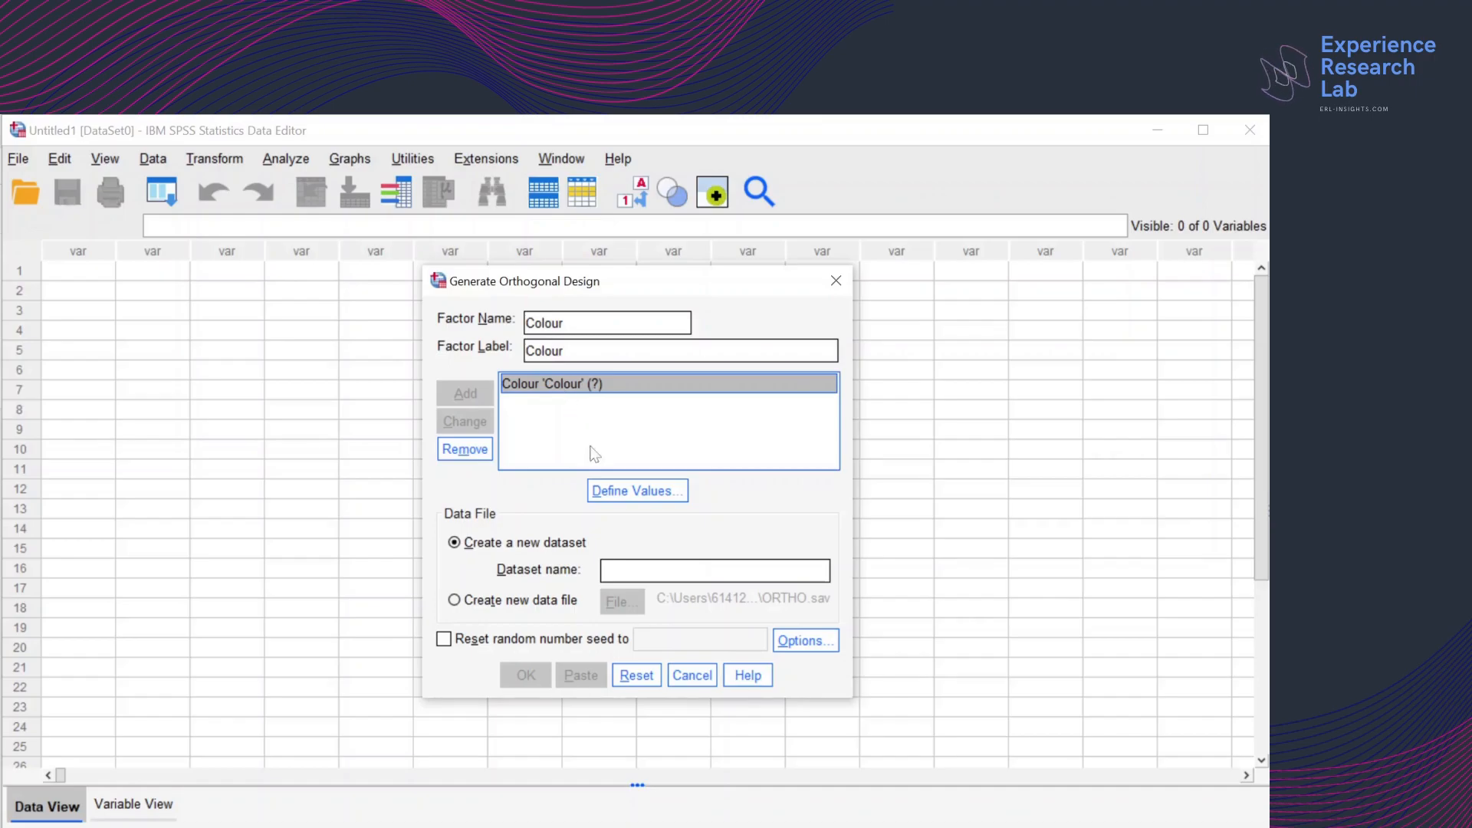
Define Colour values 1–5 as Black, White, Grey, Ocean Blue and Red Velvet
{"action": "left_click", "coordinate": [634, 491]}
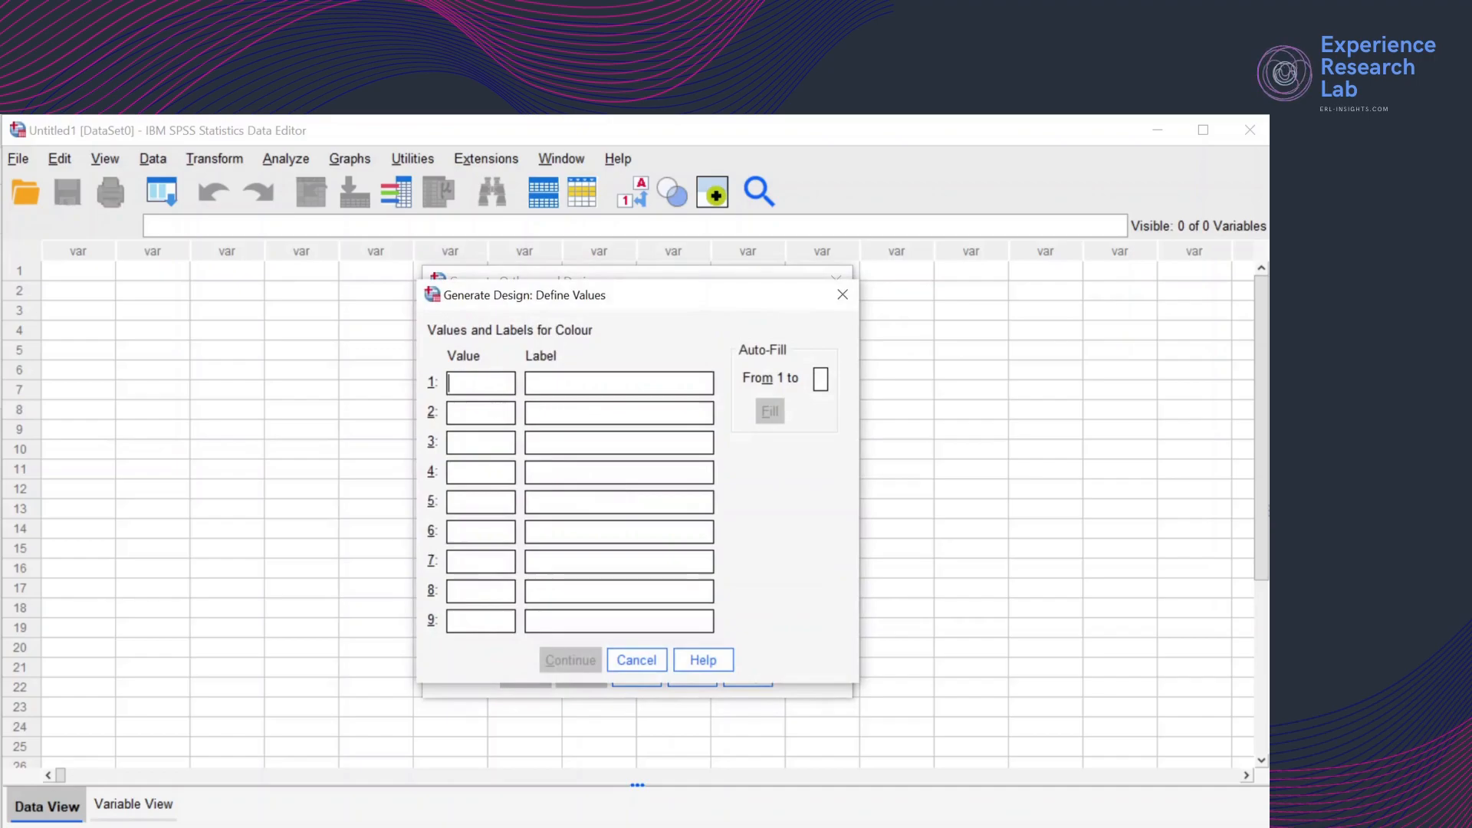
{"action": "type", "text": "1"}
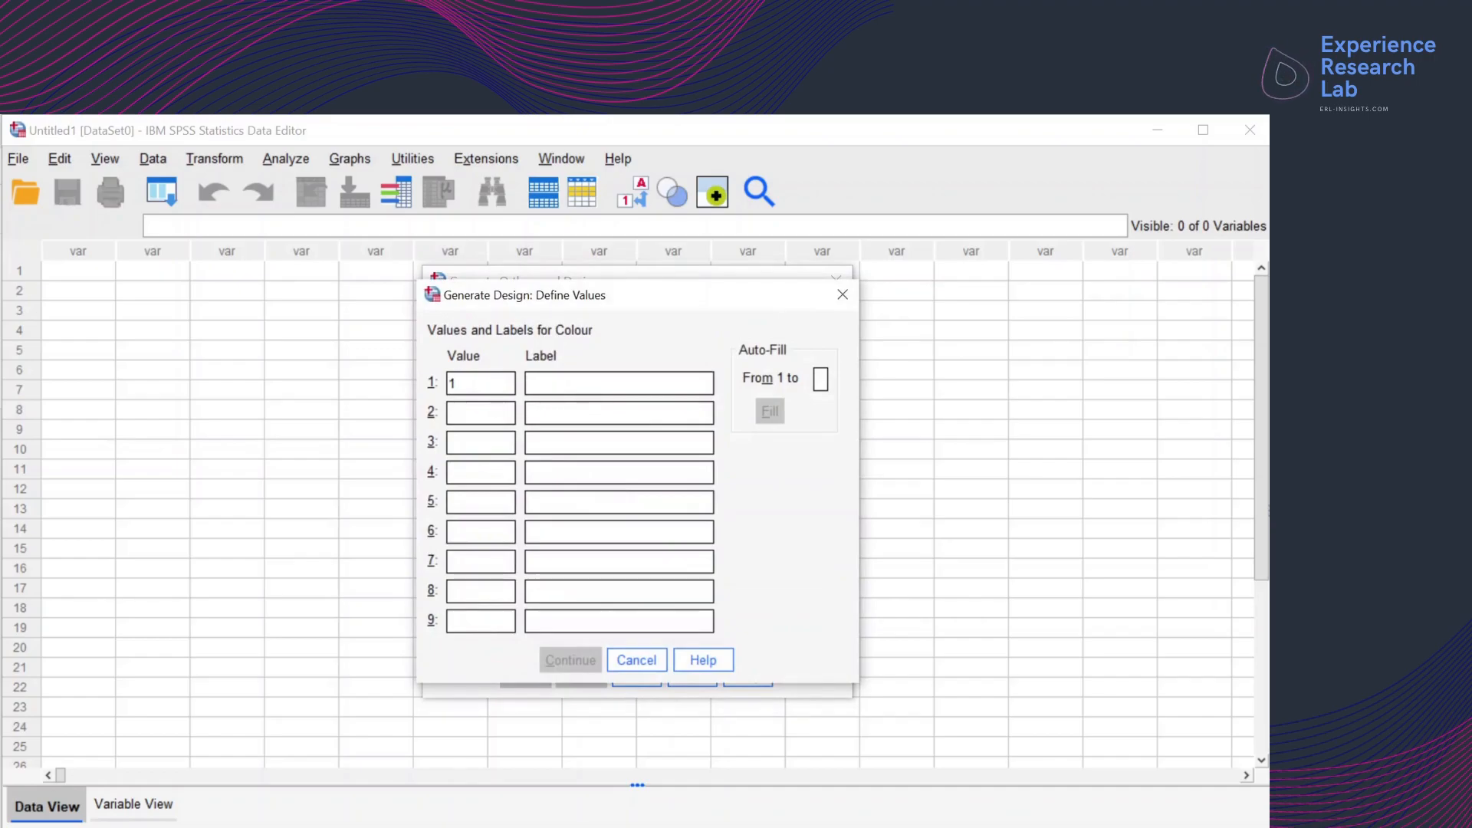
{"action": "type", "text": "Black"}
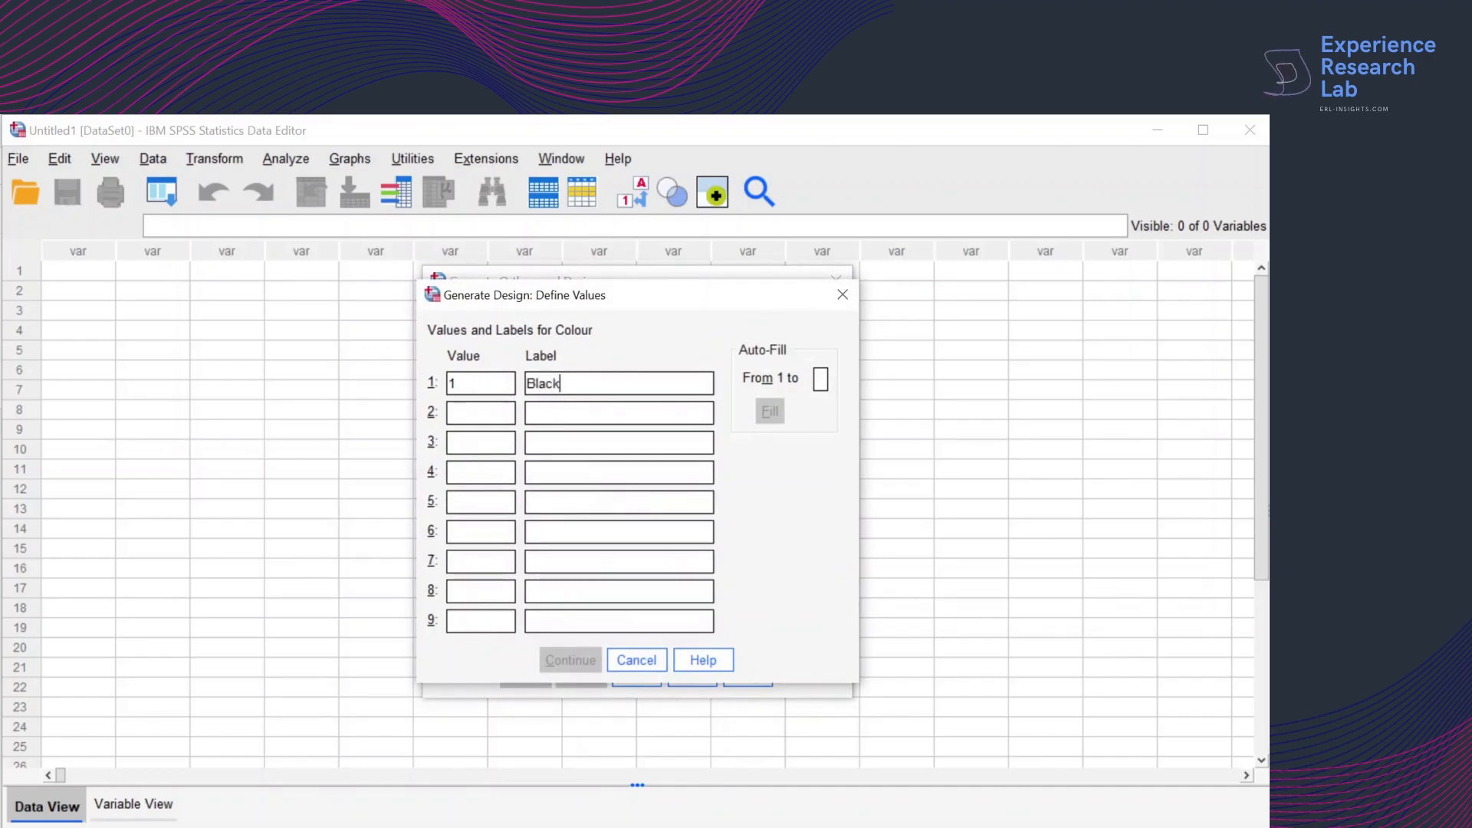
{"action": "type", "text": "W"}
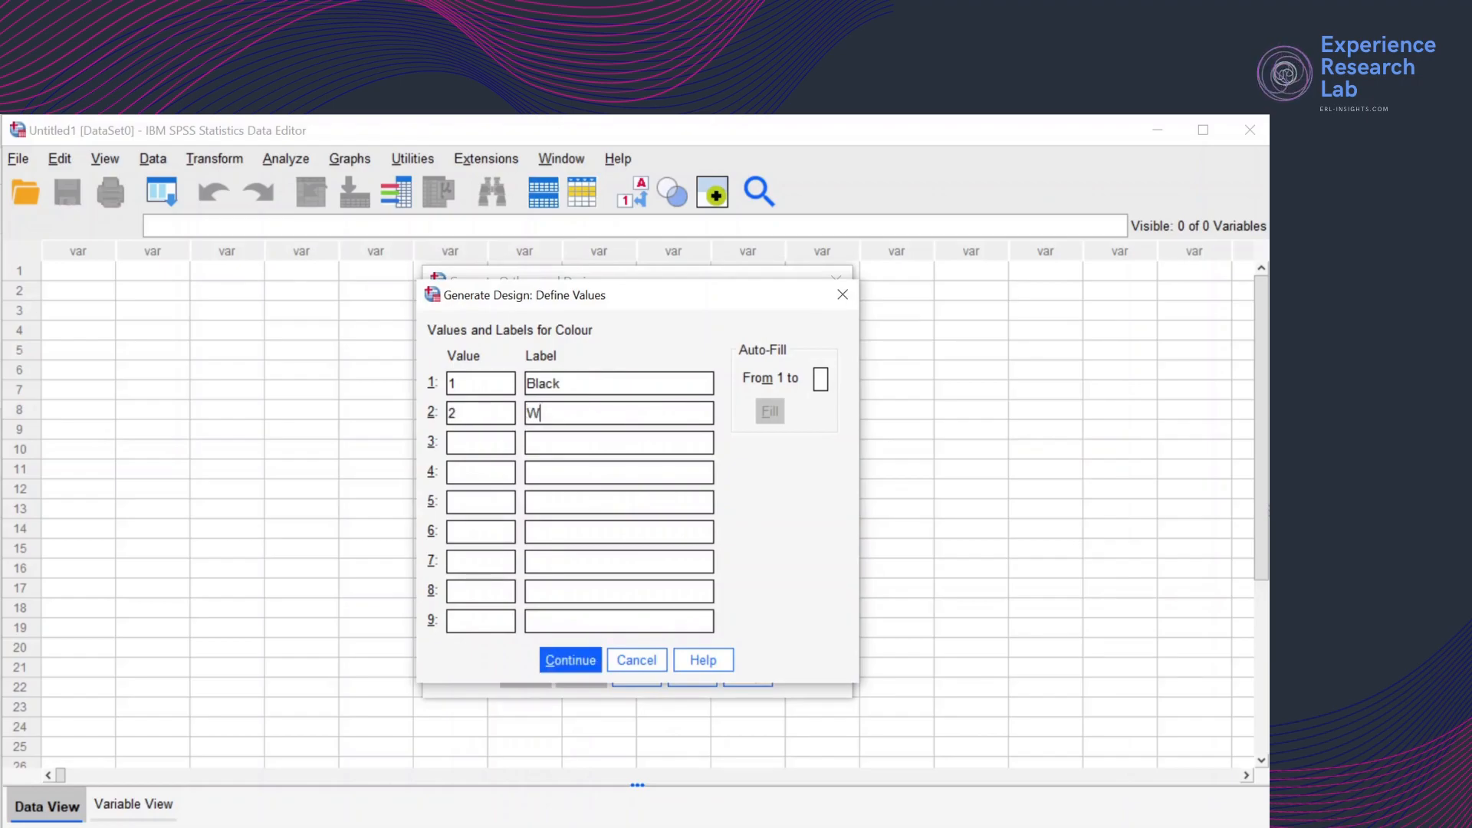
{"action": "type", "text": "hite"}
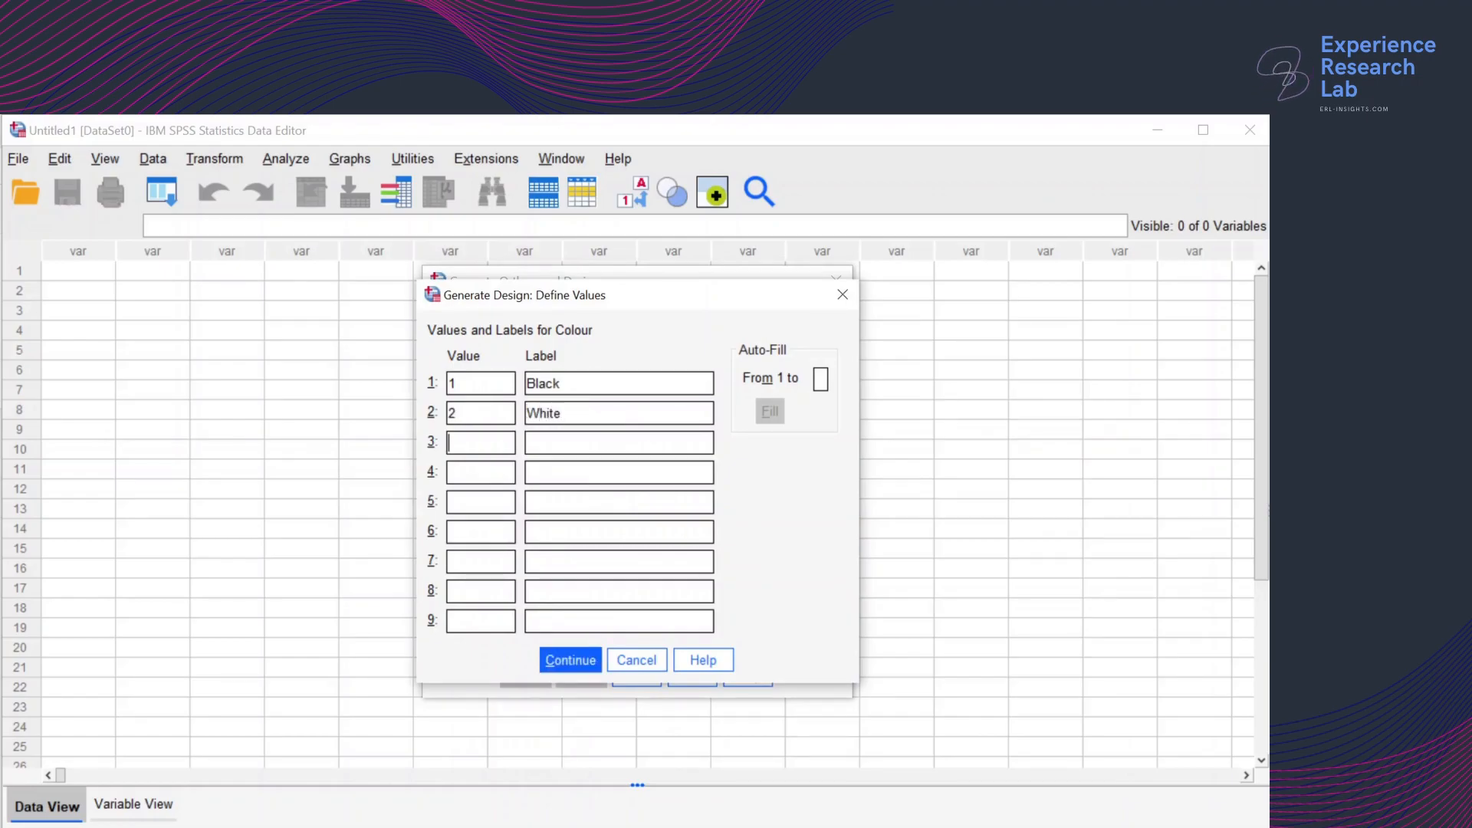
{"action": "type", "text": "Grey"}
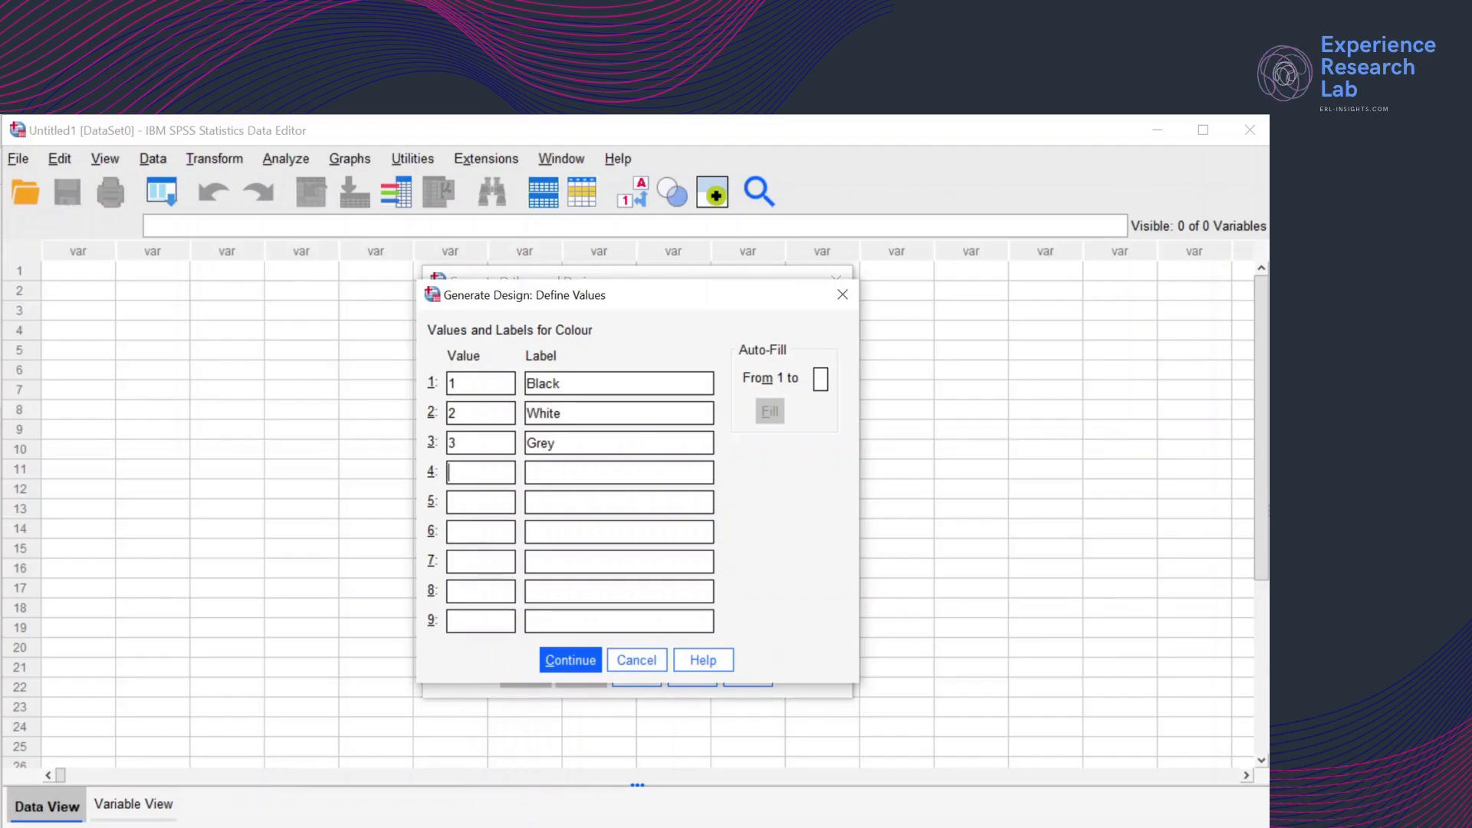
{"action": "type", "text": "4"}
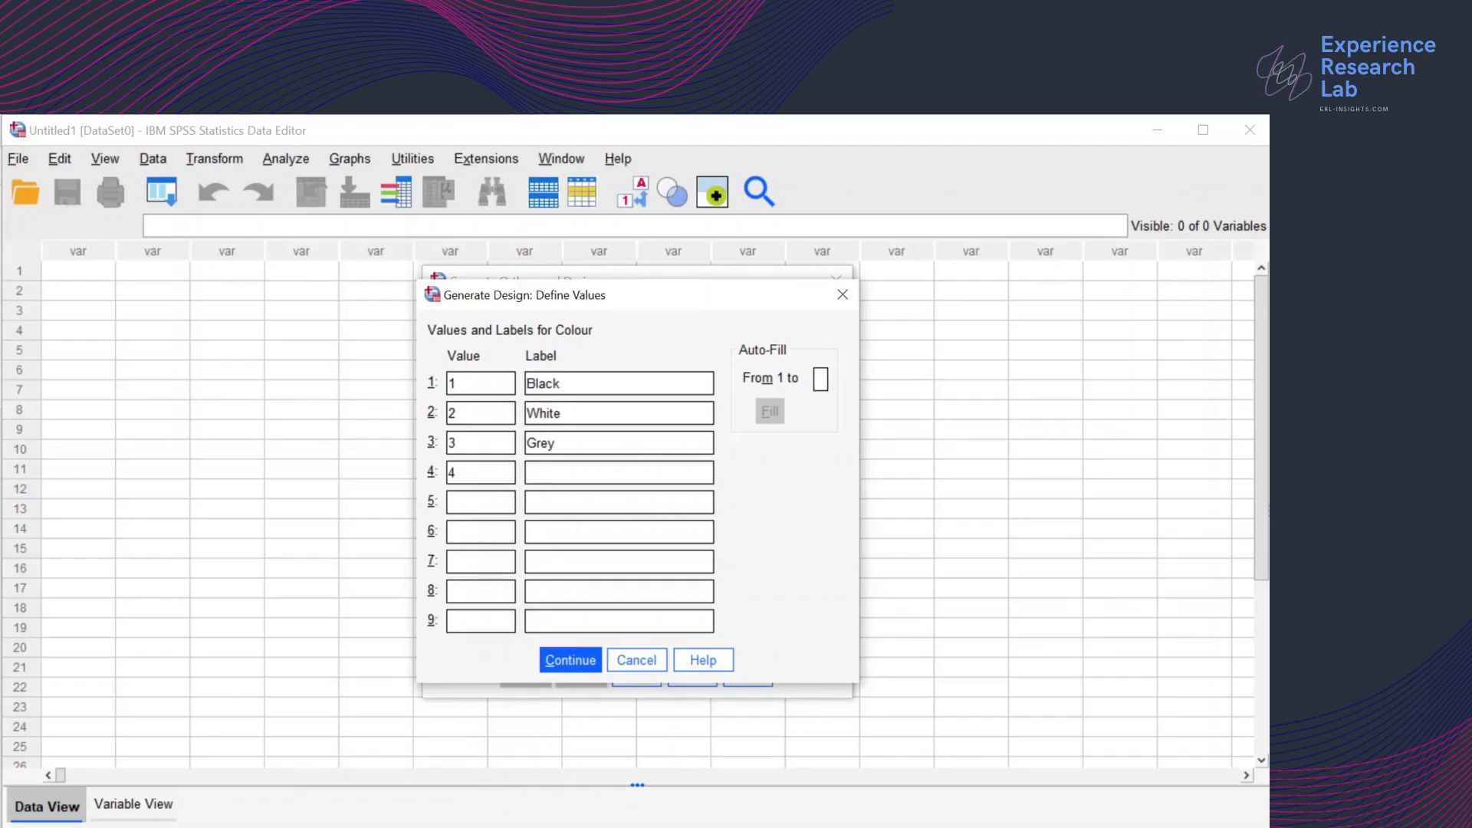
{"action": "type", "text": "Ocean Blu"}
{"action": "type", "text": "R"}
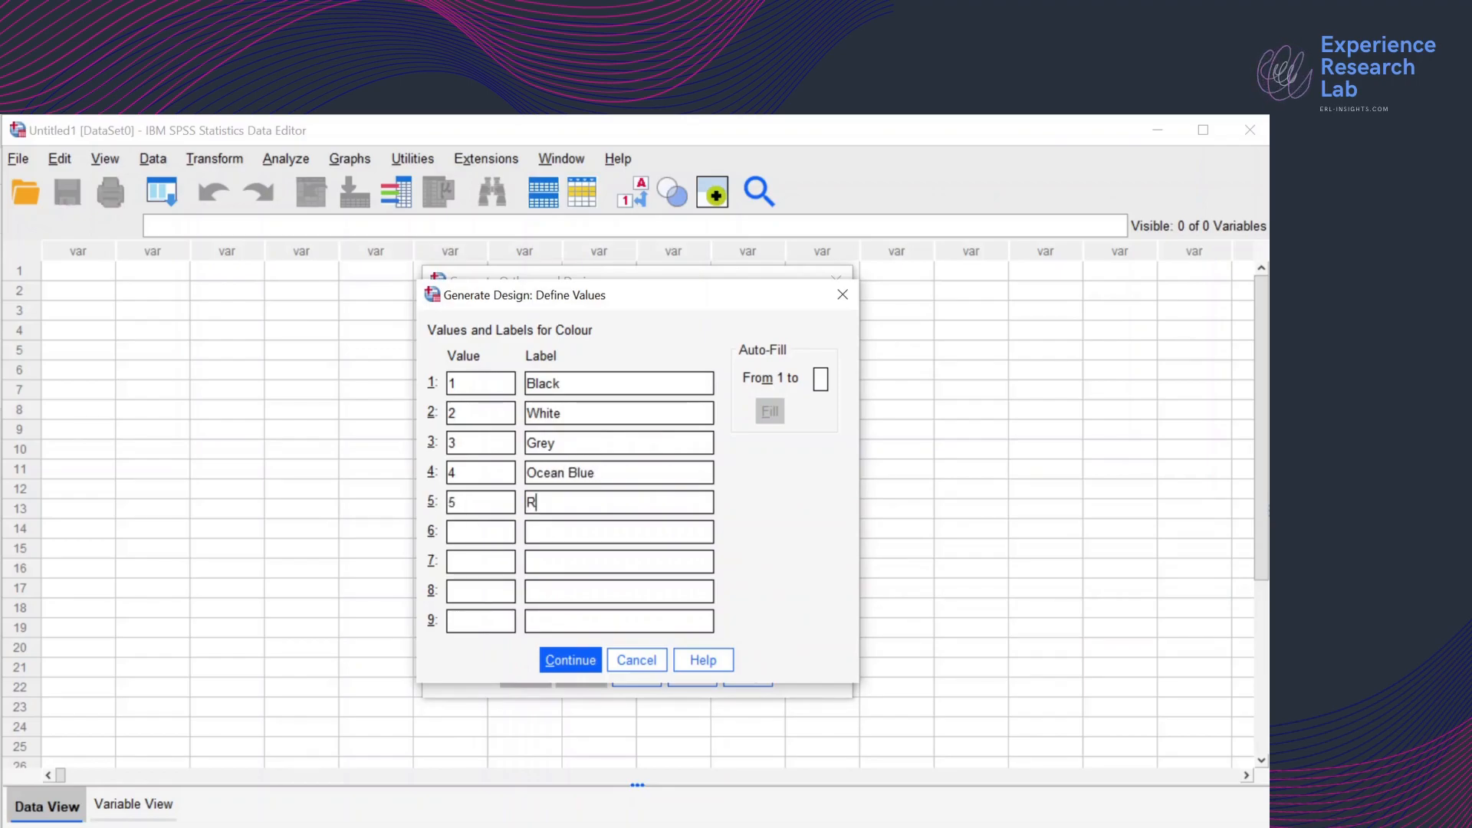
{"action": "type", "text": "ed Velvet"}
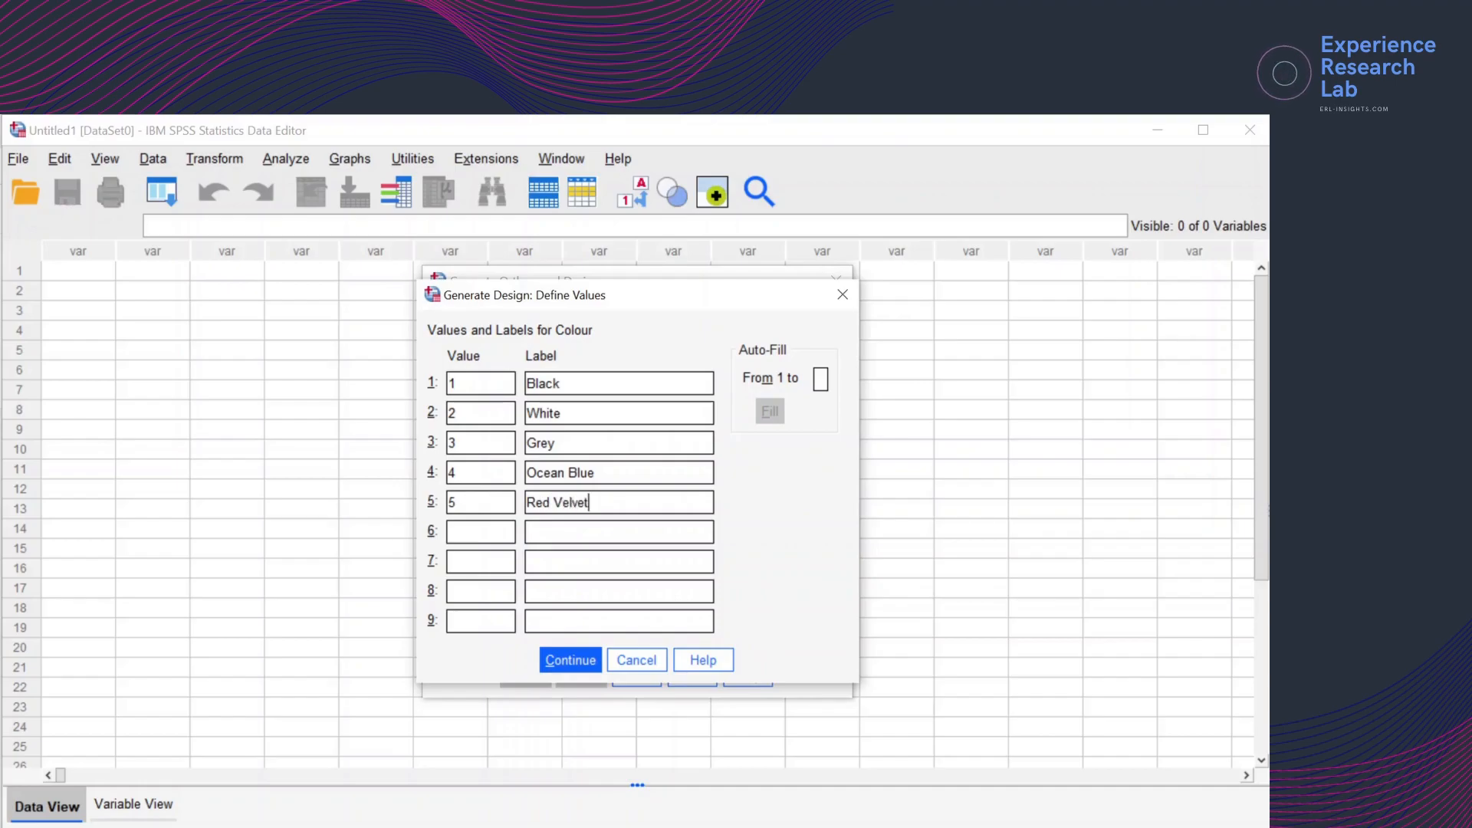
{"action": "left_click", "coordinate": [569, 659]}
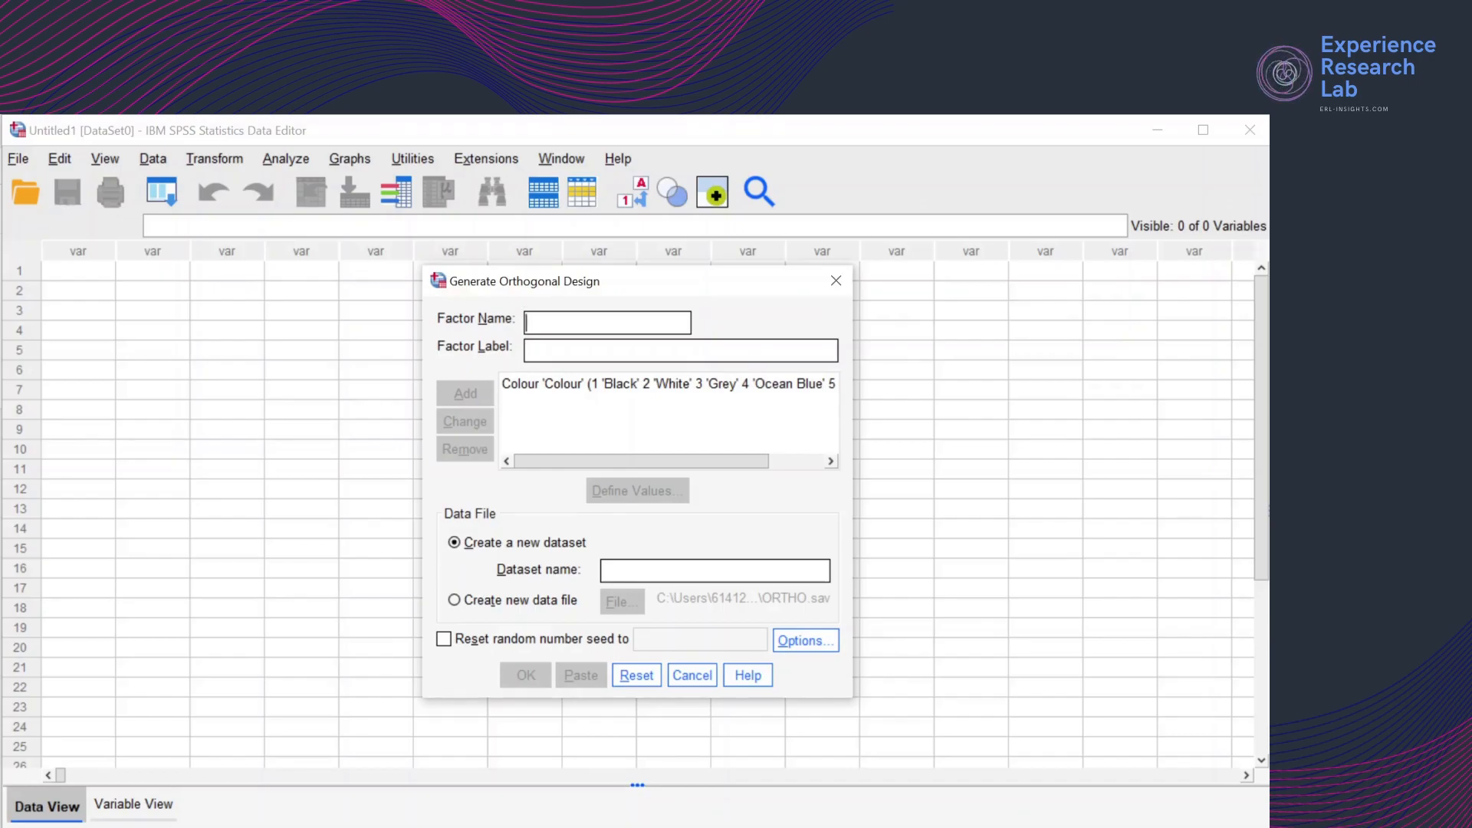
Add factor Screen with label Screen Size to the design
{"action": "type", "text": "Screen"}
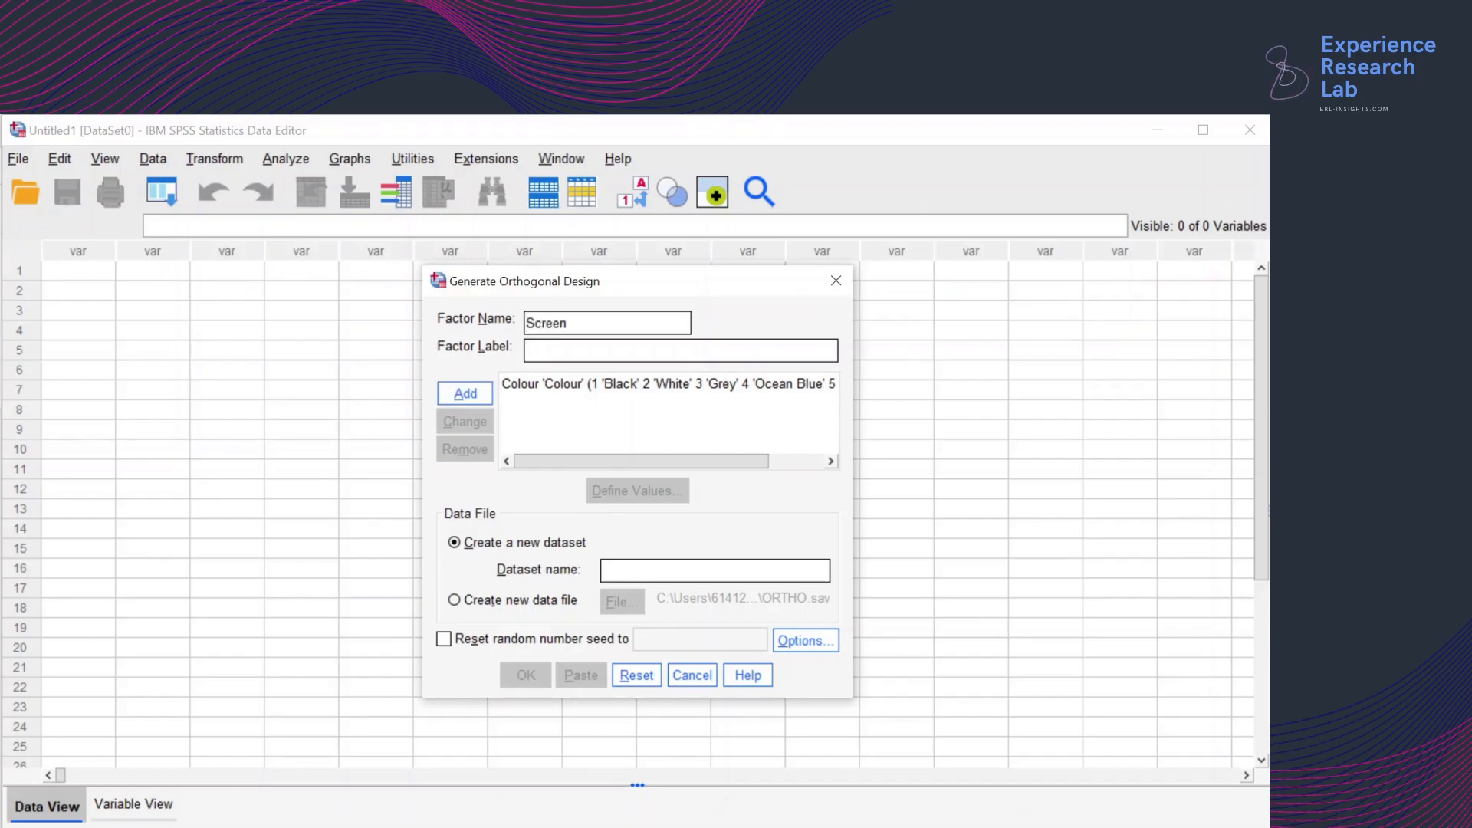
{"action": "double_click", "coordinate": [545, 324]}
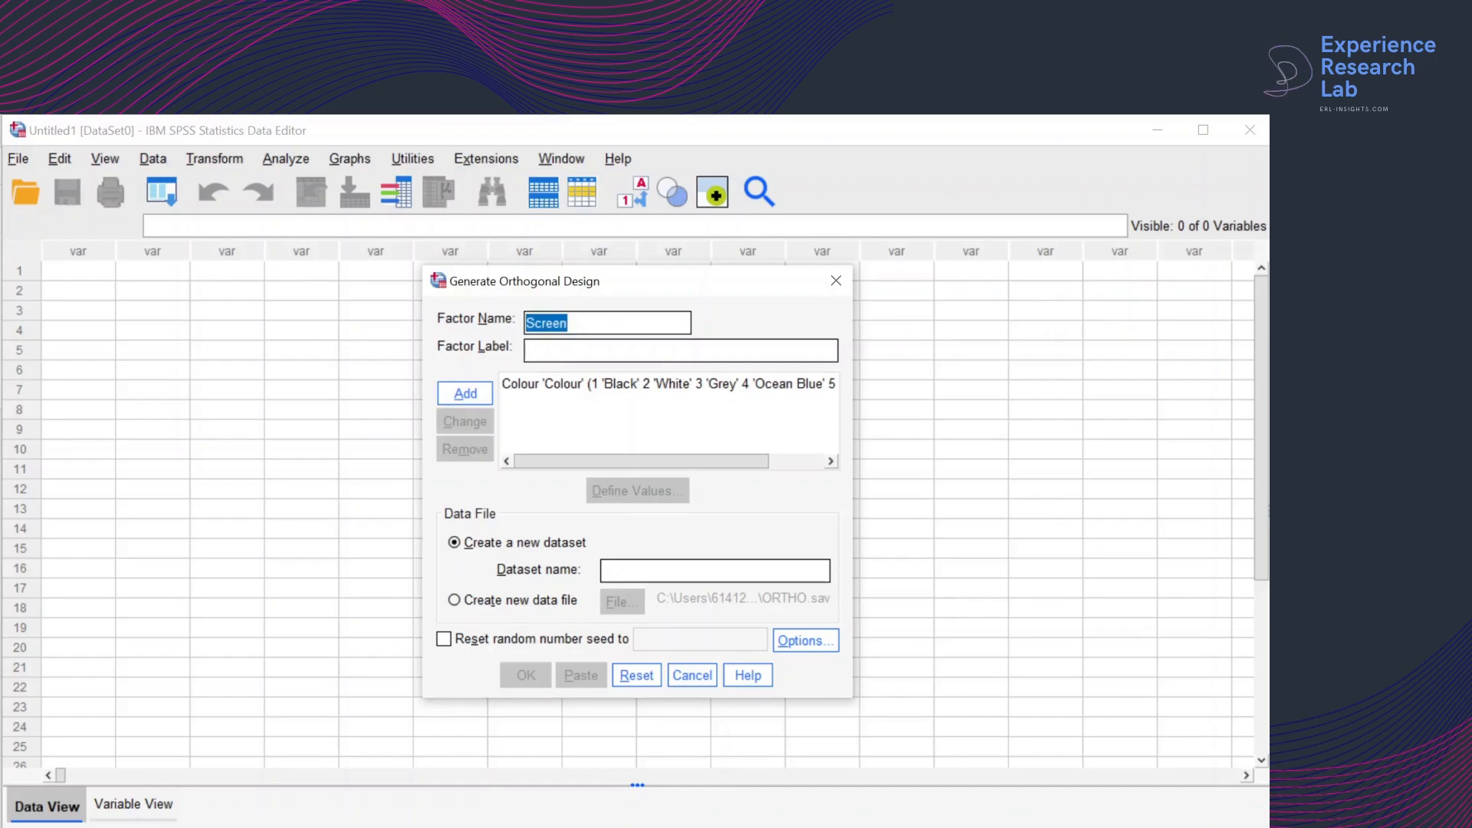
{"action": "type", "text": "Size"}
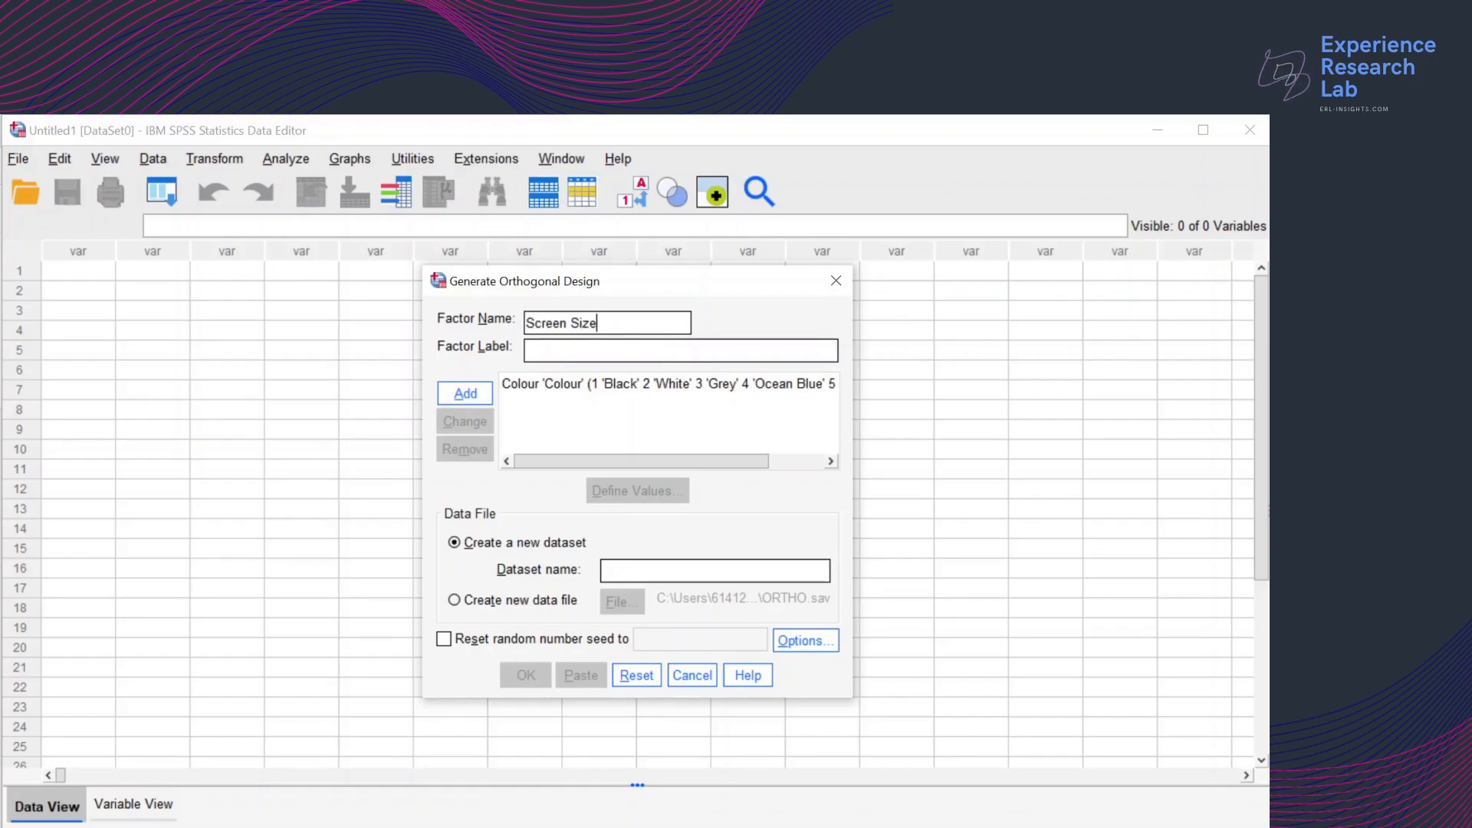
{"action": "type", "text": "Sz"}
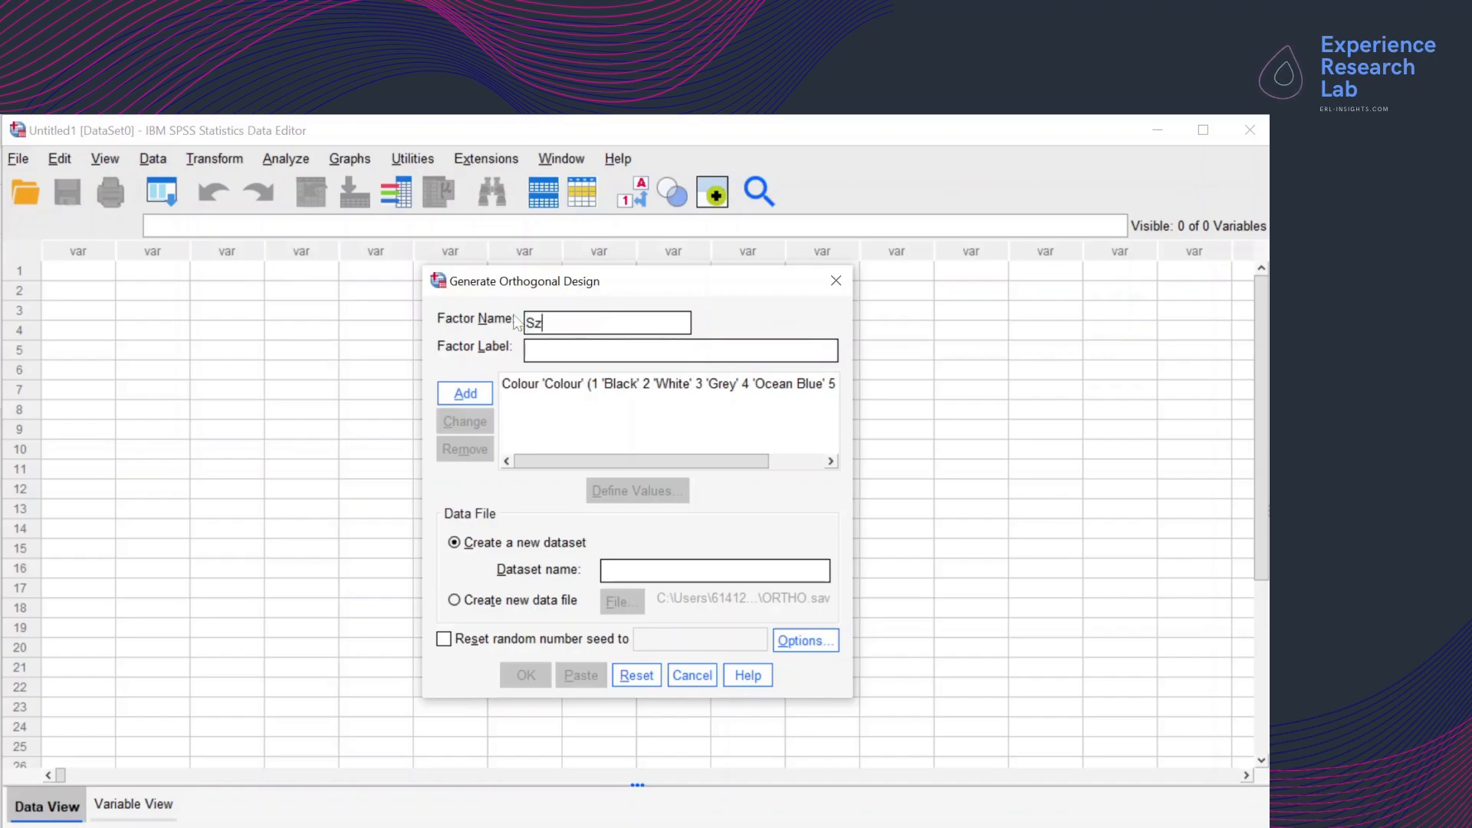
{"action": "type", "text": "ize"}
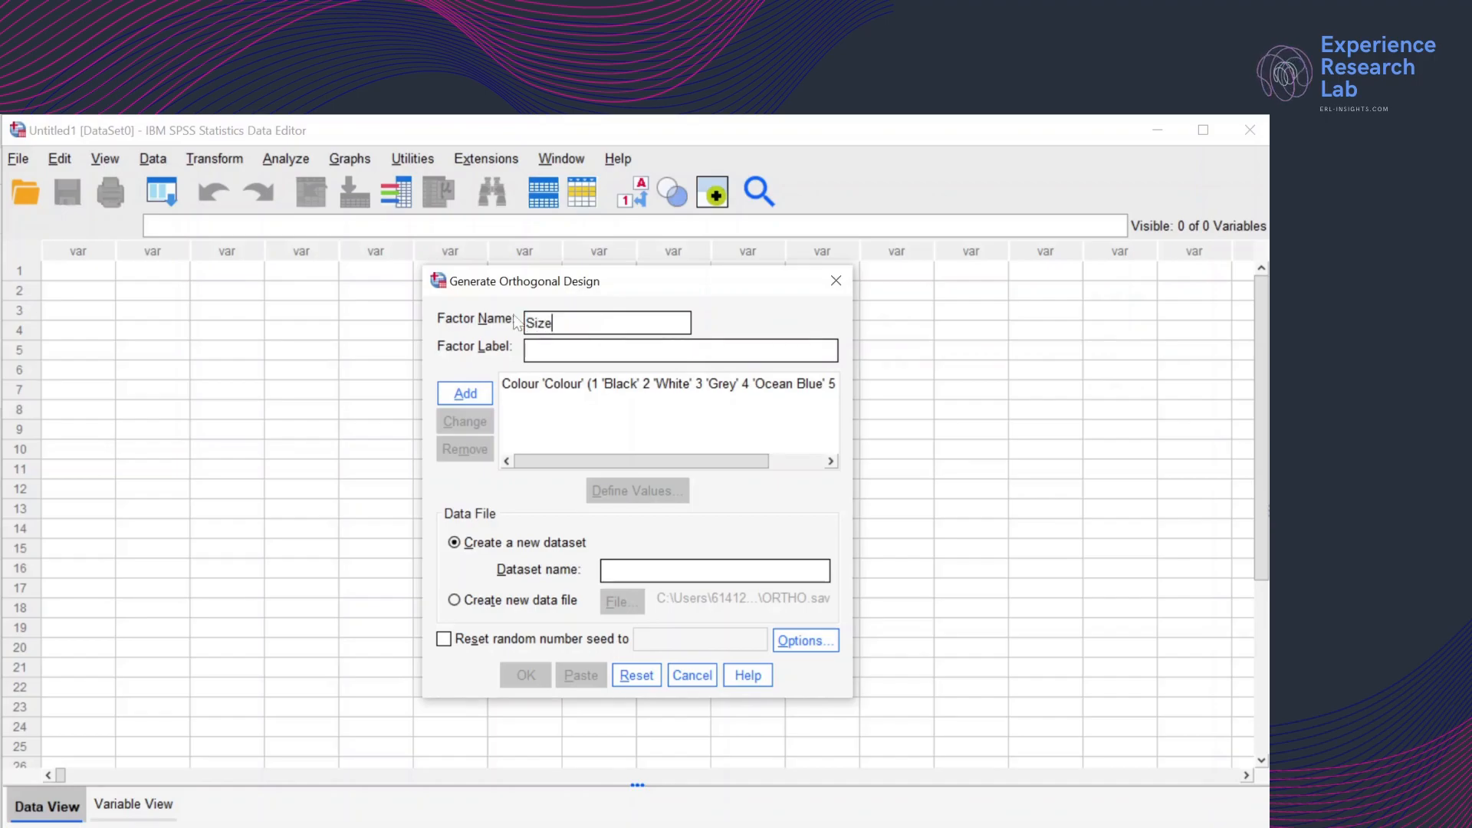
{"action": "double_click", "coordinate": [538, 322]}
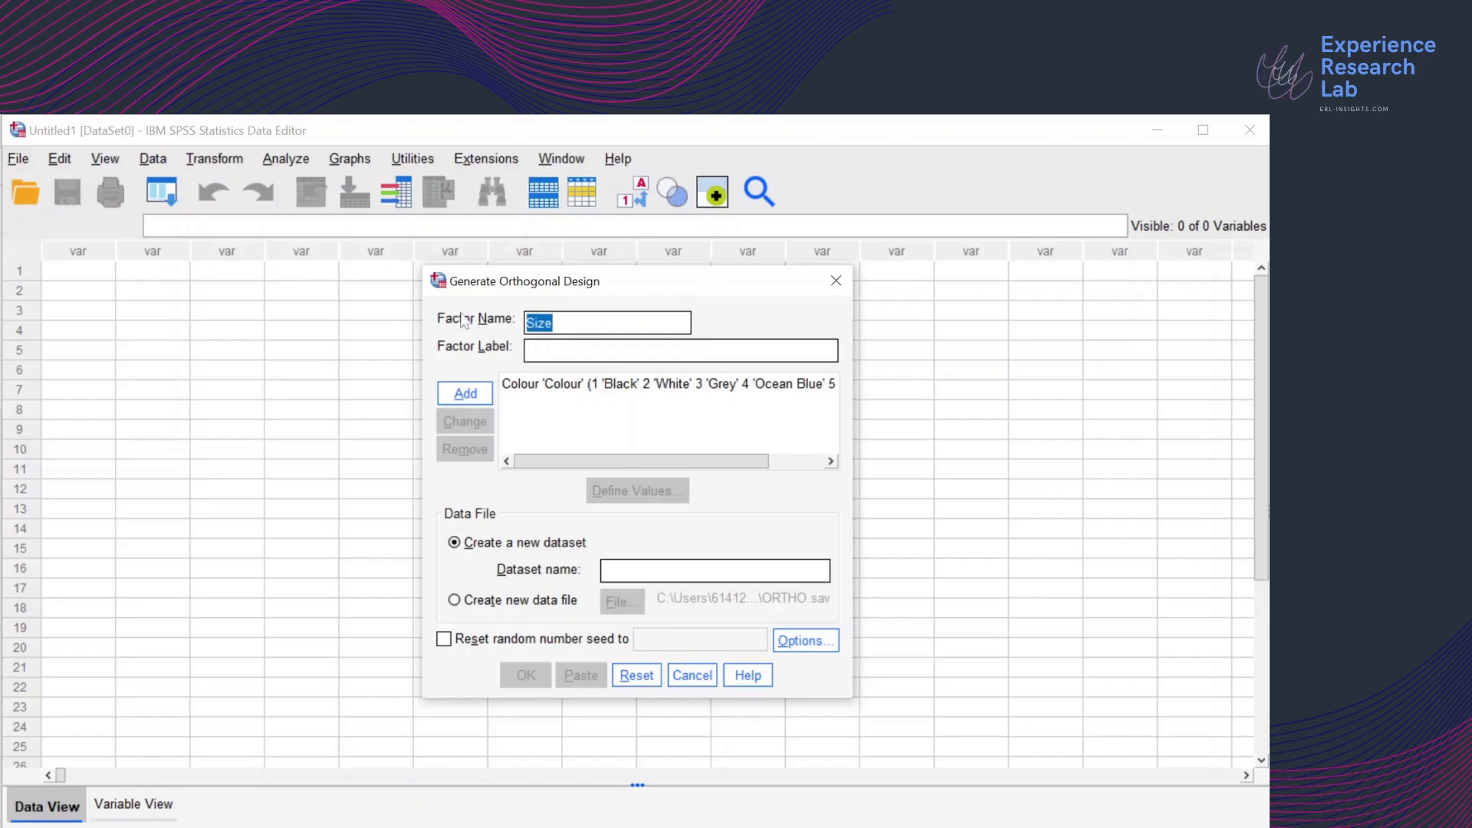
{"action": "type", "text": "Scree"}
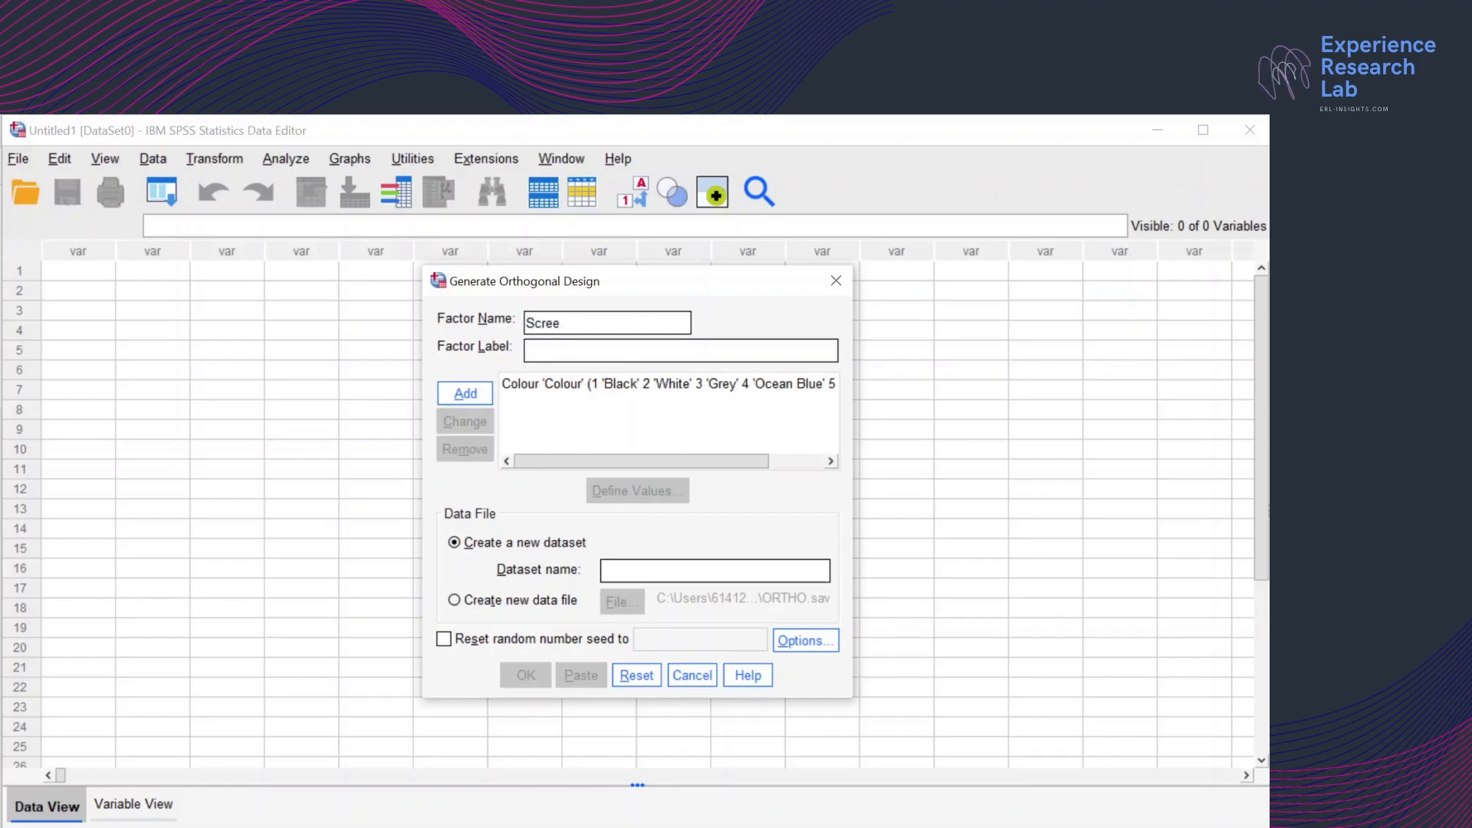
{"action": "type", "text": "Screen Size"}
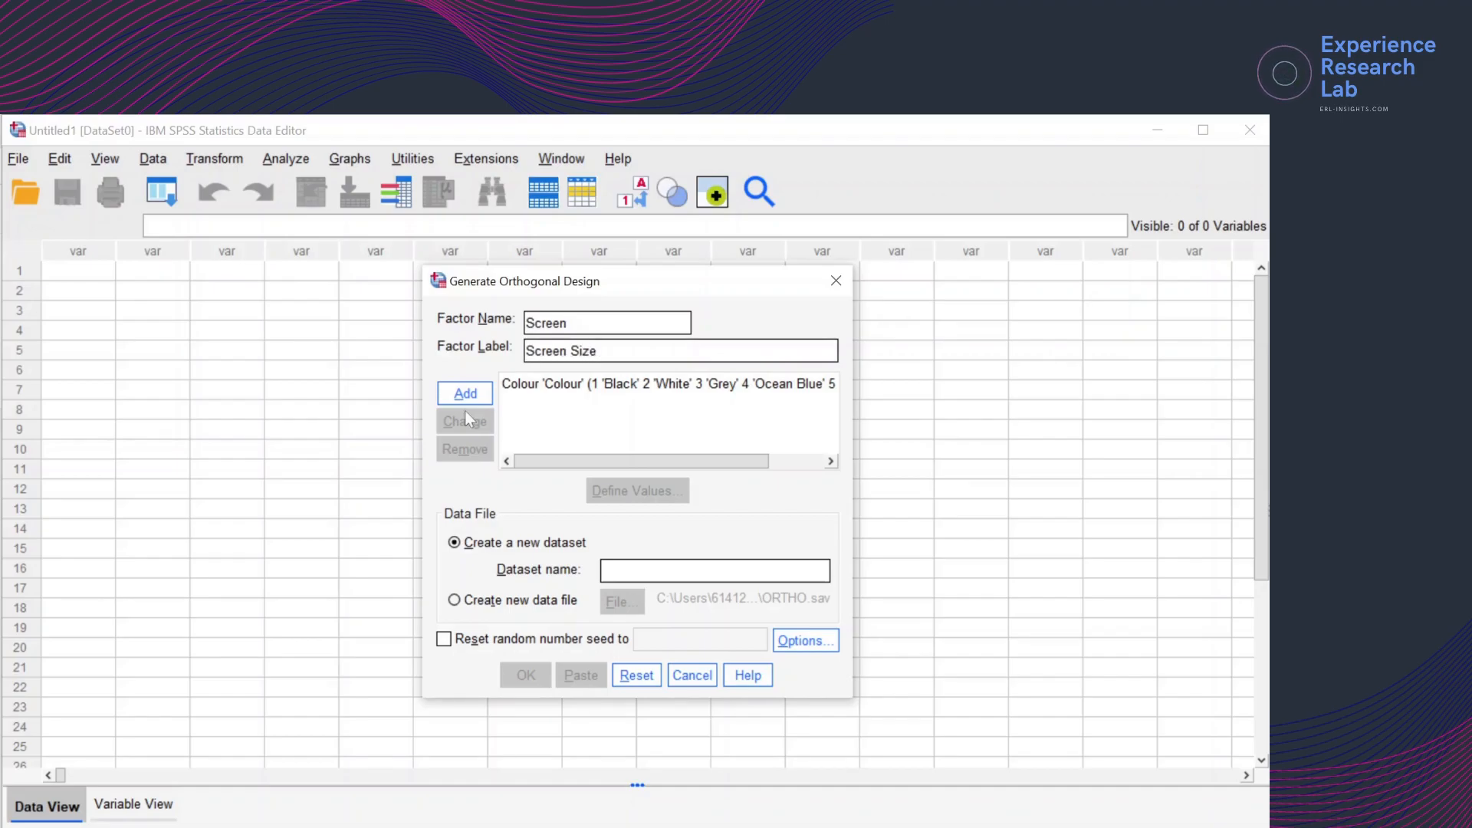
{"action": "left_click", "coordinate": [464, 393]}
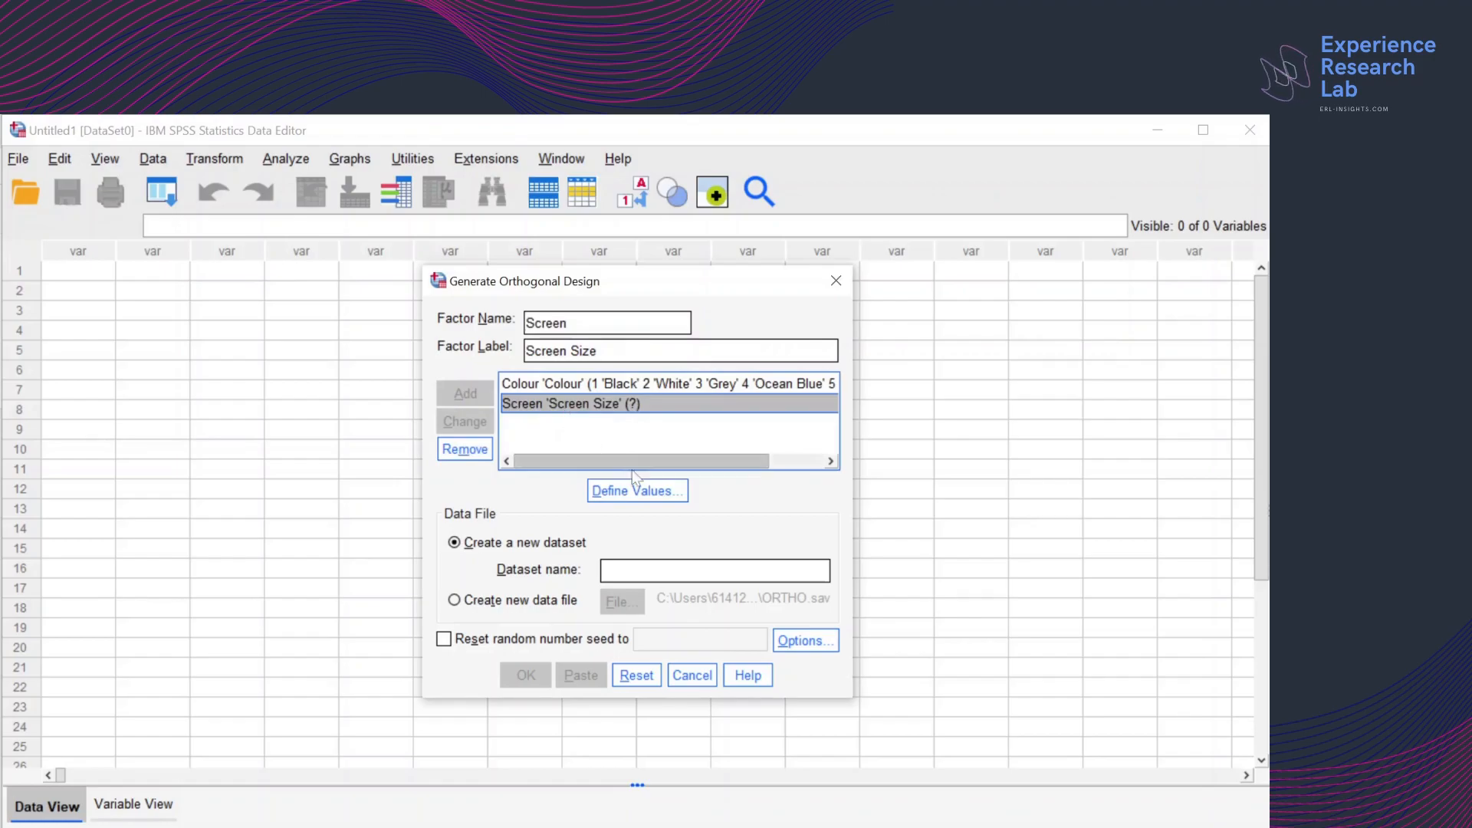
Define Screen values 1–3 as 4.7", 5.5" and 6.4"
{"action": "left_click", "coordinate": [637, 491]}
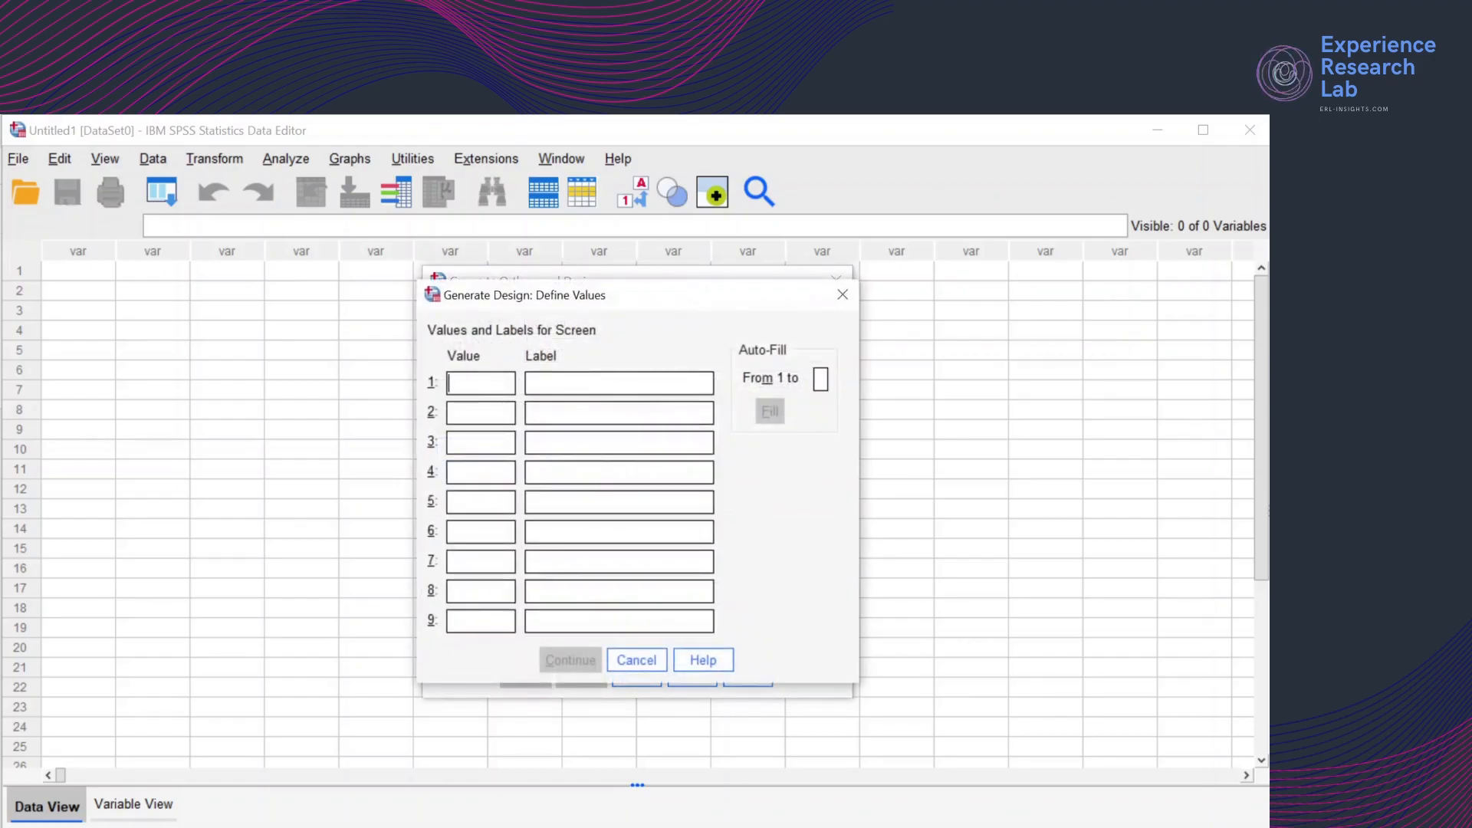
{"action": "type", "text": "1"}
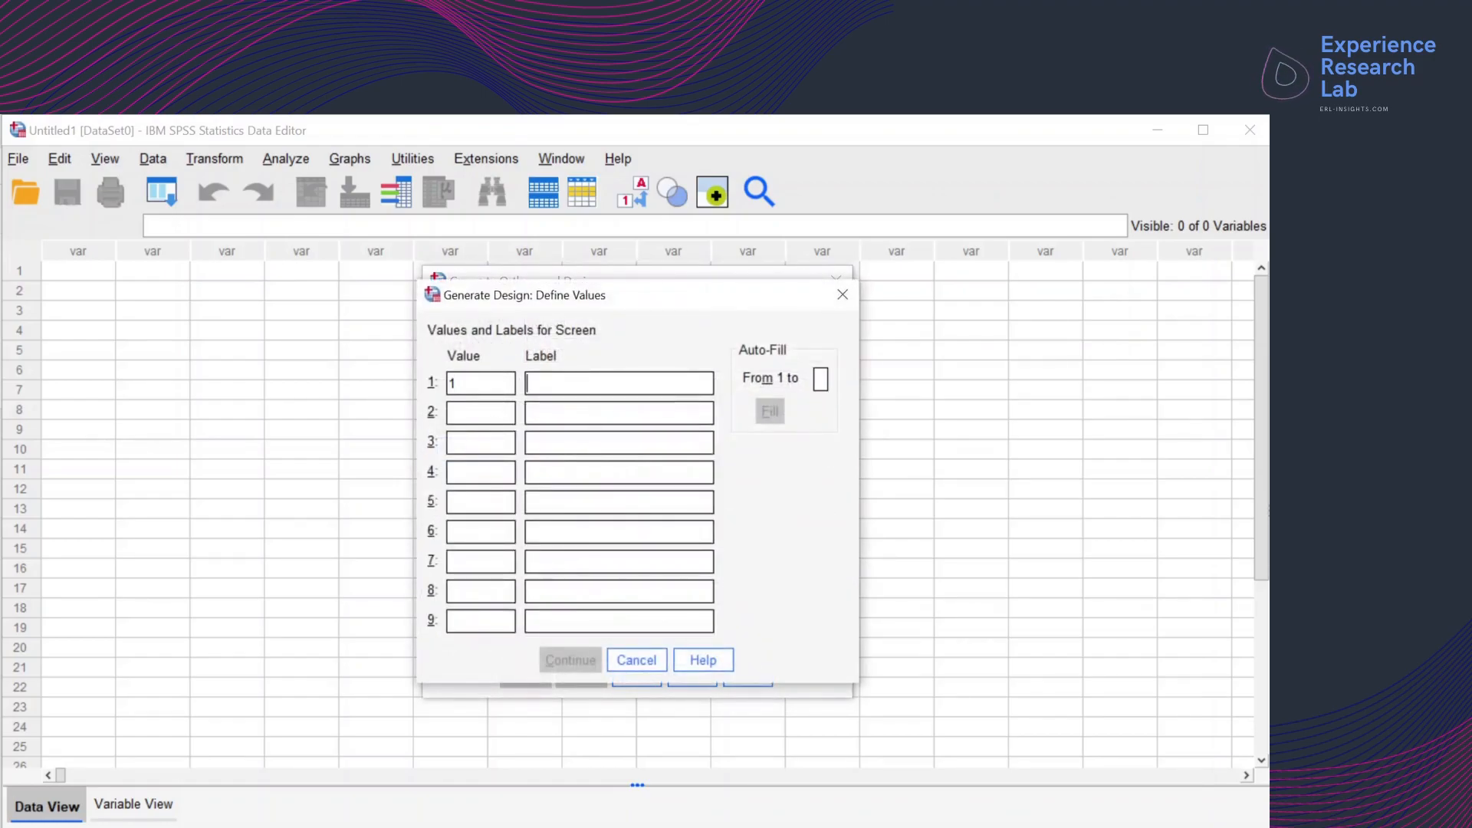
{"action": "type", "text": "4.7\""}
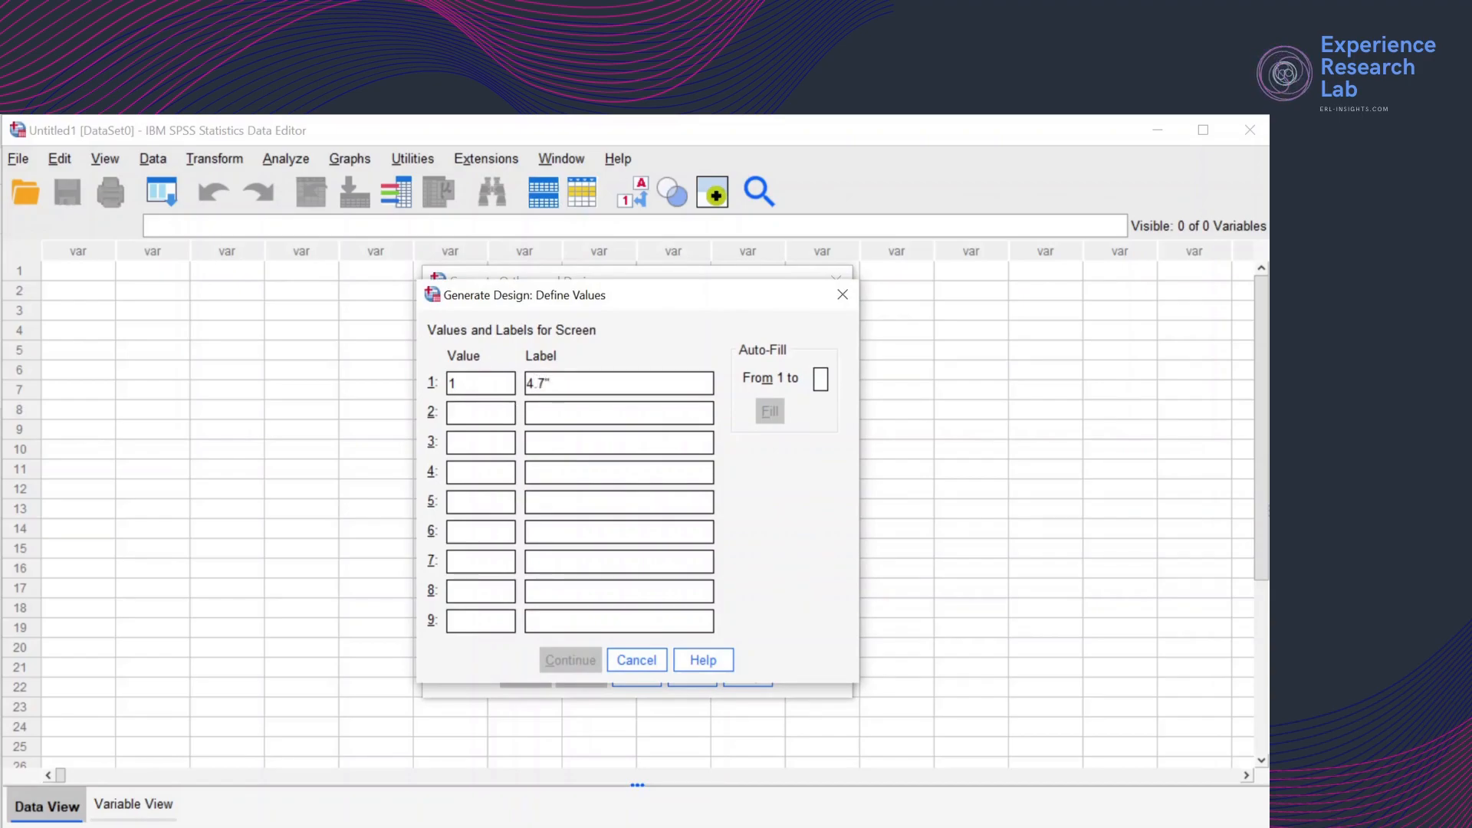
{"action": "type", "text": "2"}
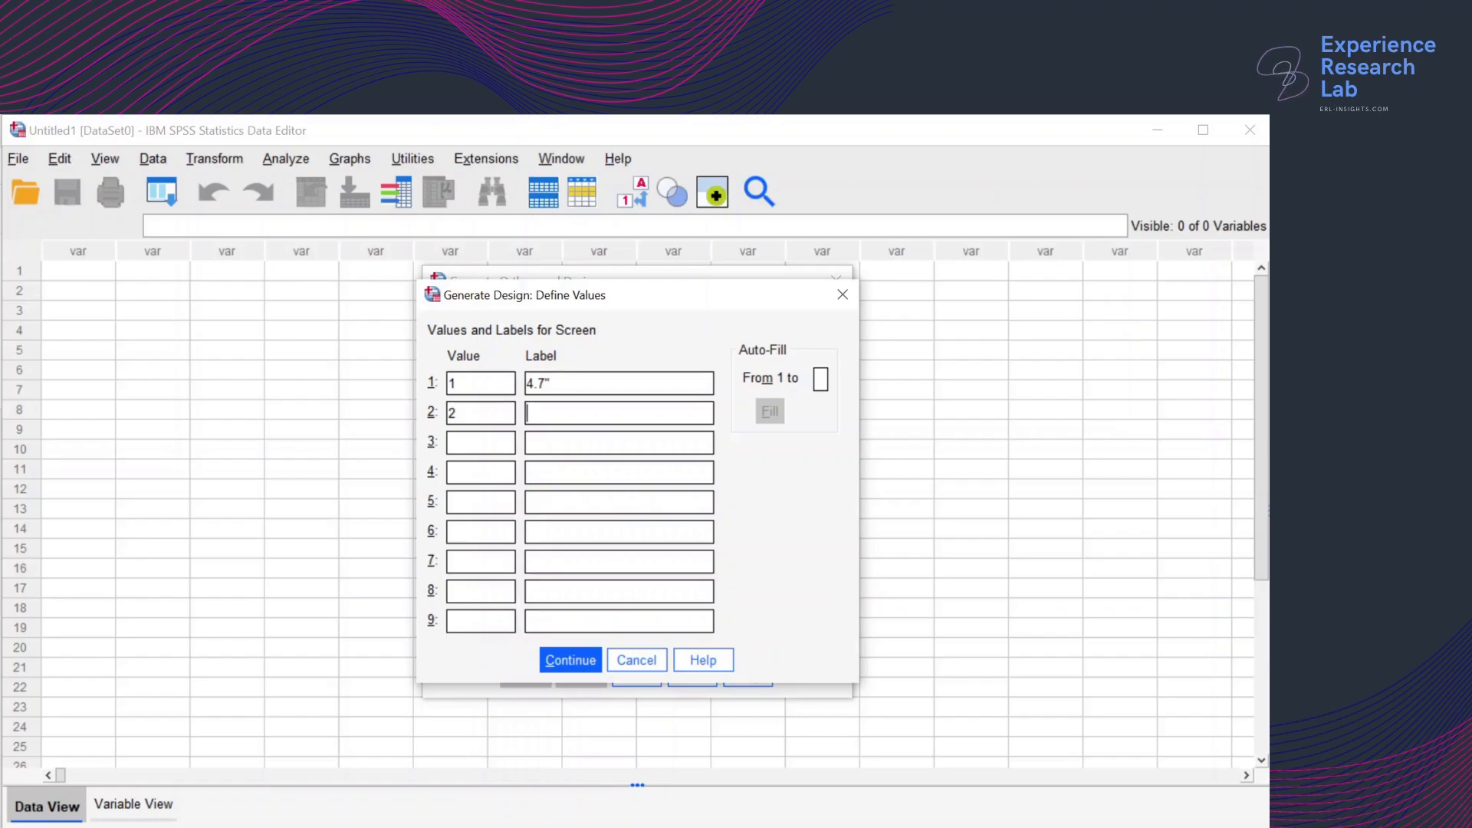
{"action": "type", "text": "5"}
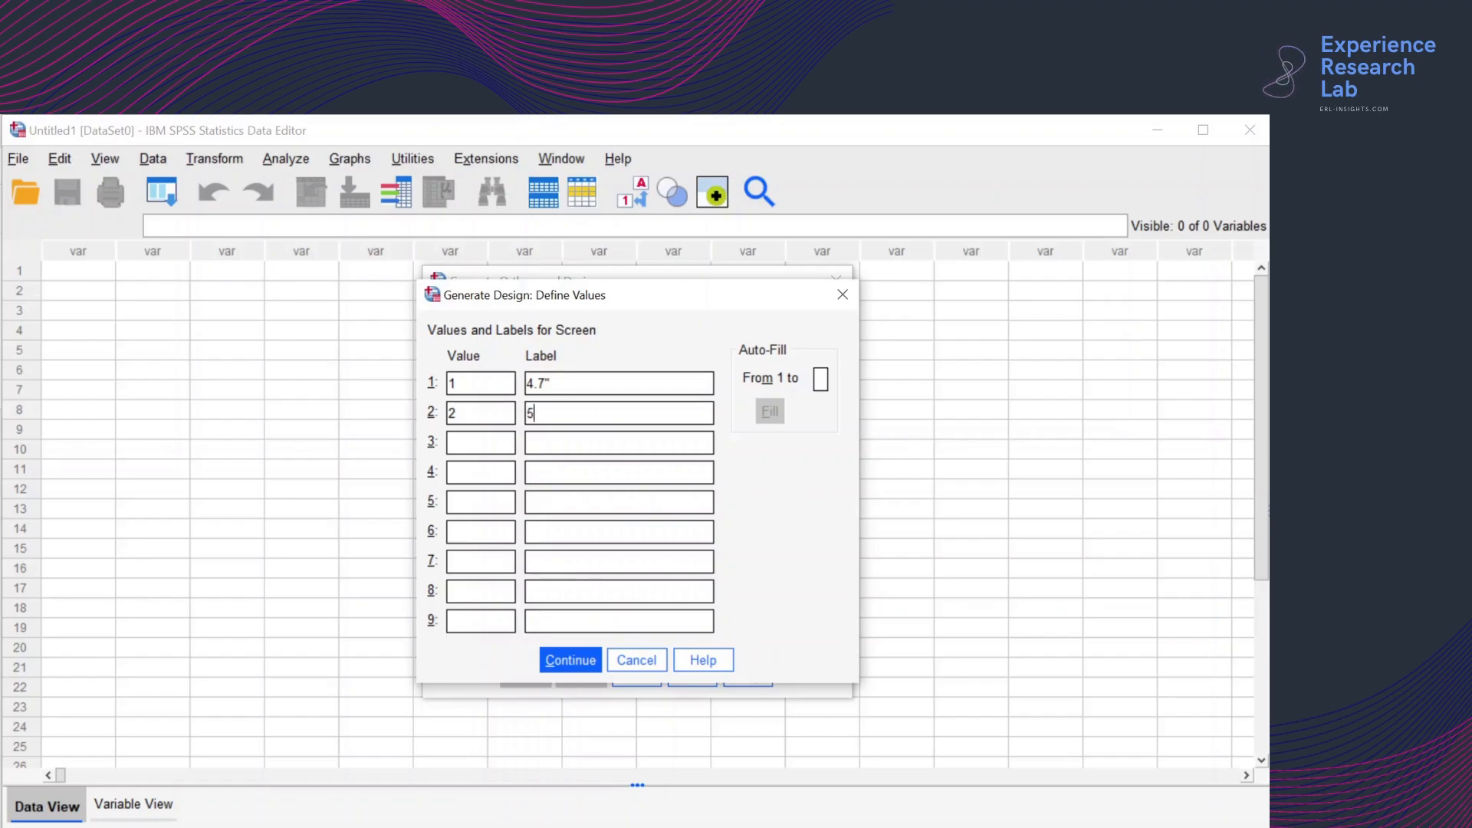
{"action": "type", "text": ".5\""}
{"action": "left_click", "coordinate": [480, 441]}
{"action": "type", "text": "3"}
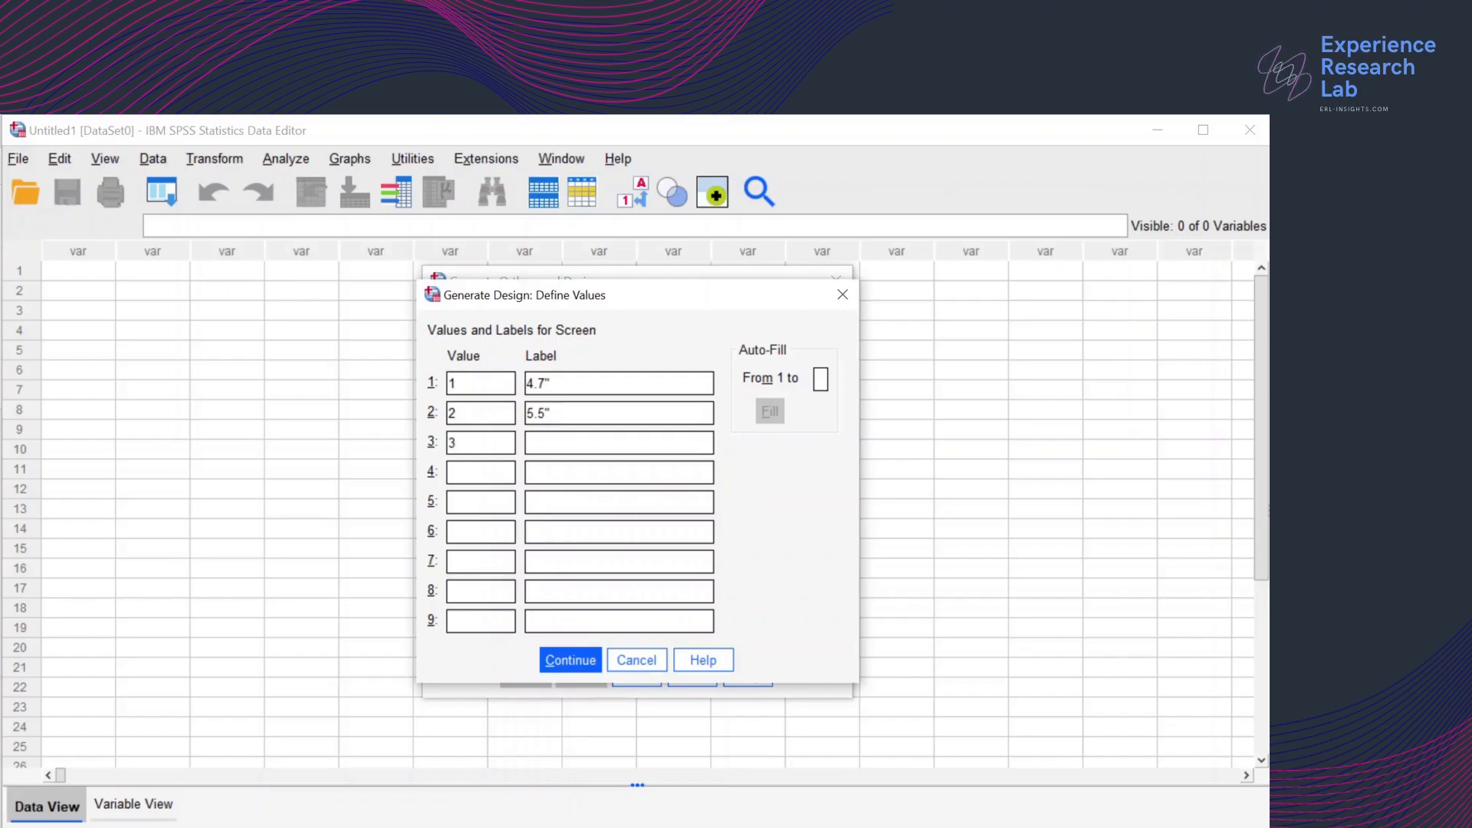
{"action": "type", "text": "6.4"}
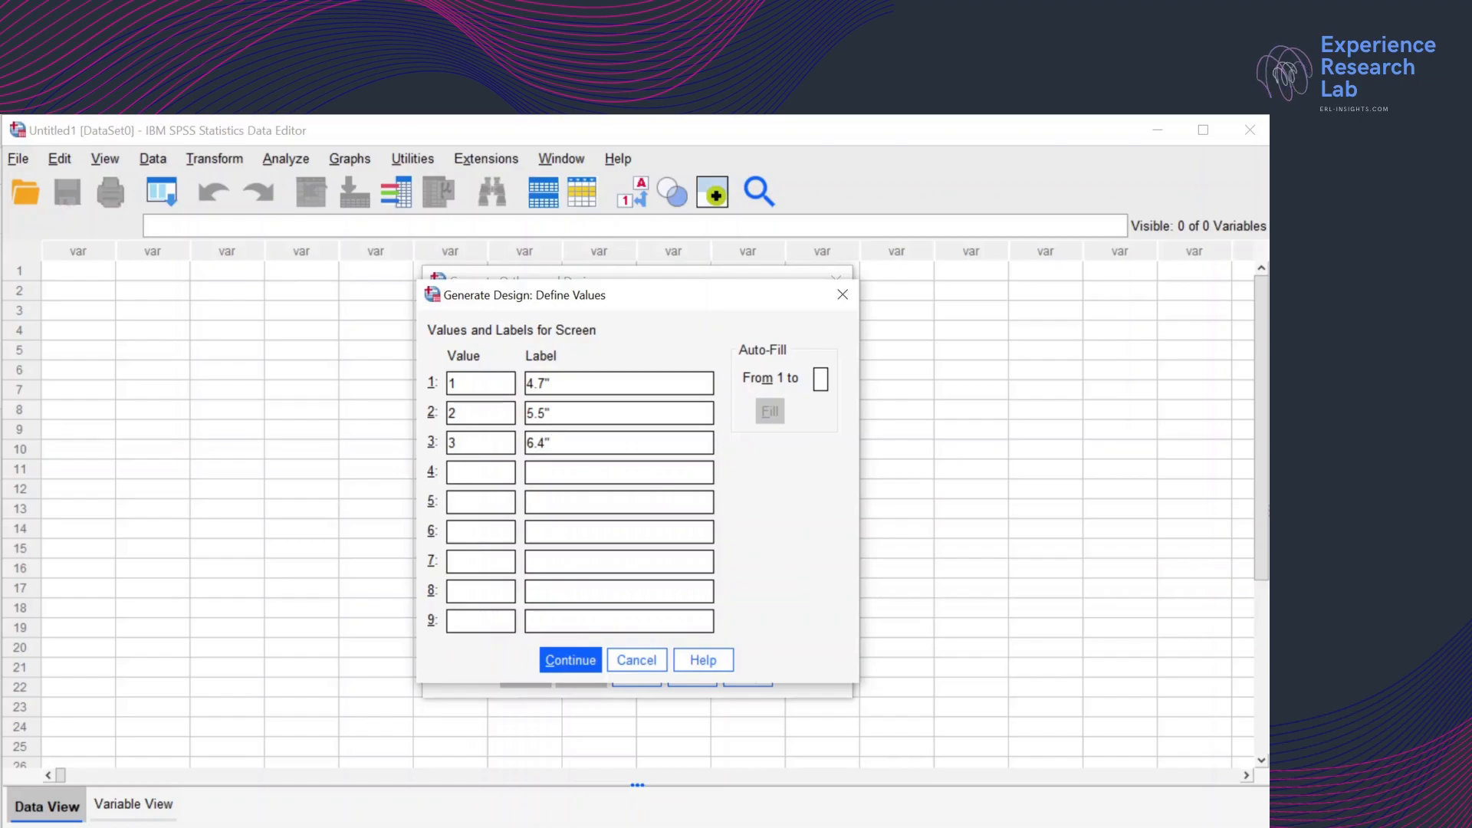
{"action": "left_click", "coordinate": [571, 659]}
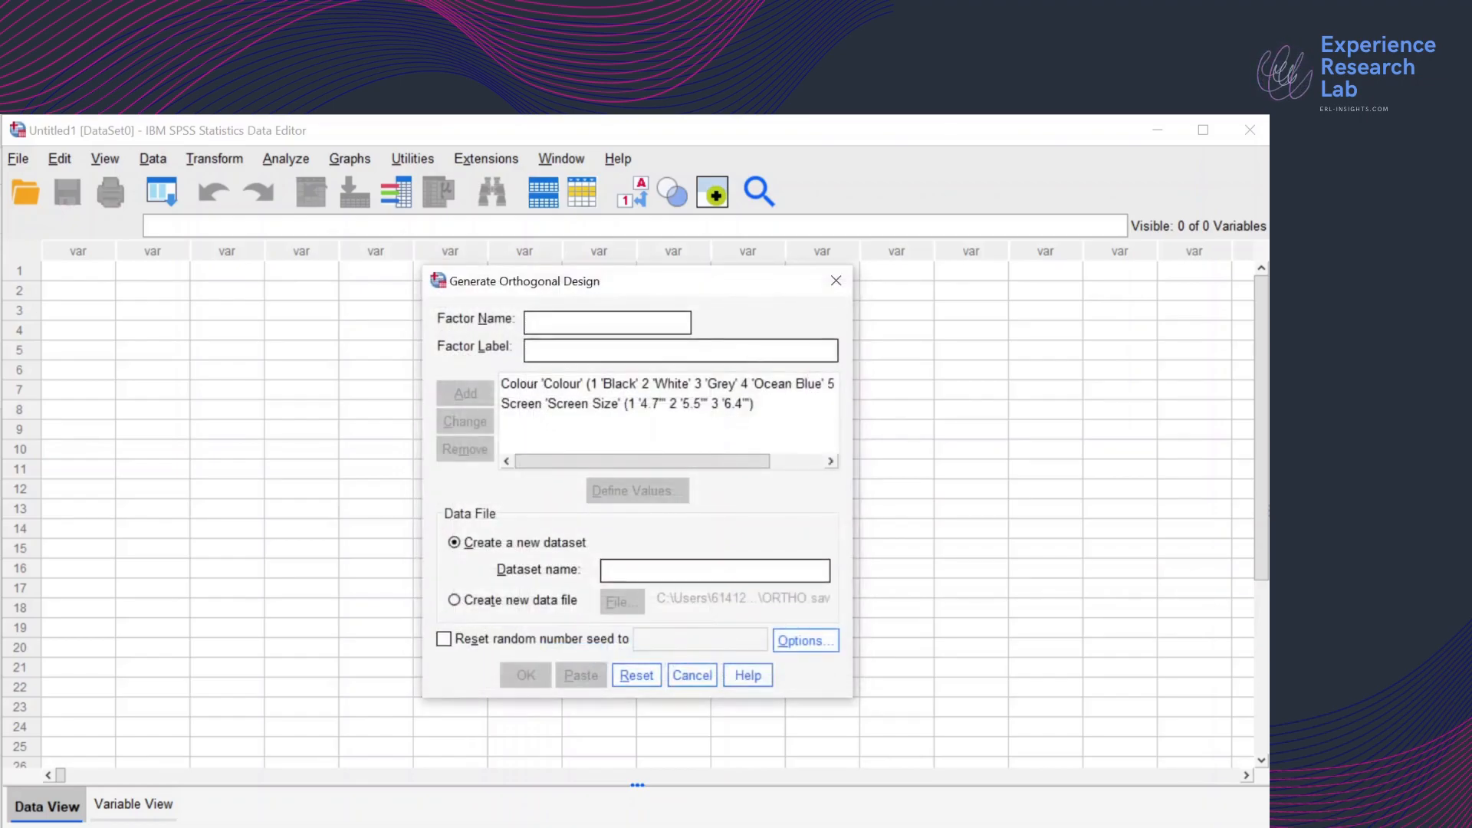
Add factor Weight with label Weight to the design
{"action": "type", "text": "Weight"}
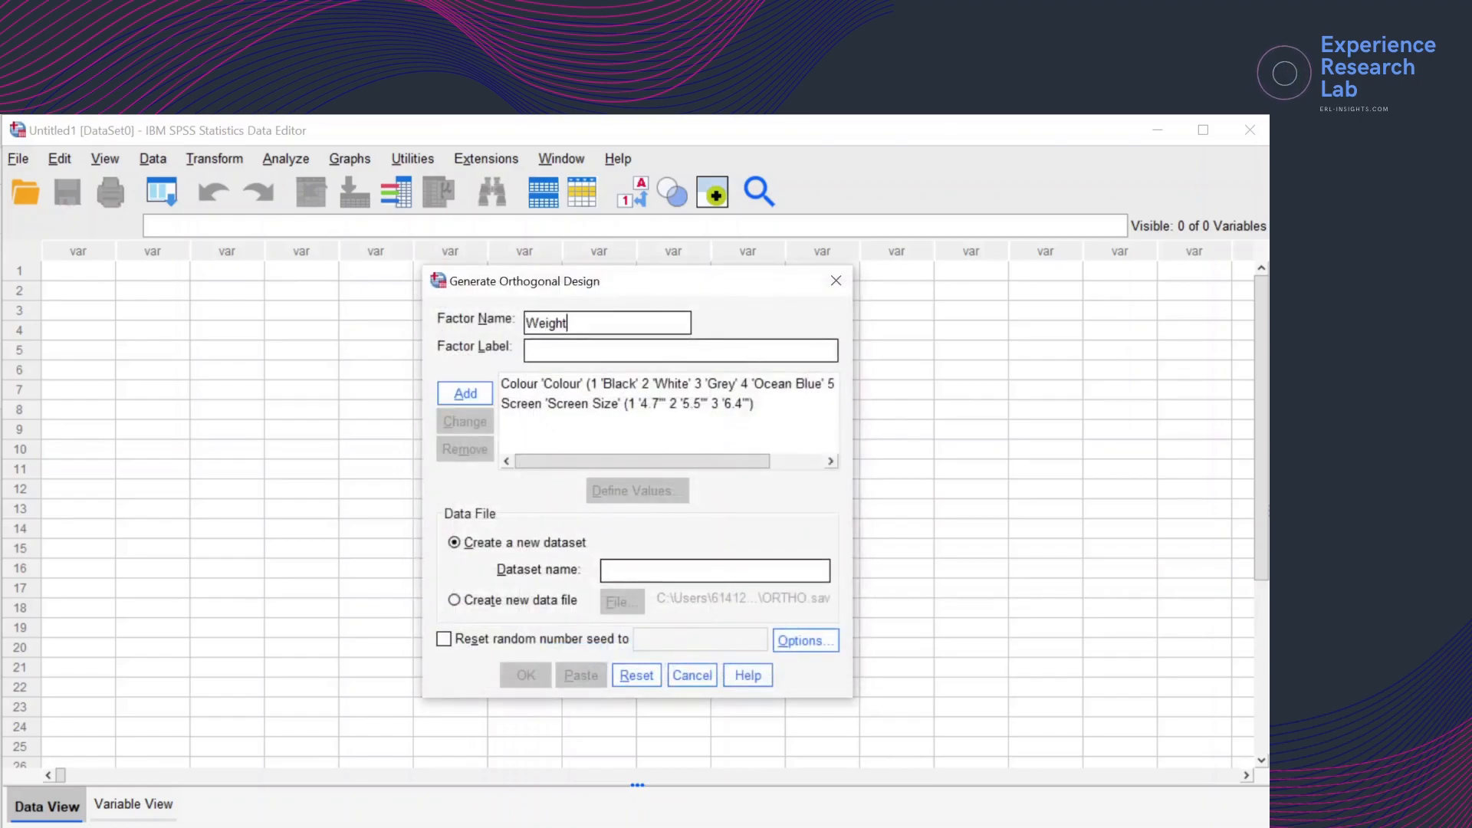
{"action": "type", "text": "Weight"}
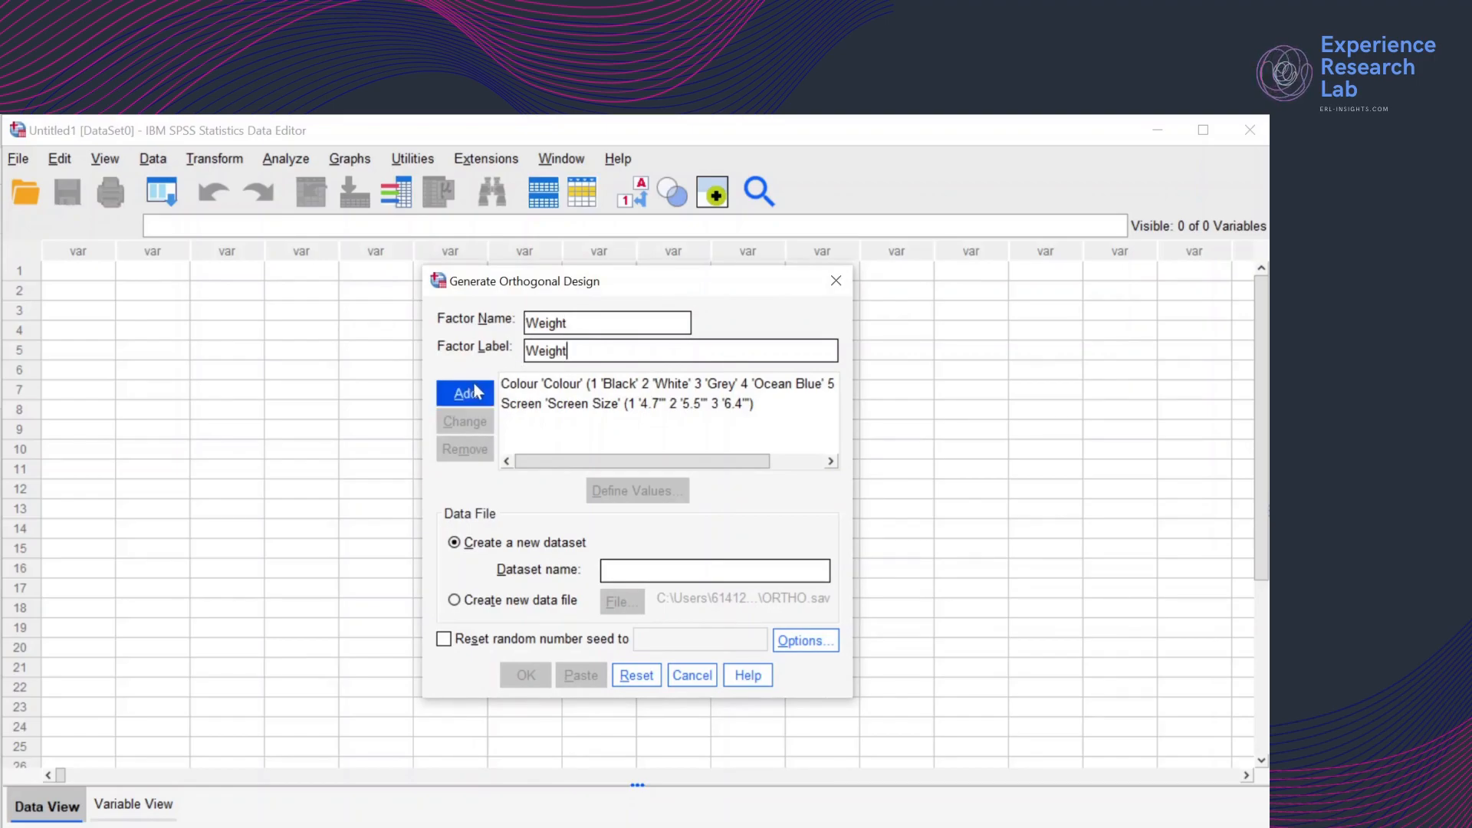
{"action": "left_click", "coordinate": [463, 392]}
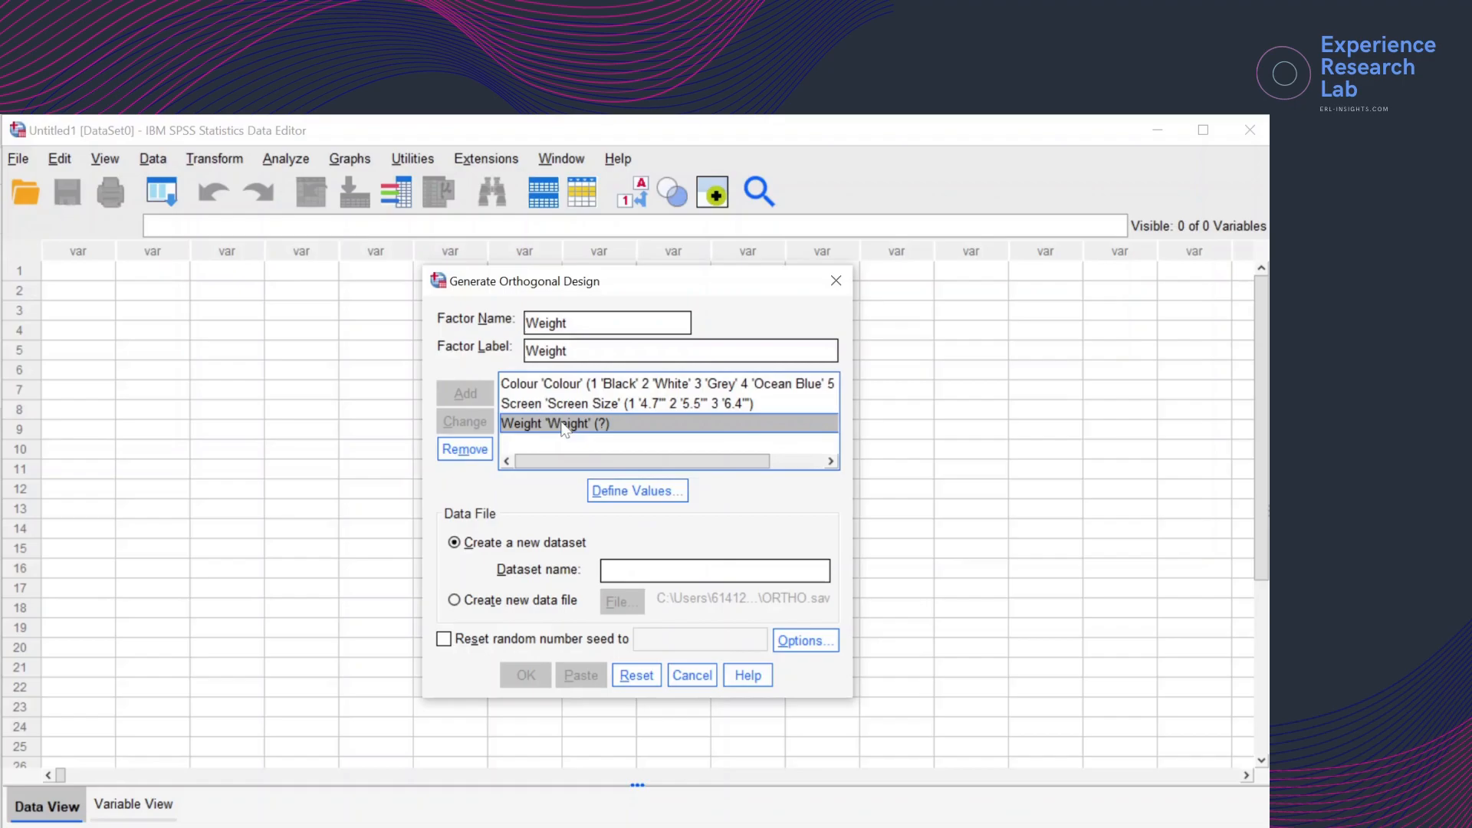
{"action": "left_click", "coordinate": [636, 490]}
{"action": "type", "text": "148 gr"}
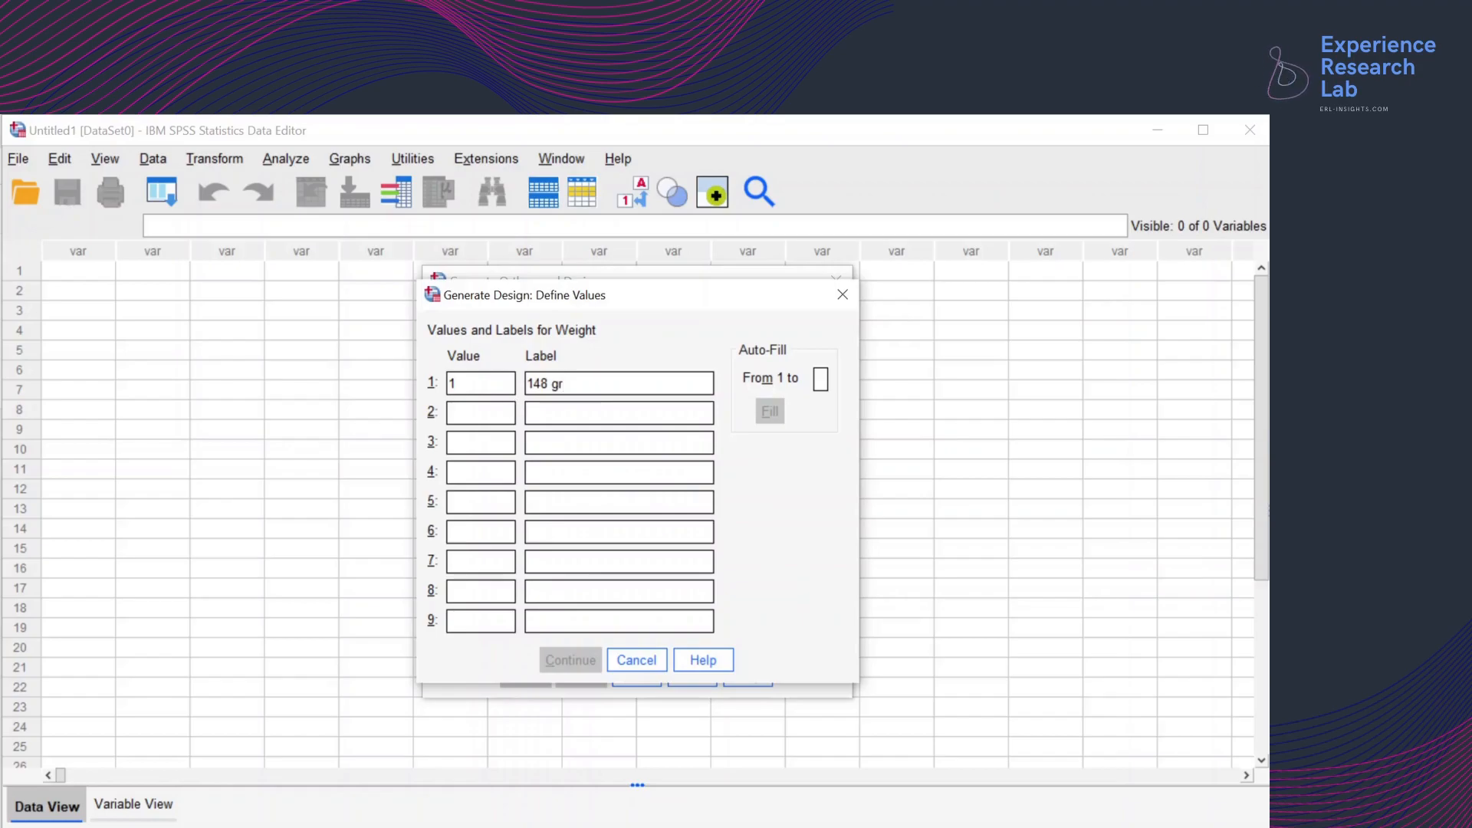
Define Weight values 1–5 as 148 gr, 154 gr, 166 gr, 188 gr and 194 gr
{"action": "type", "text": "2"}
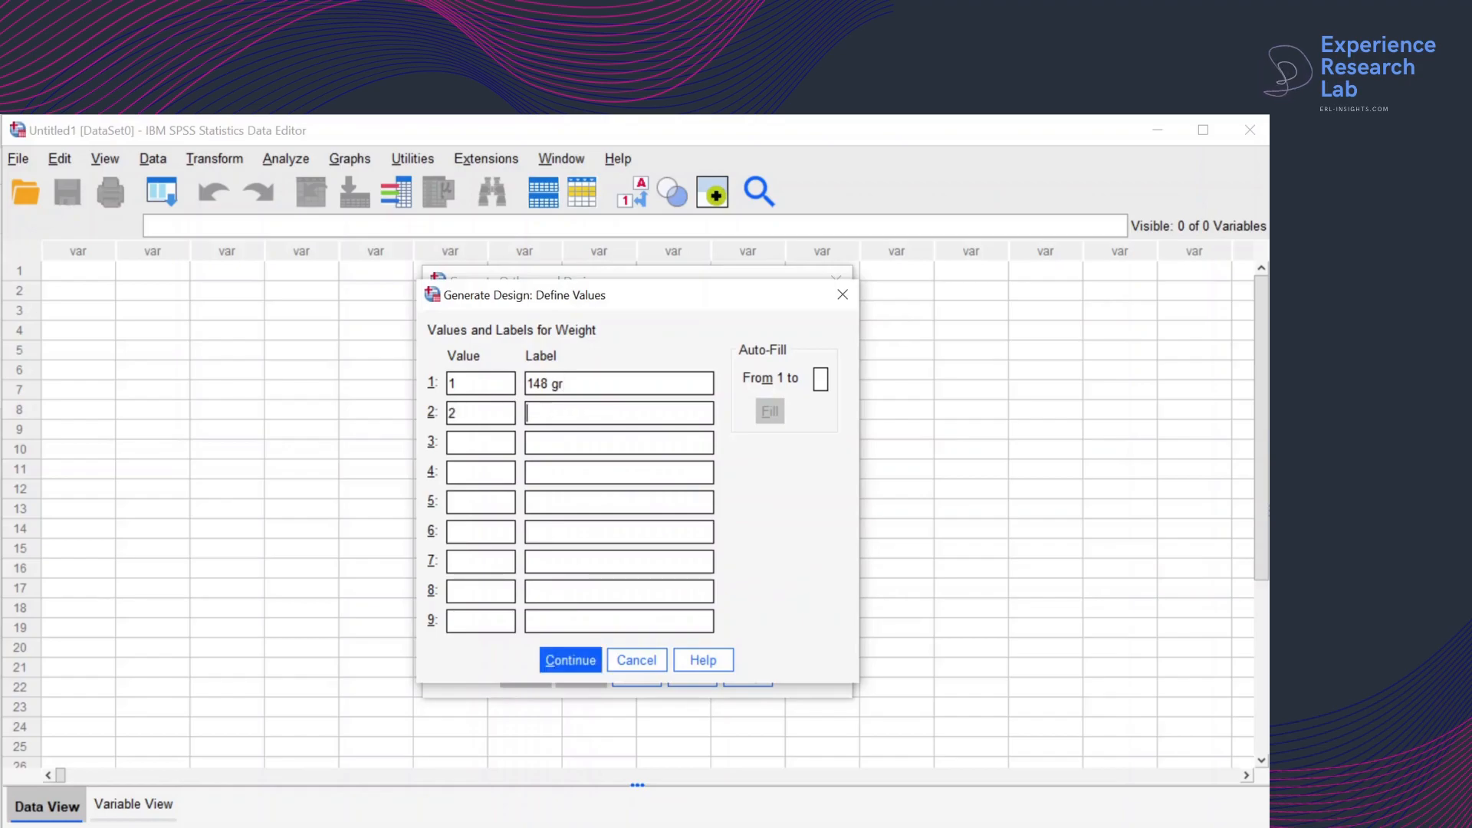
{"action": "type", "text": "154 gr"}
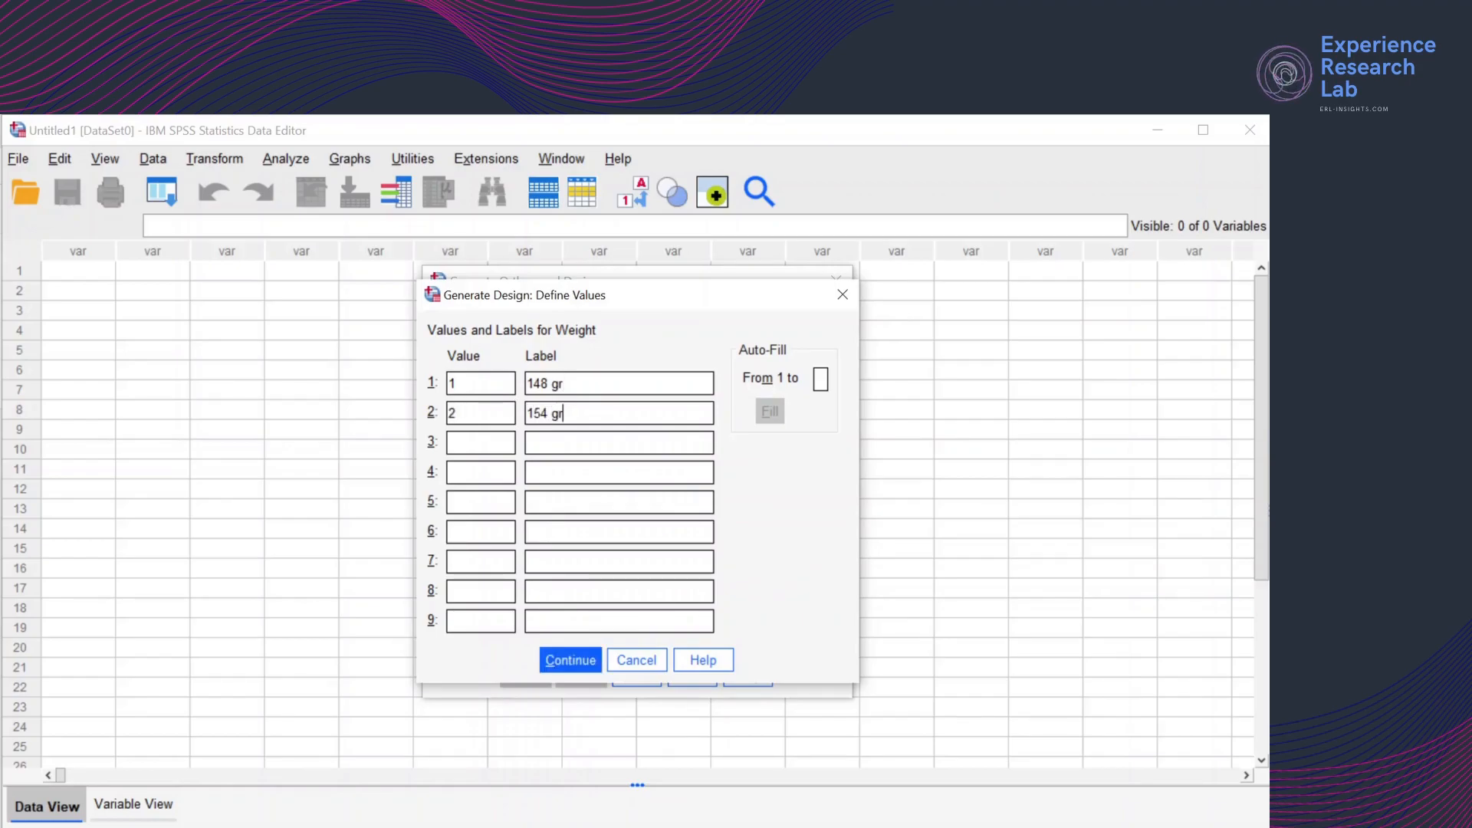
{"action": "type", "text": "3"}
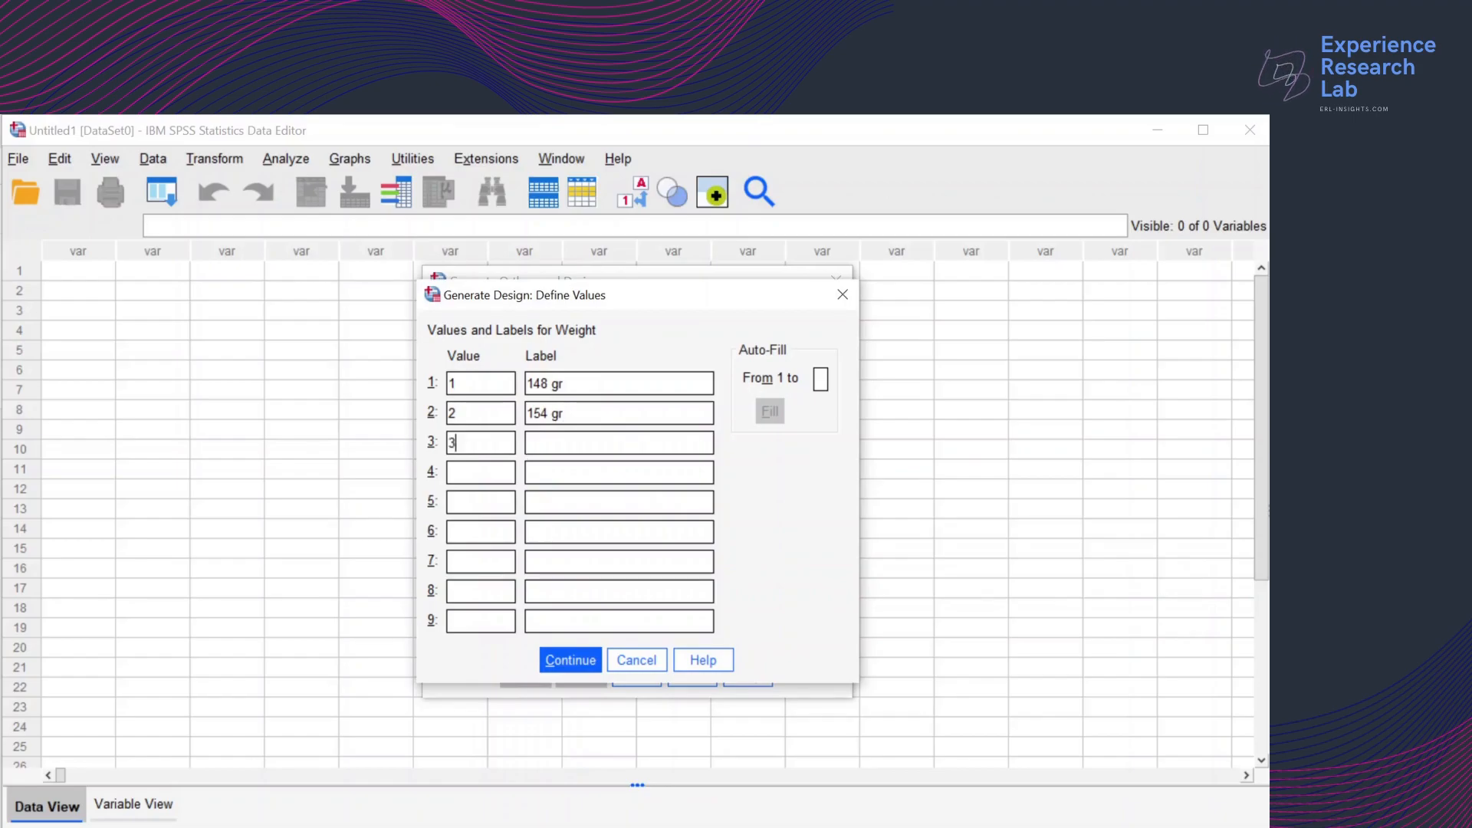
{"action": "type", "text": "166"}
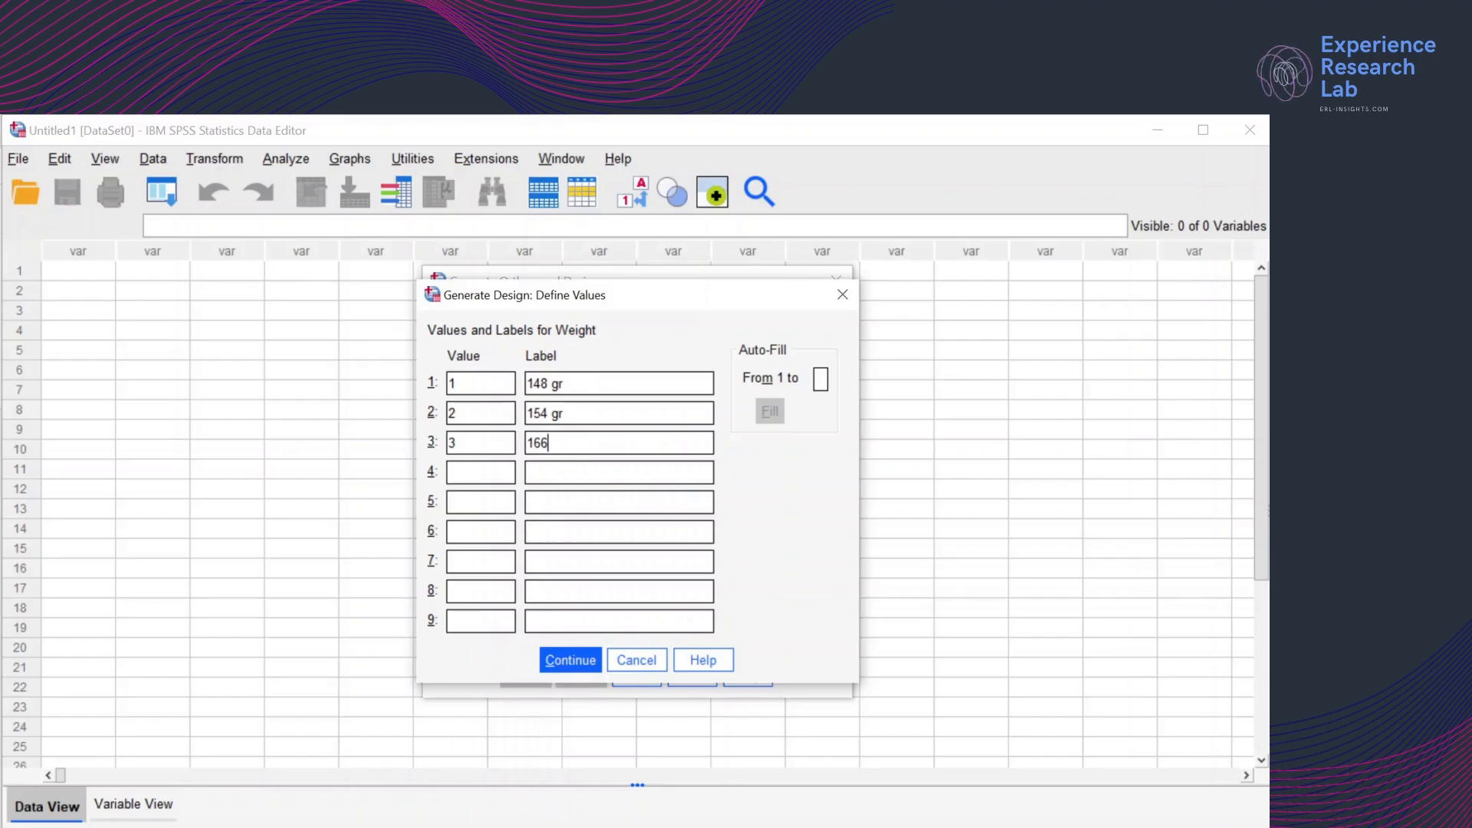
{"action": "type", "text": "gr"}
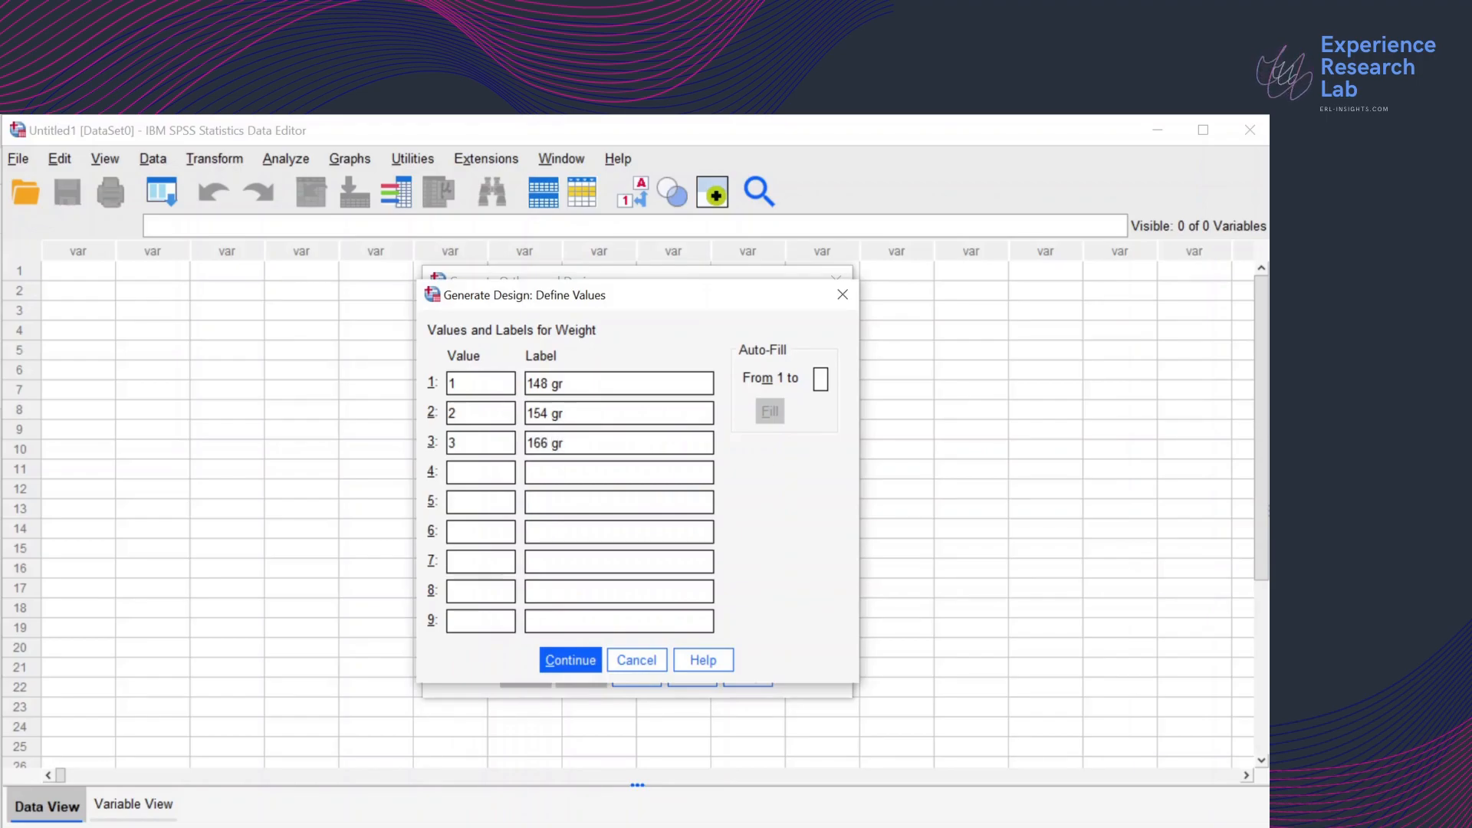
{"action": "type", "text": "4"}
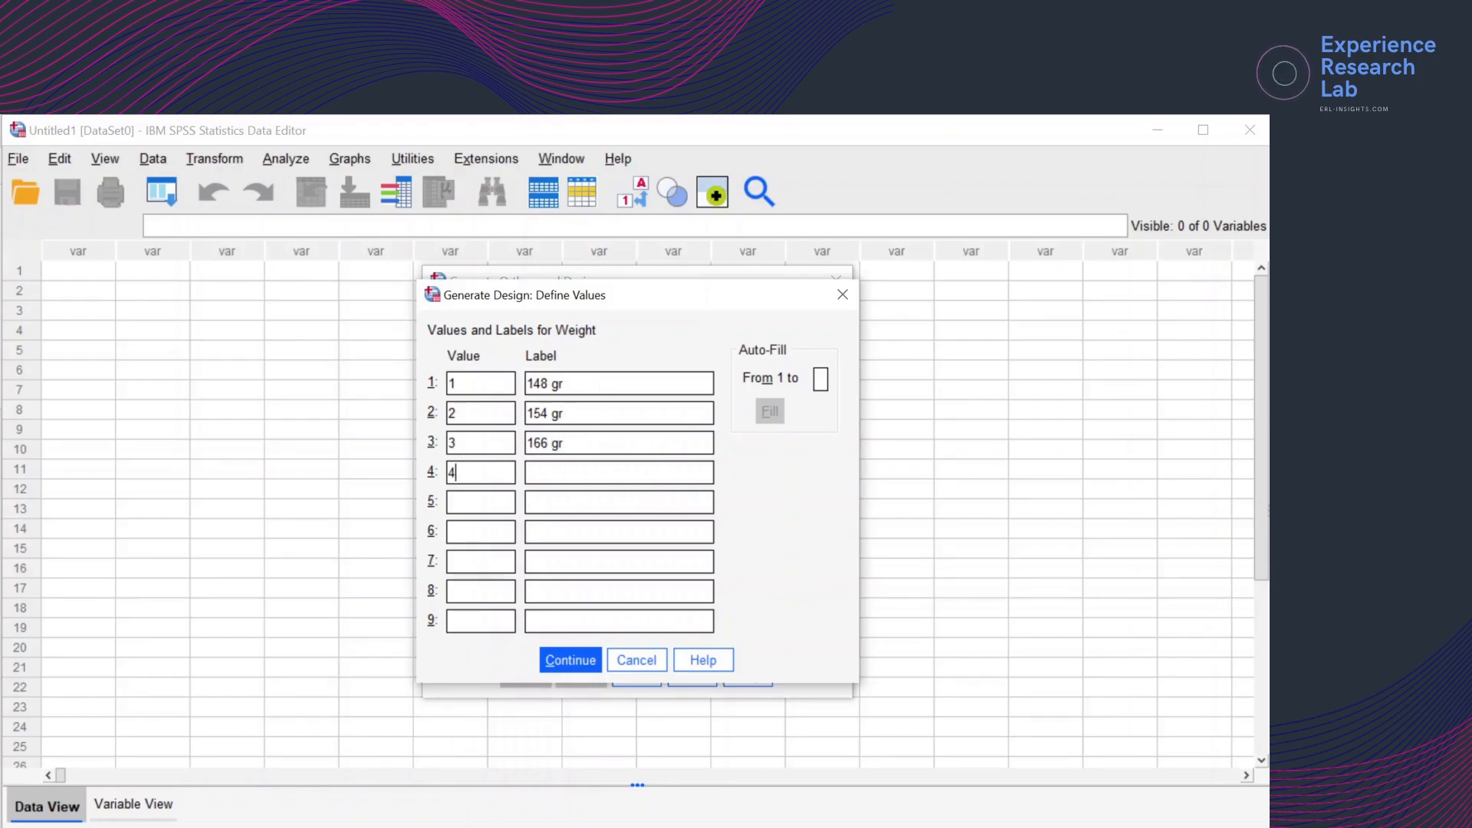
{"action": "type", "text": "188"}
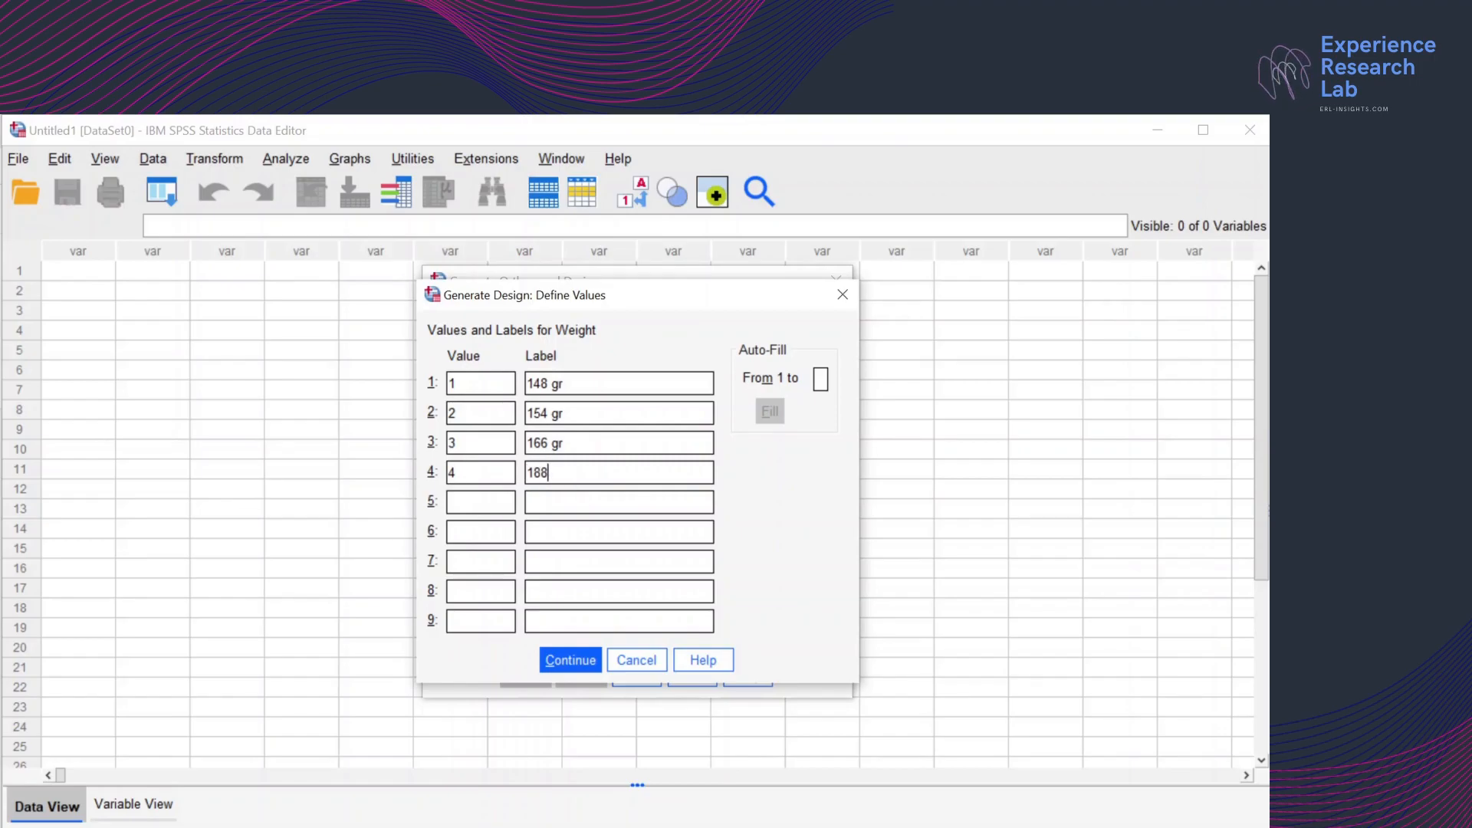
{"action": "type", "text": "gr"}
{"action": "left_click", "coordinate": [480, 501]}
{"action": "type", "text": "5"}
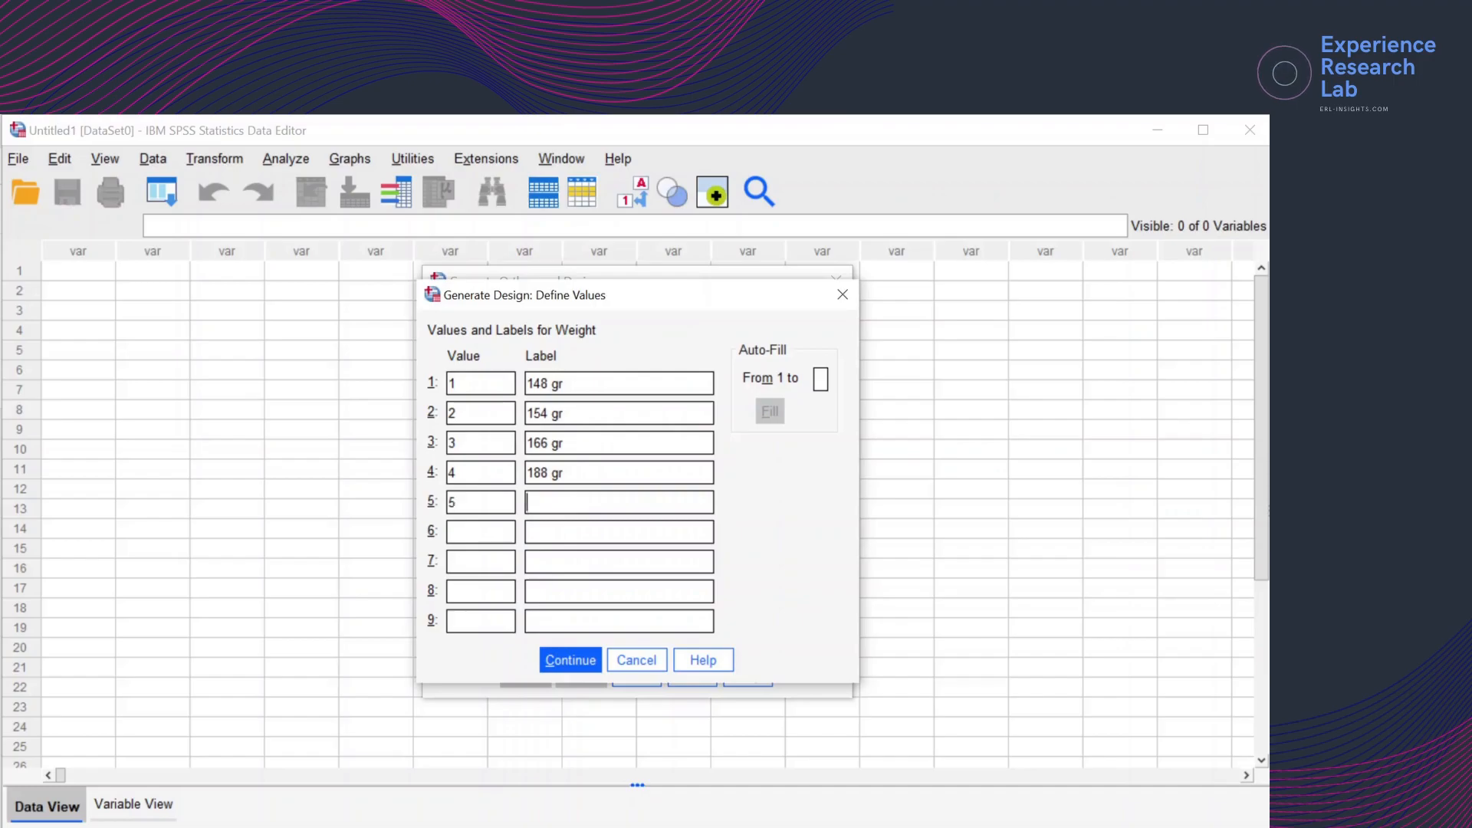
{"action": "type", "text": "194"}
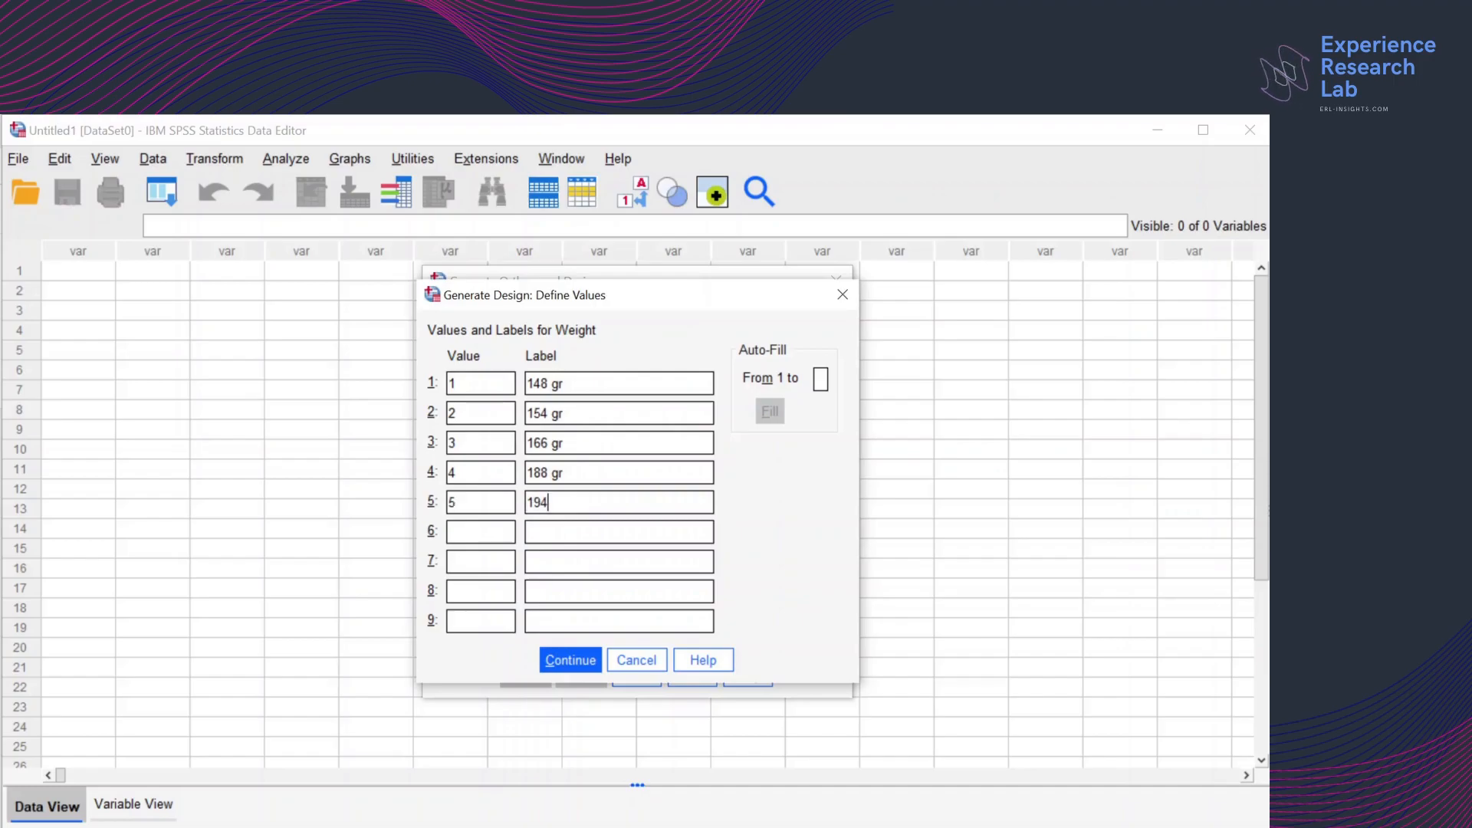
{"action": "type", "text": "gr"}
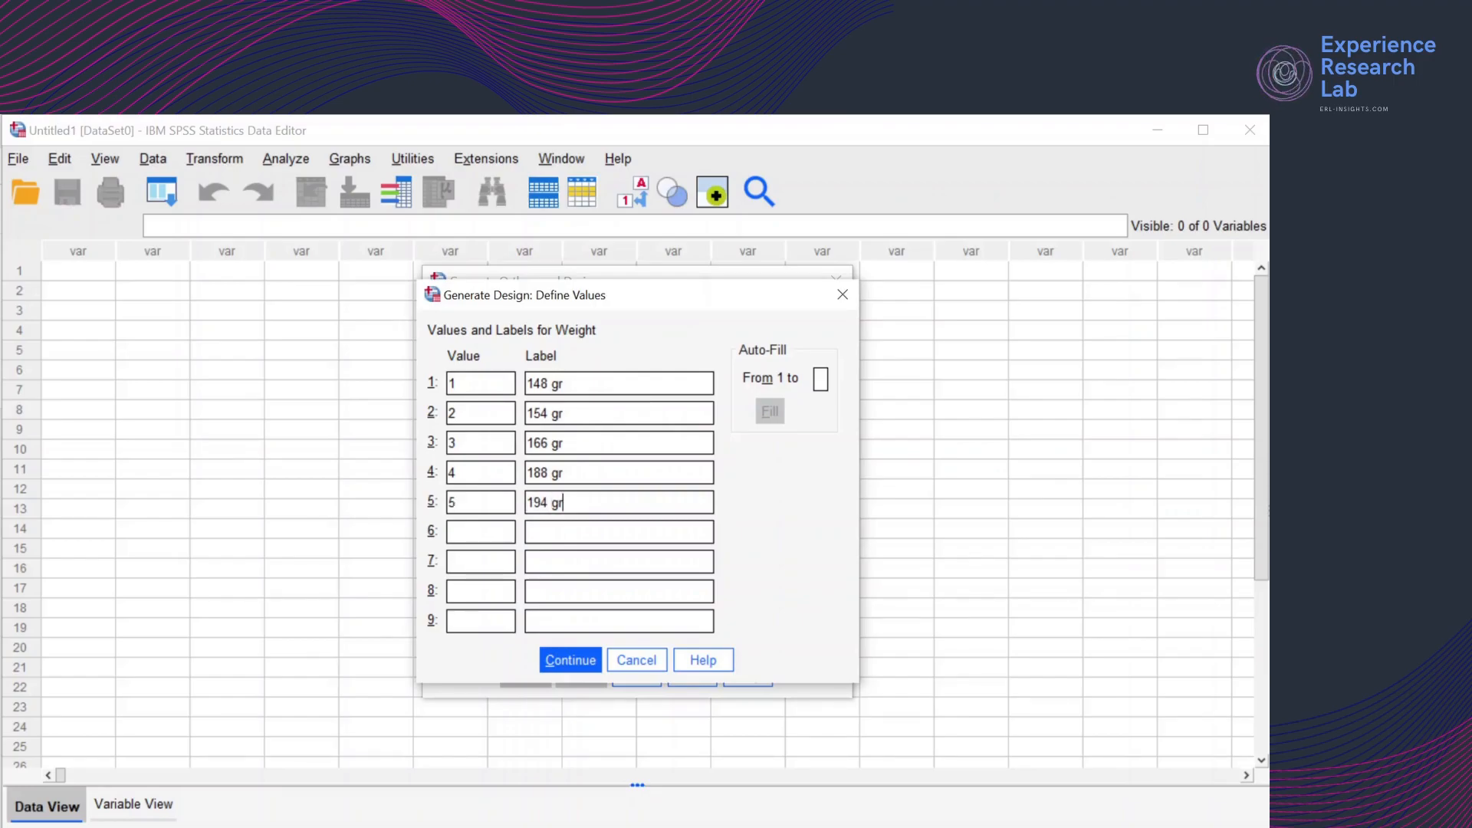
{"action": "left_click", "coordinate": [570, 660]}
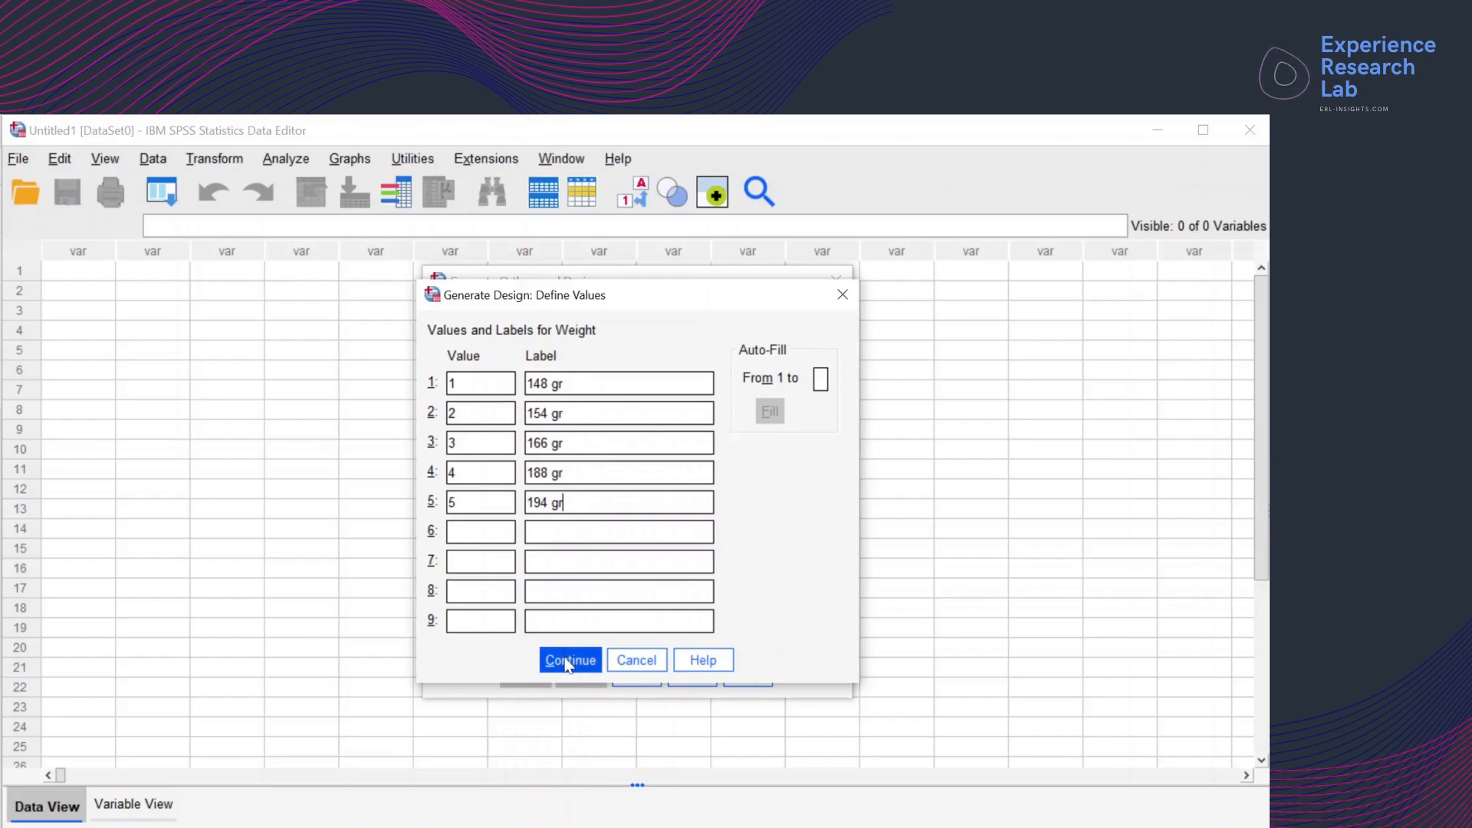
Keep the Weight levels and add factor Memory labelled Memory Capacity
{"action": "left_click", "coordinate": [569, 659]}
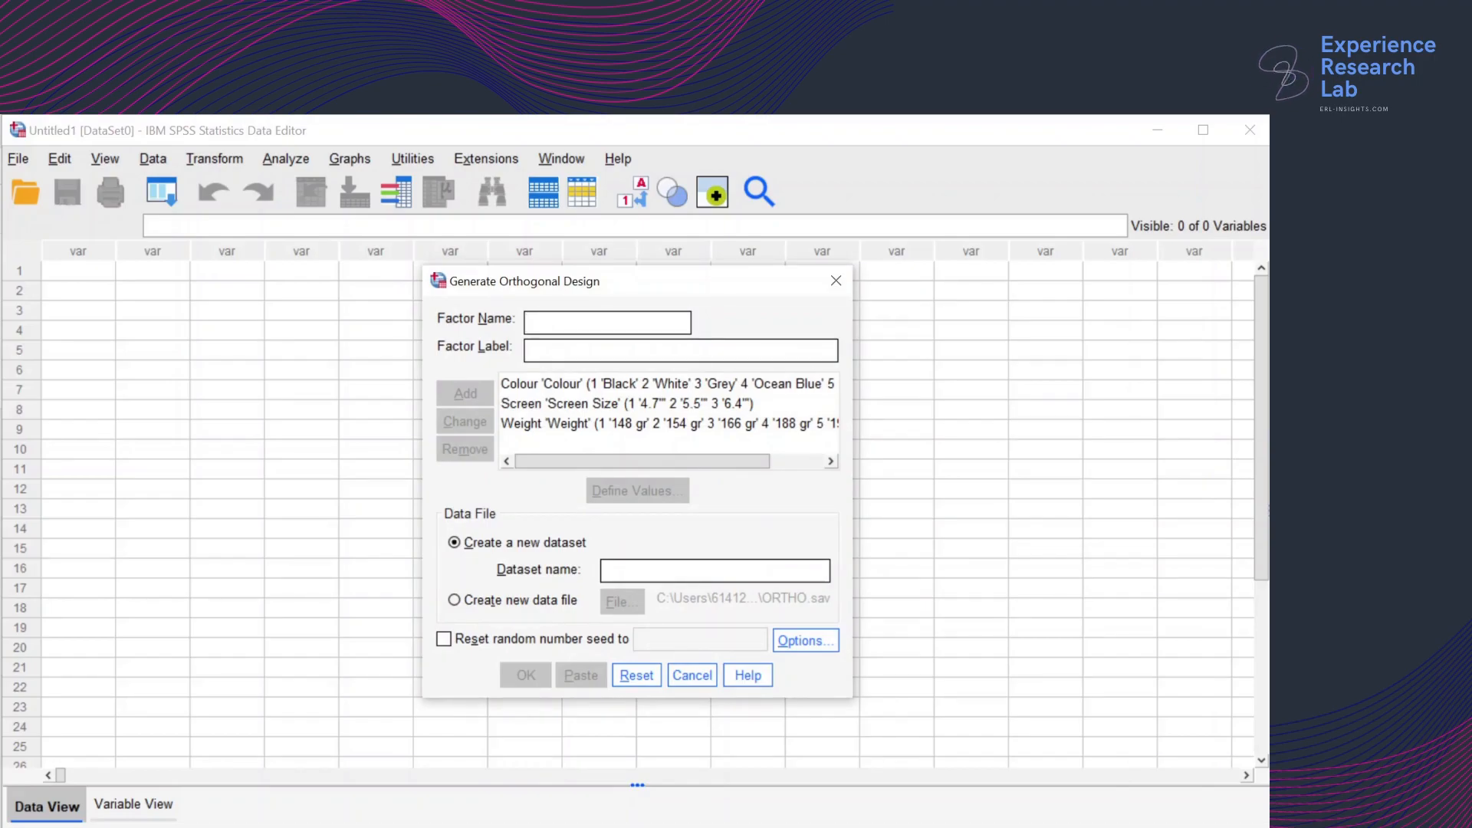
{"action": "type", "text": "Mem"}
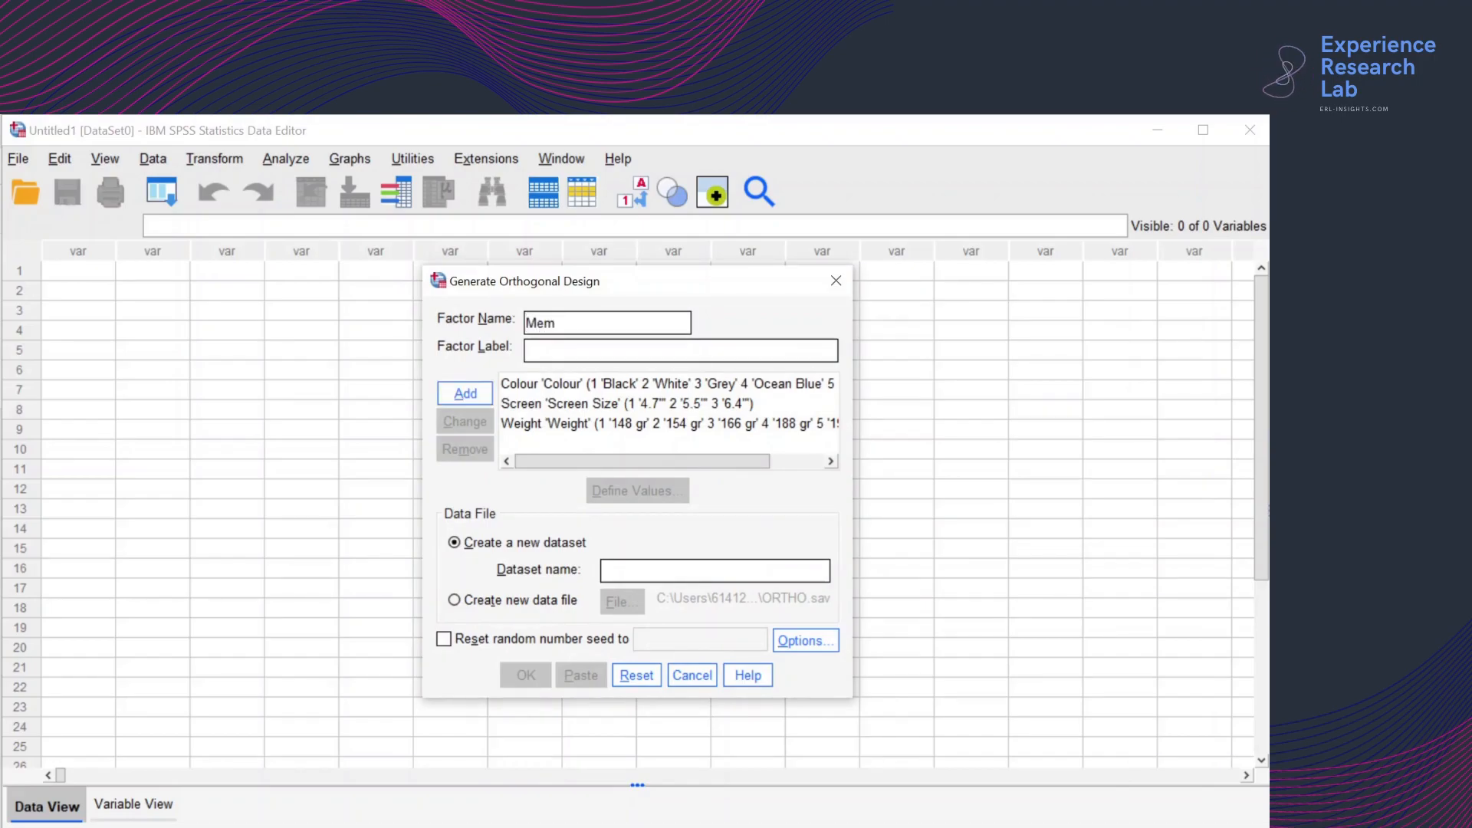
{"action": "type", "text": "ory"}
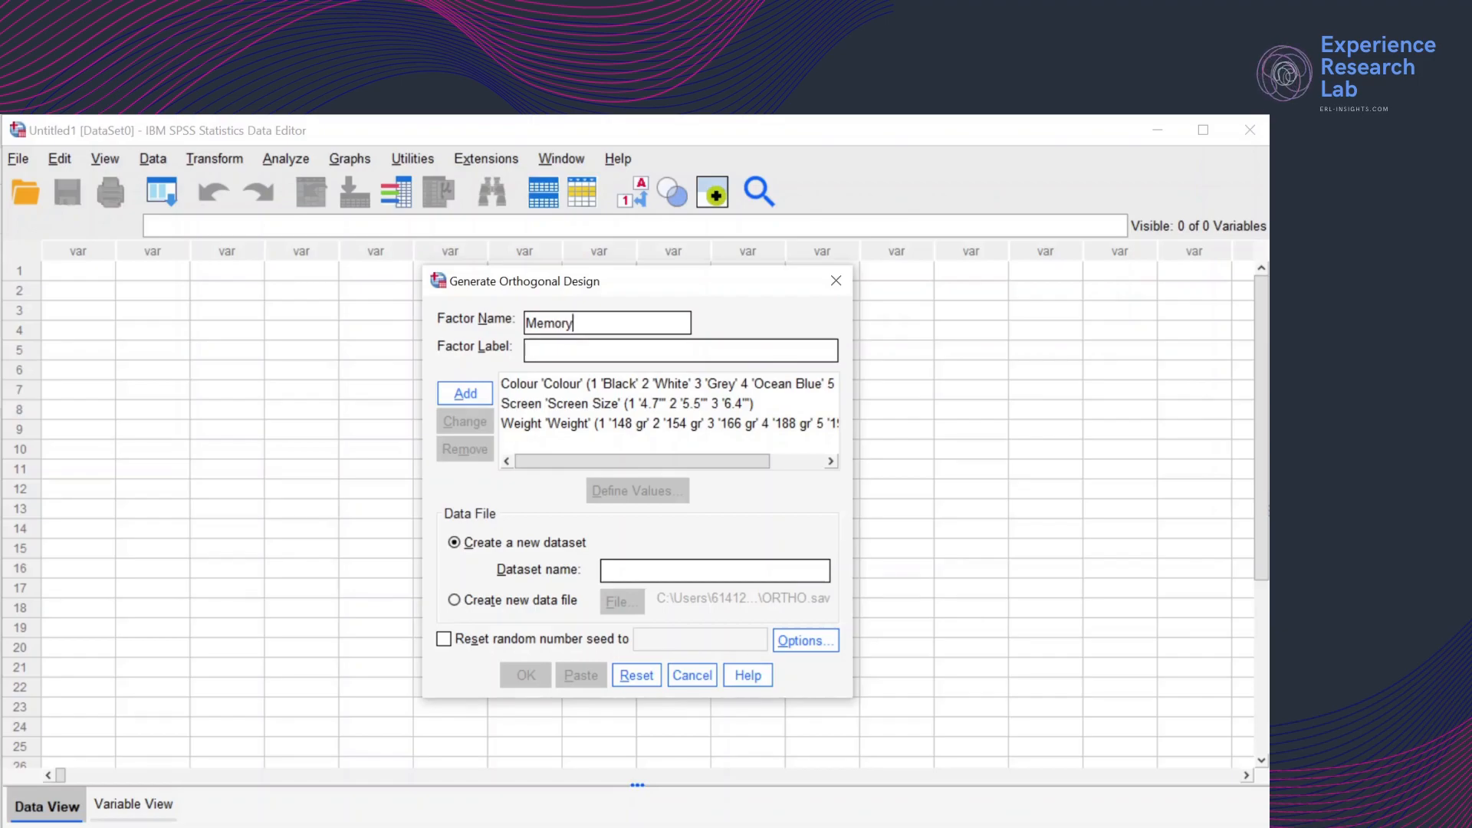
{"action": "type", "text": "Memory Capacity"}
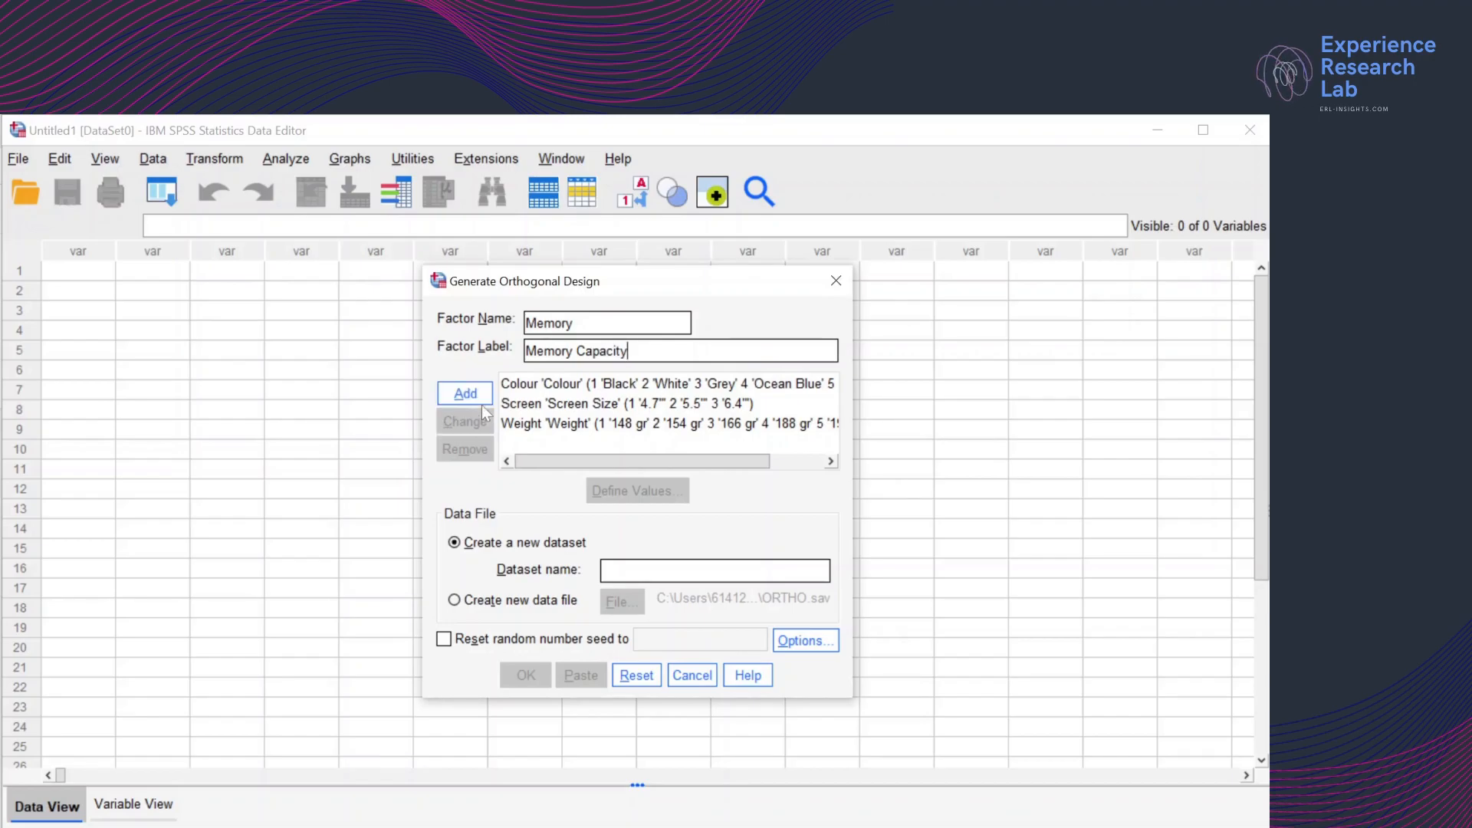
{"action": "left_click", "coordinate": [463, 392]}
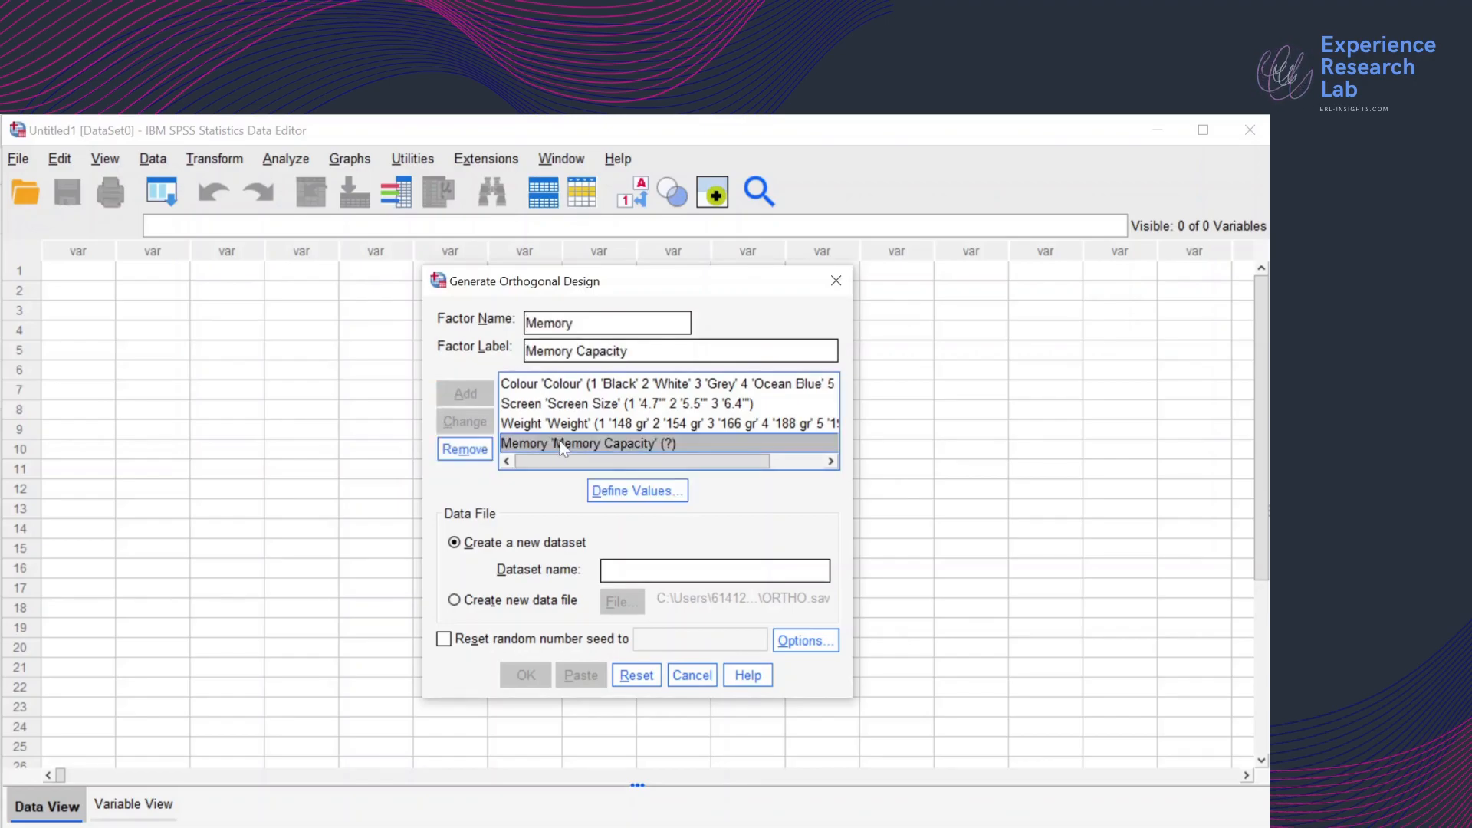
Define Memory values 1–3 as 32 GB, 64 GB and 128 GB
{"action": "left_click", "coordinate": [636, 490]}
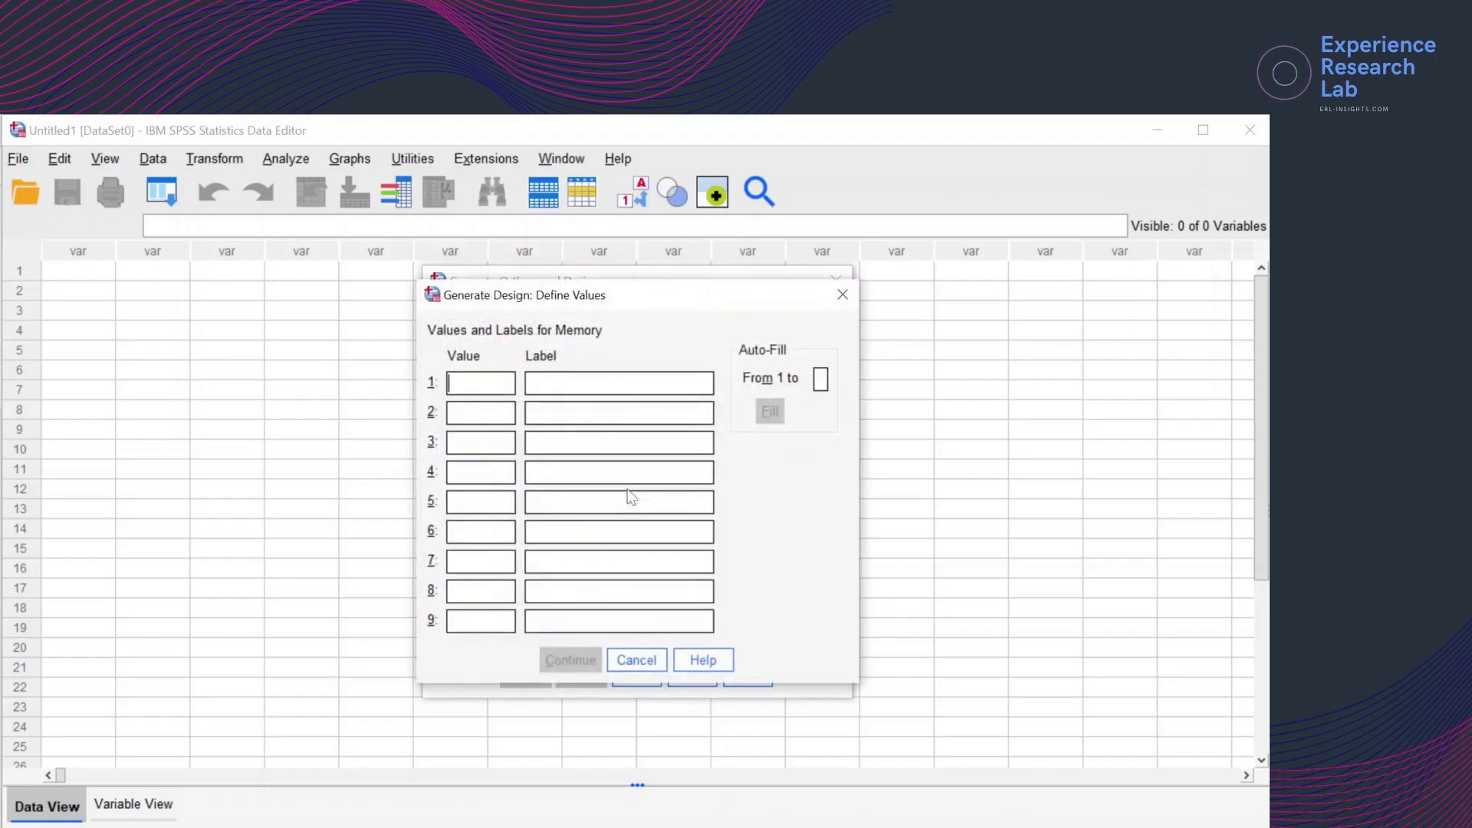
{"action": "type", "text": "1"}
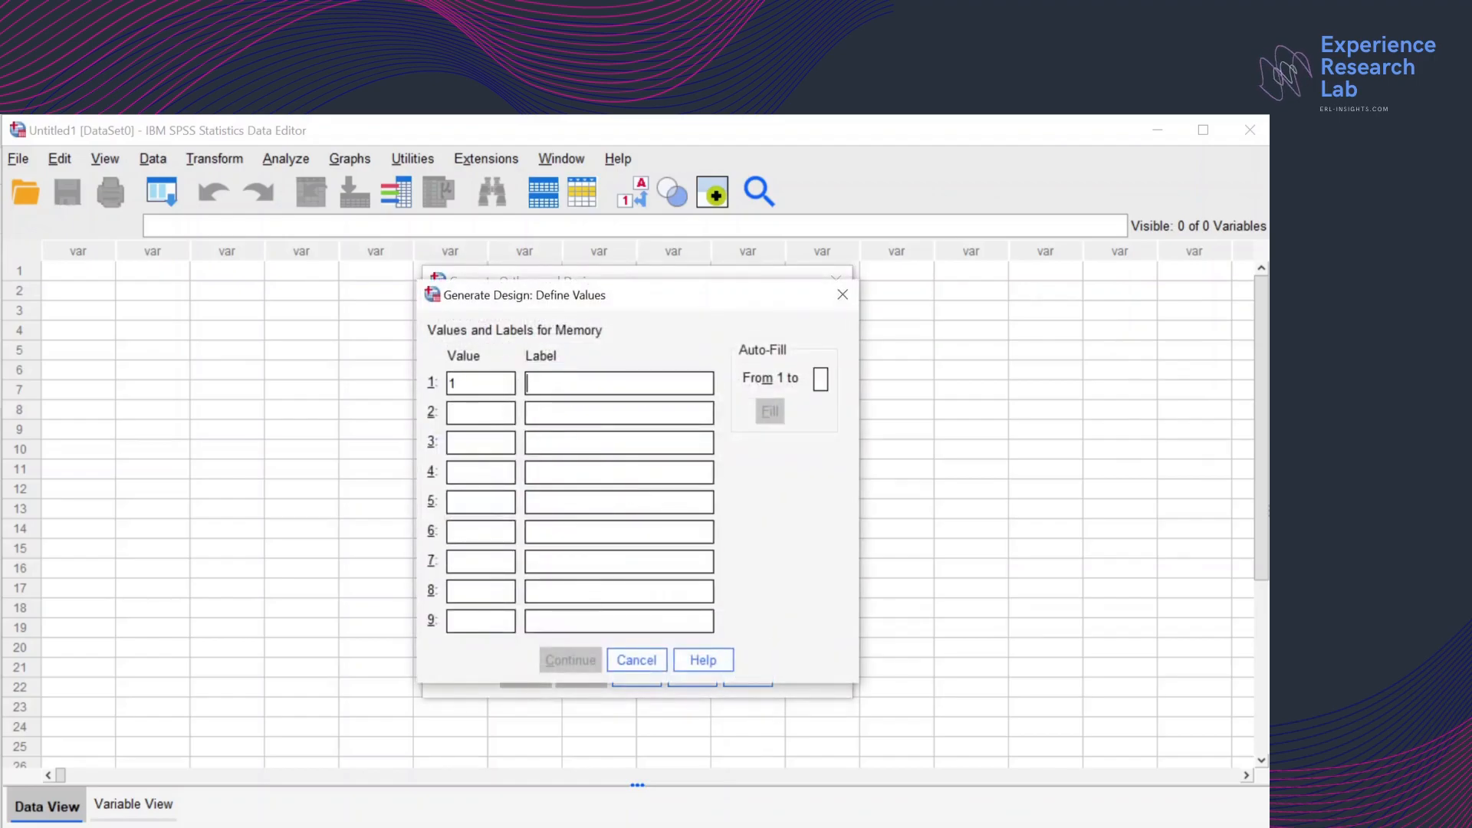
{"action": "type", "text": "32 GB"}
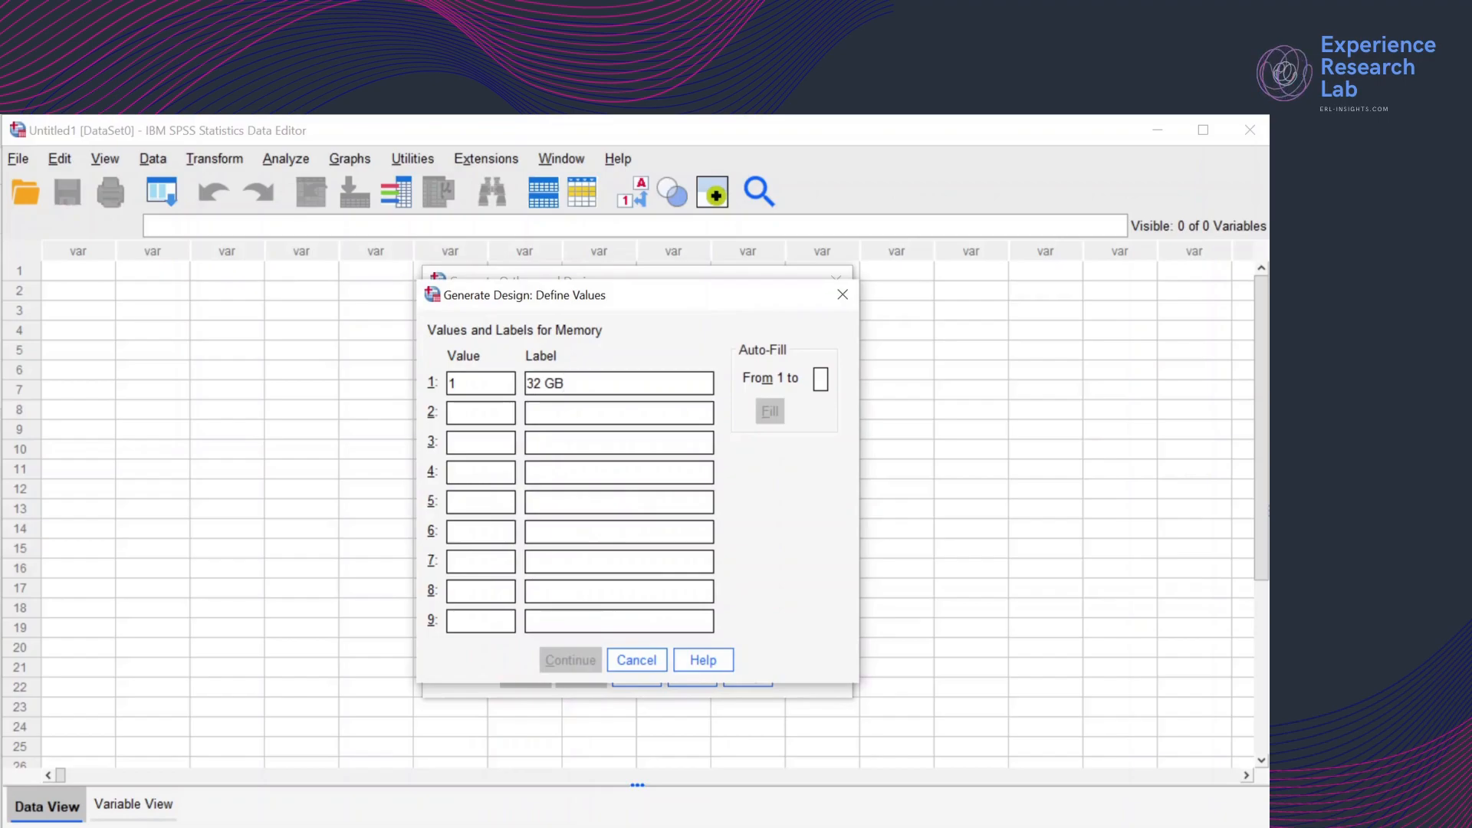
{"action": "type", "text": "2"}
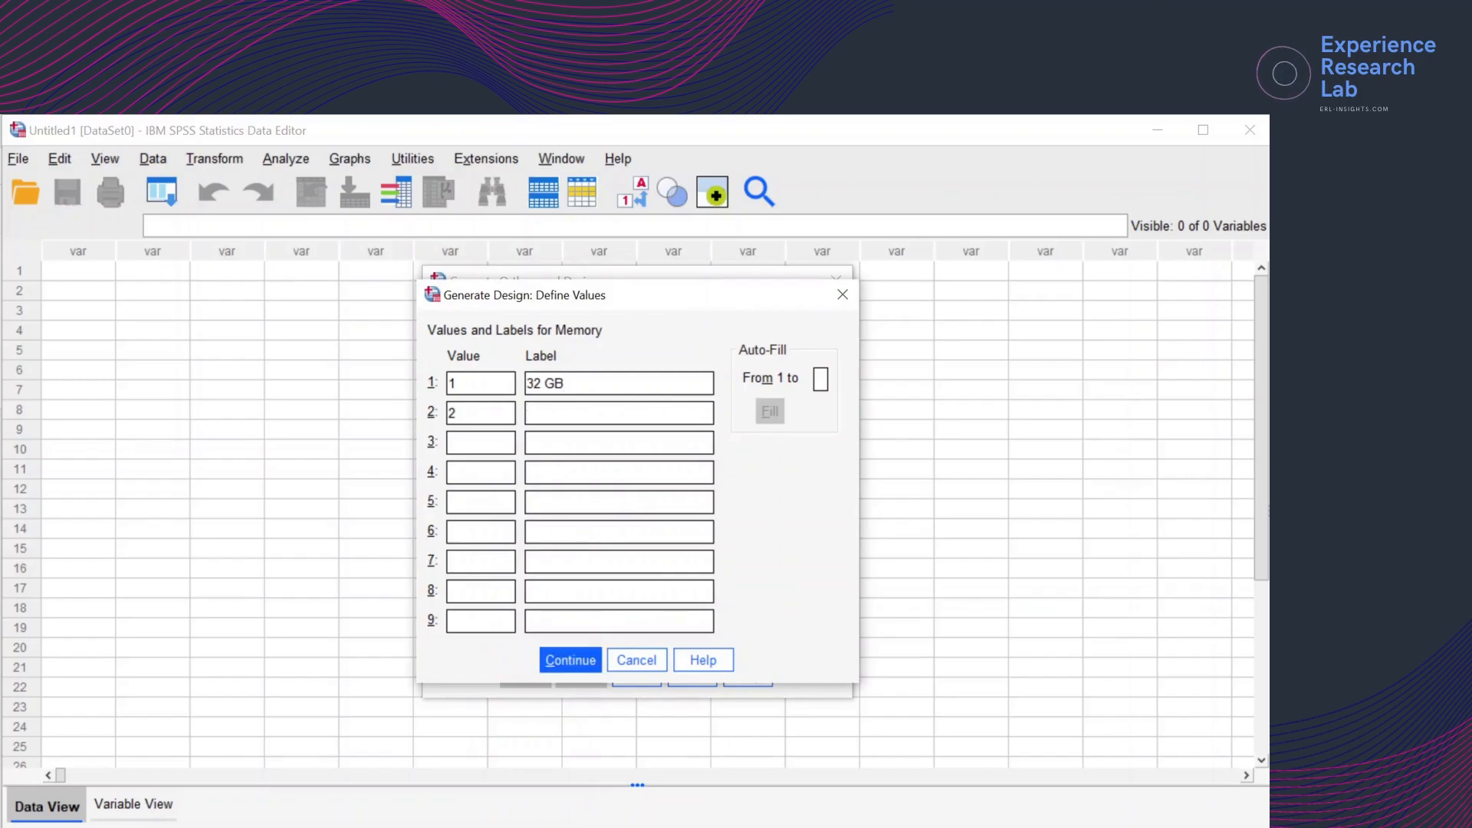
{"action": "type", "text": "64"}
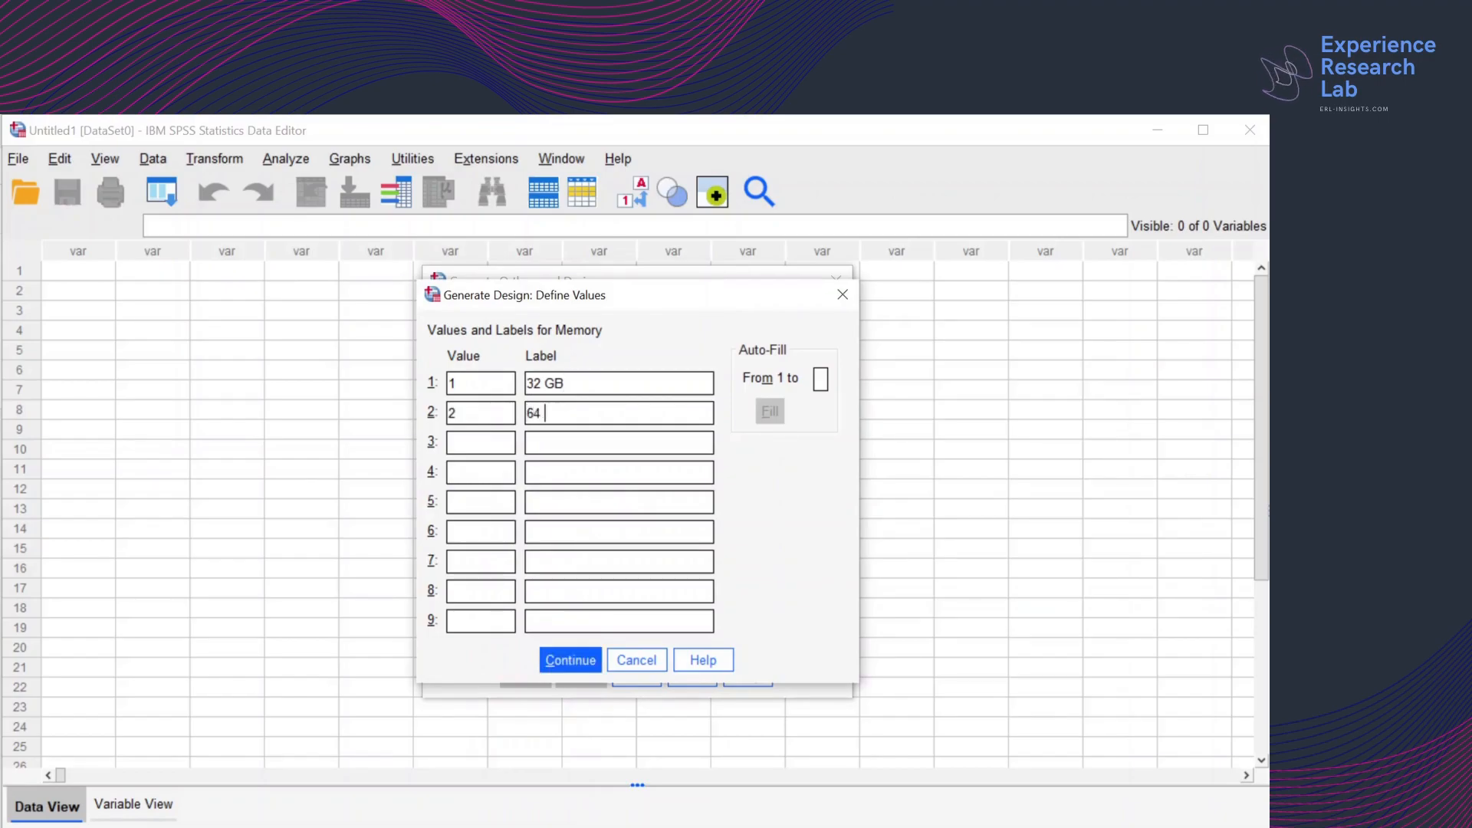
{"action": "type", "text": "Gb"}
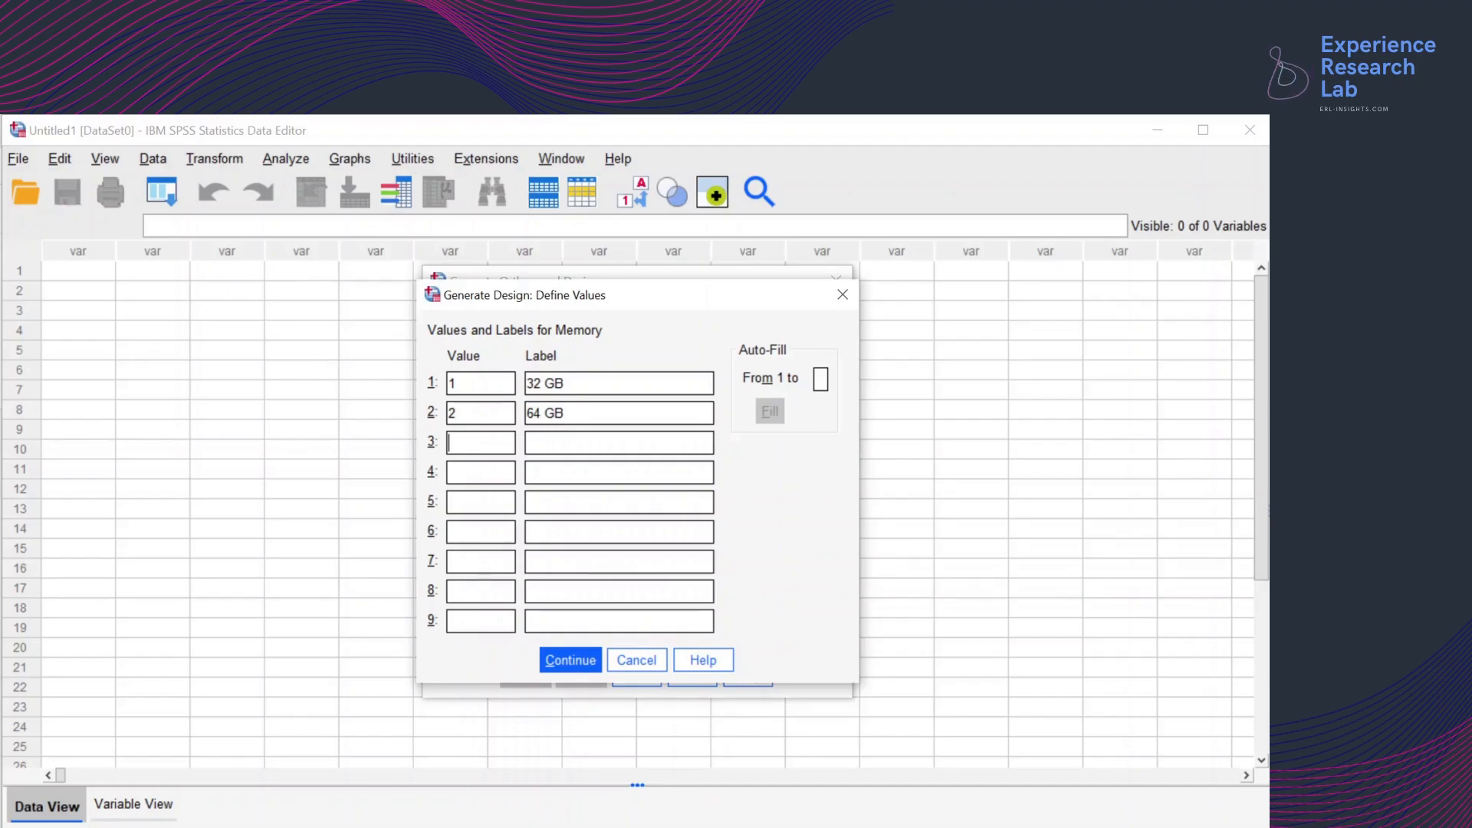
{"action": "type", "text": "128 GB"}
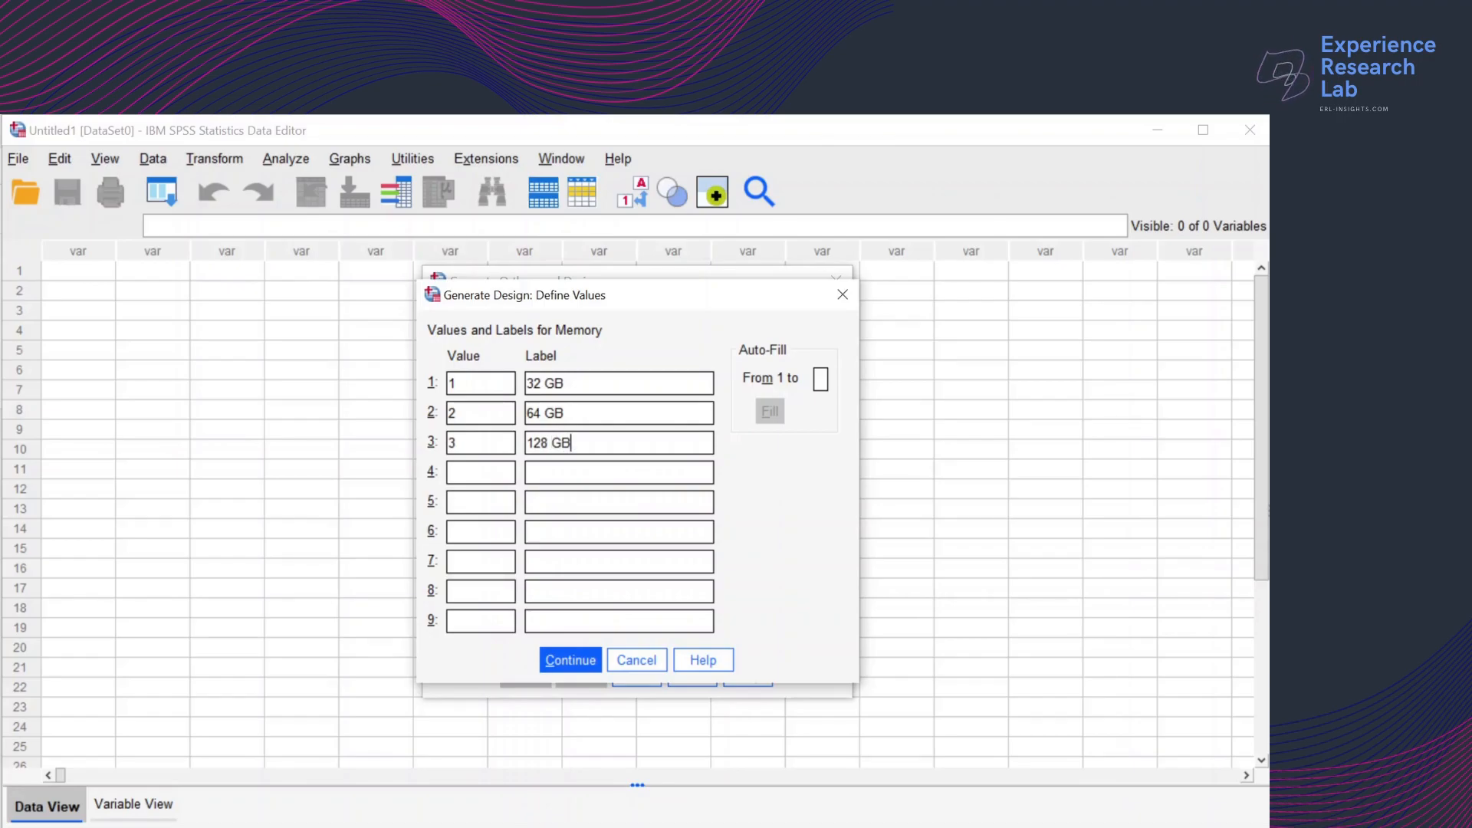
{"action": "left_click", "coordinate": [570, 659]}
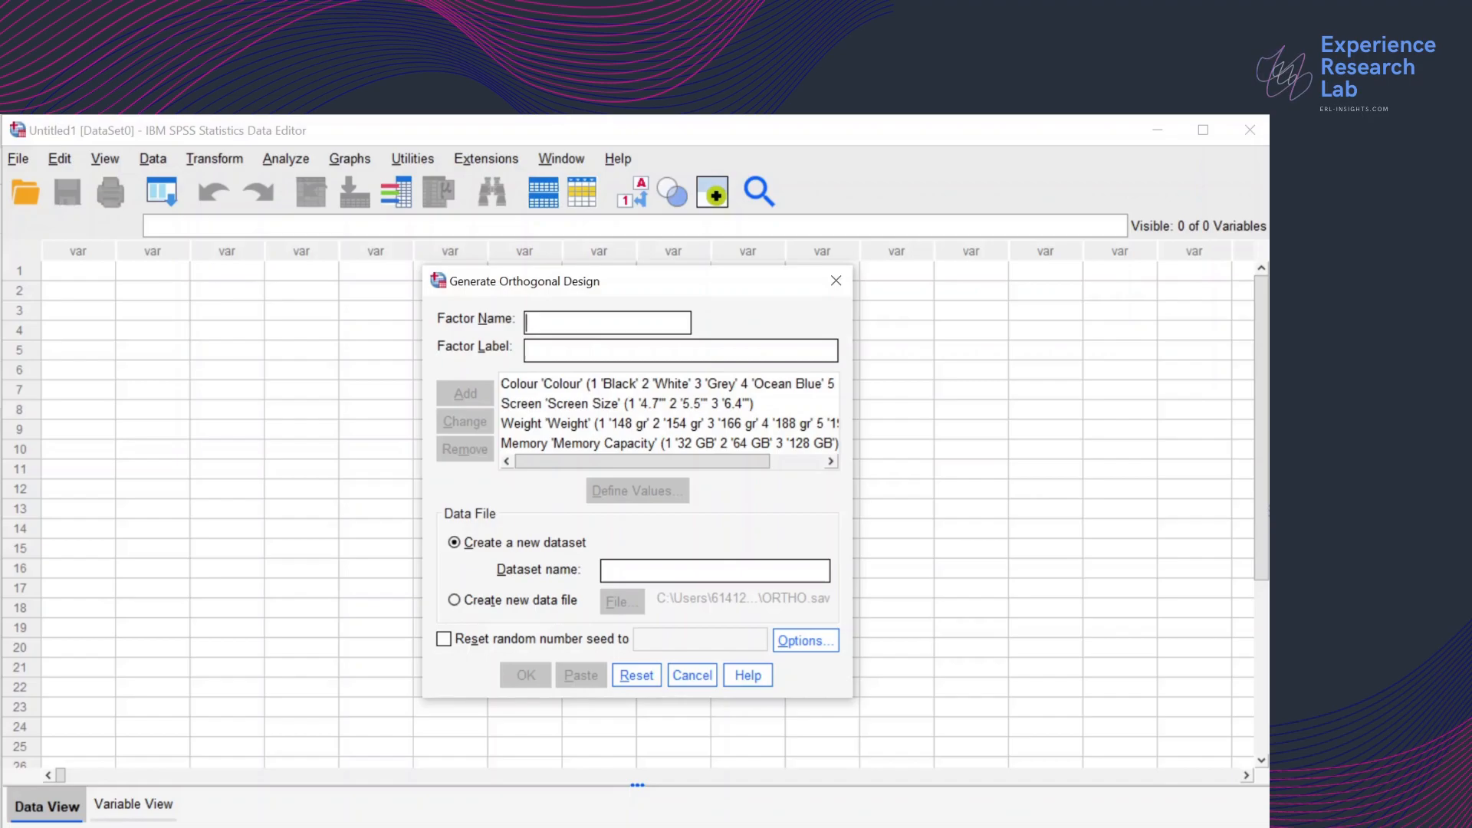
Add factor Speed labelled Processing Speed to the design
{"action": "type", "text": "Speed"}
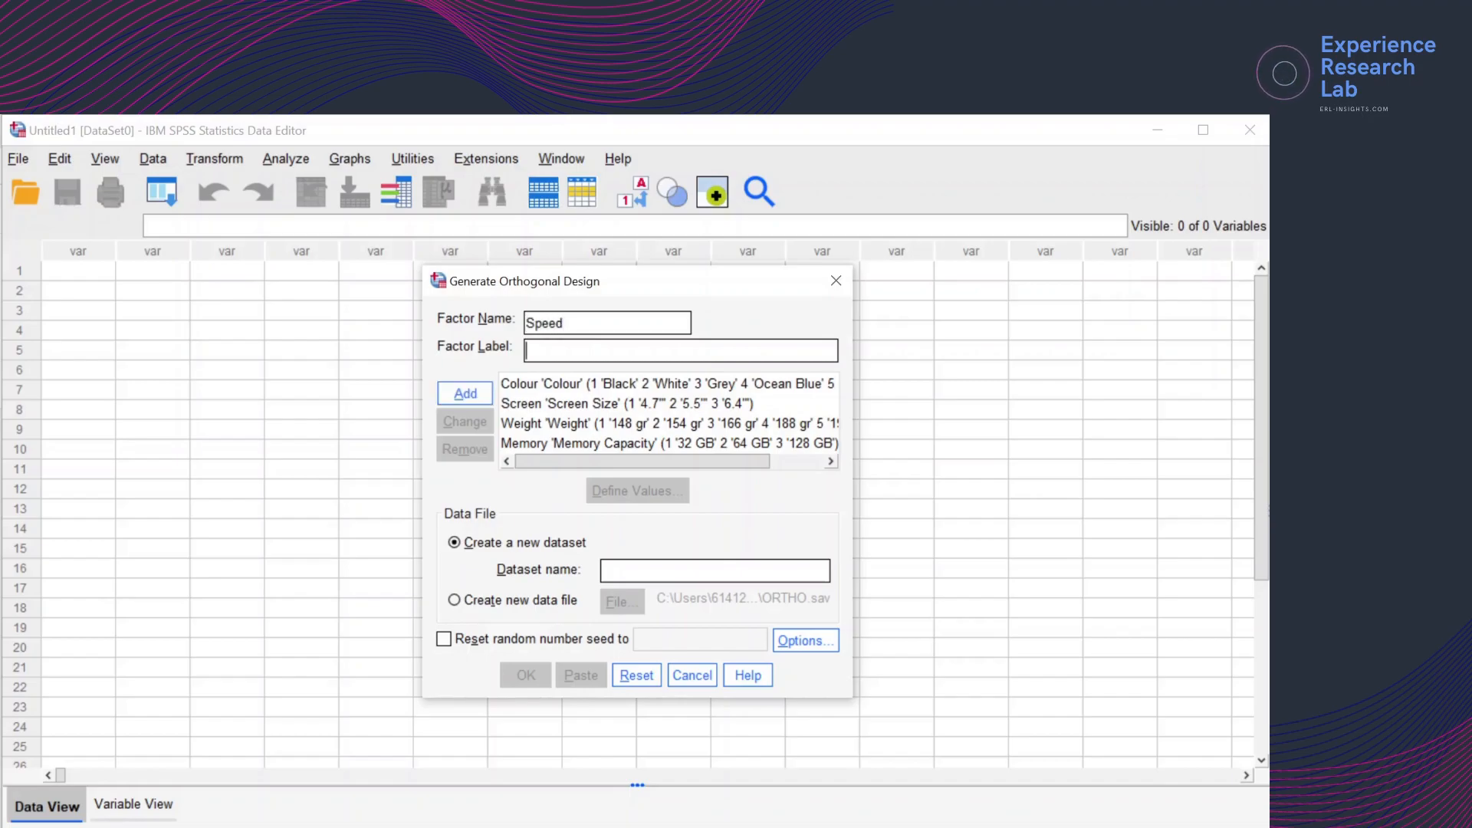
{"action": "type", "text": "Processing Speed"}
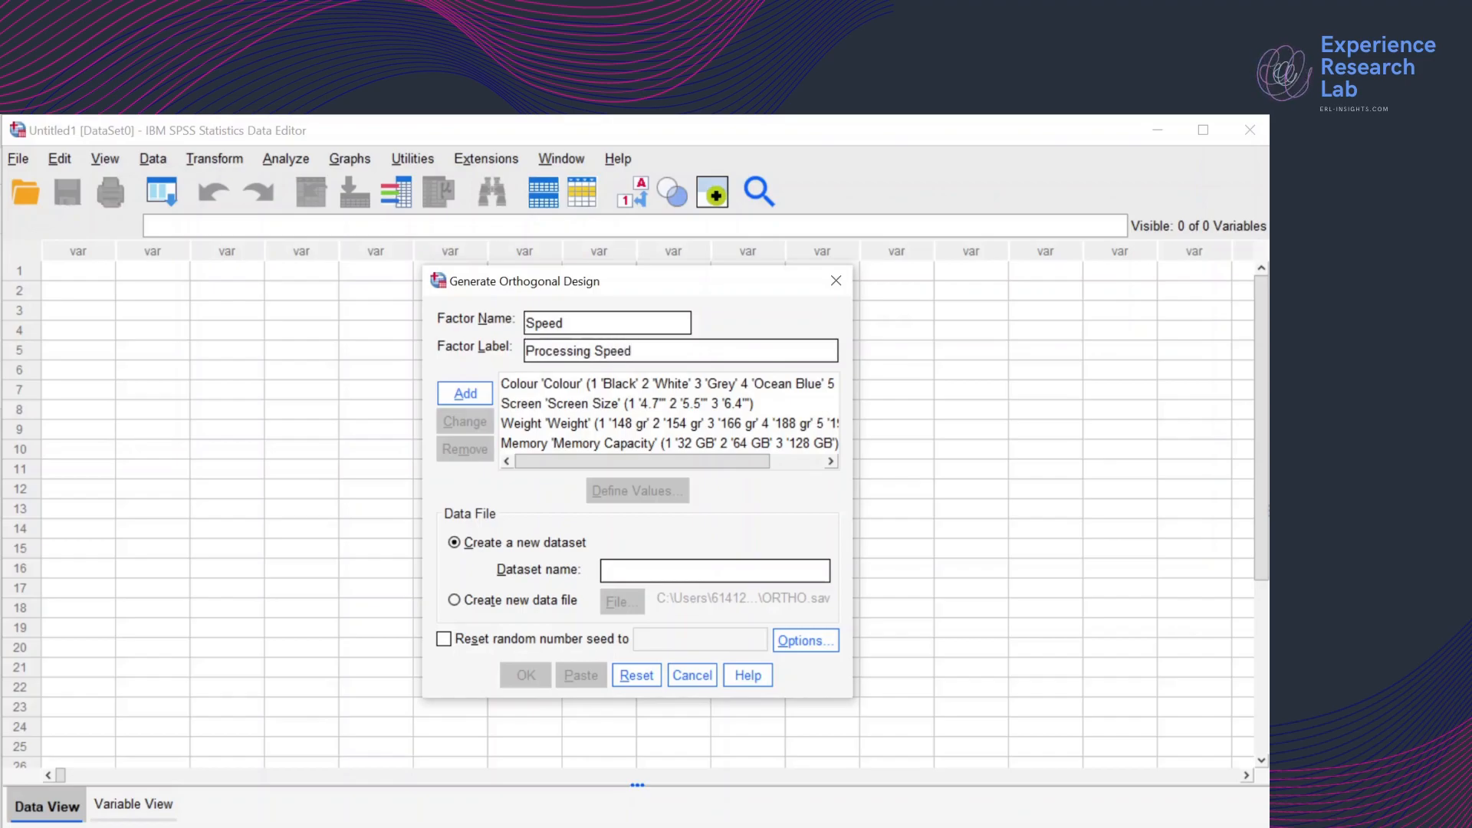
{"action": "left_click", "coordinate": [463, 393]}
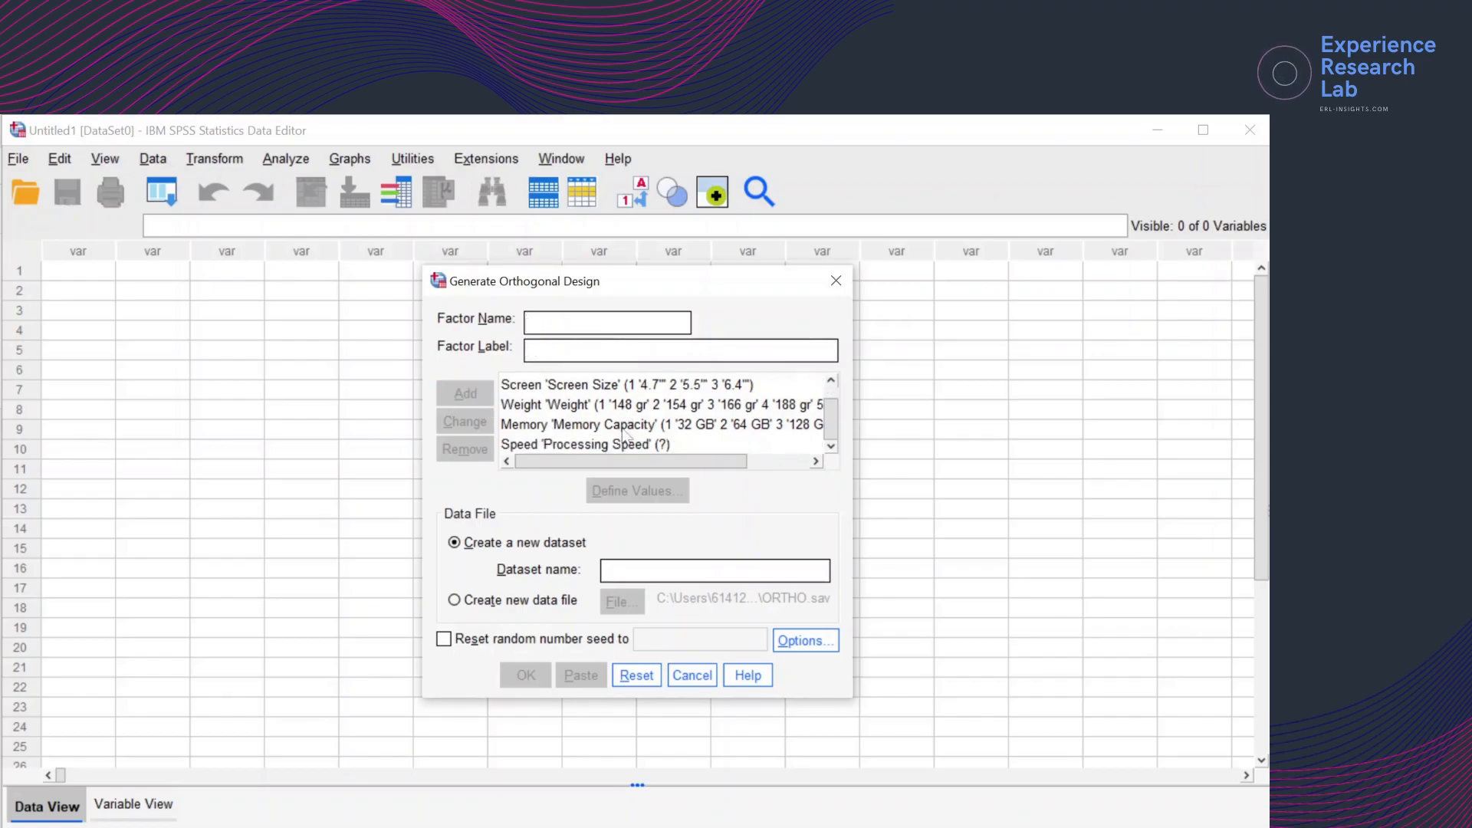
Define Speed values 1 = 1 GHz and 2 = 2 GHz
{"action": "left_click", "coordinate": [637, 491]}
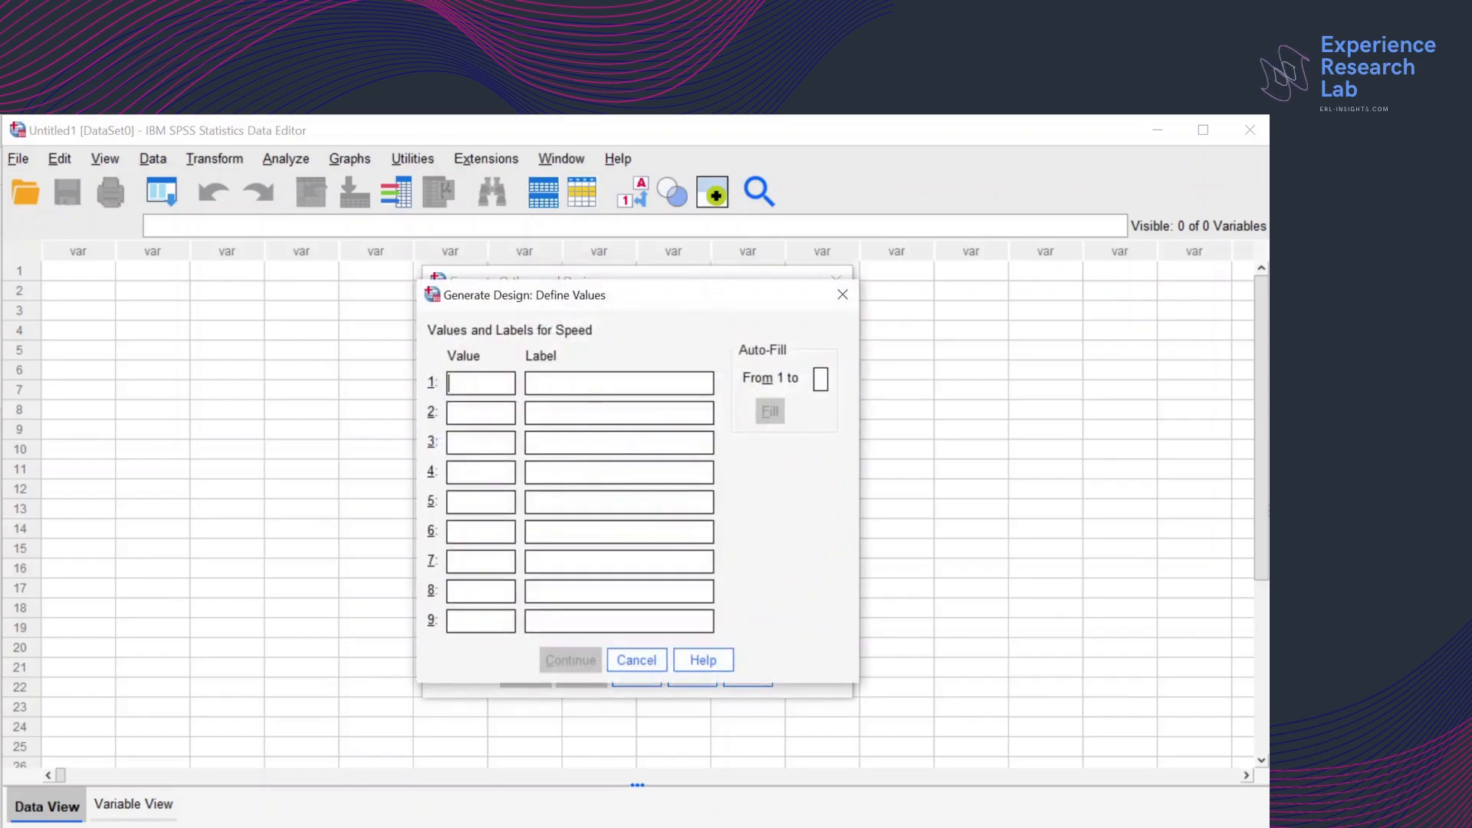
{"action": "type", "text": "1"}
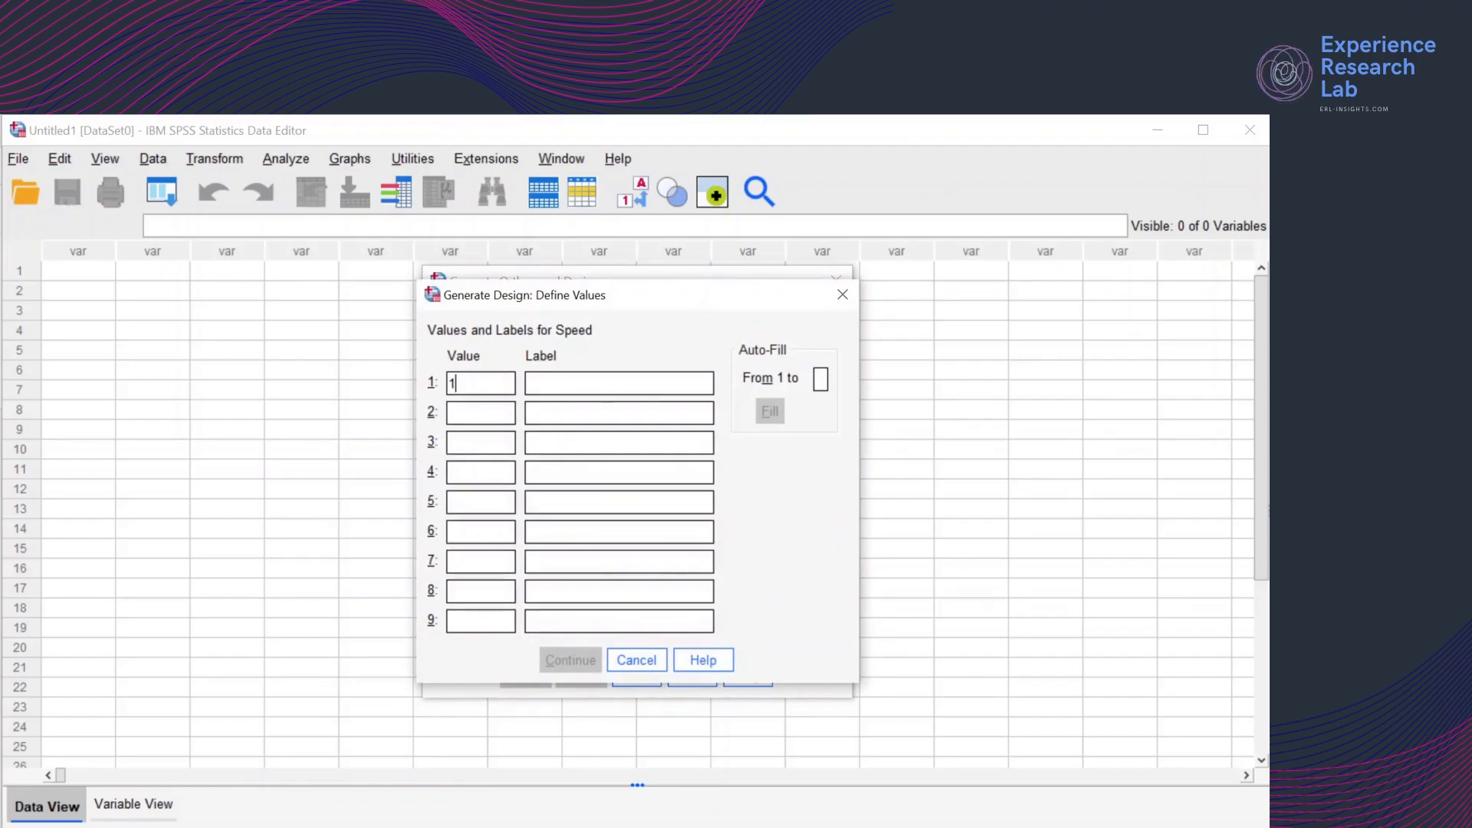
{"action": "type", "text": "1 GHz"}
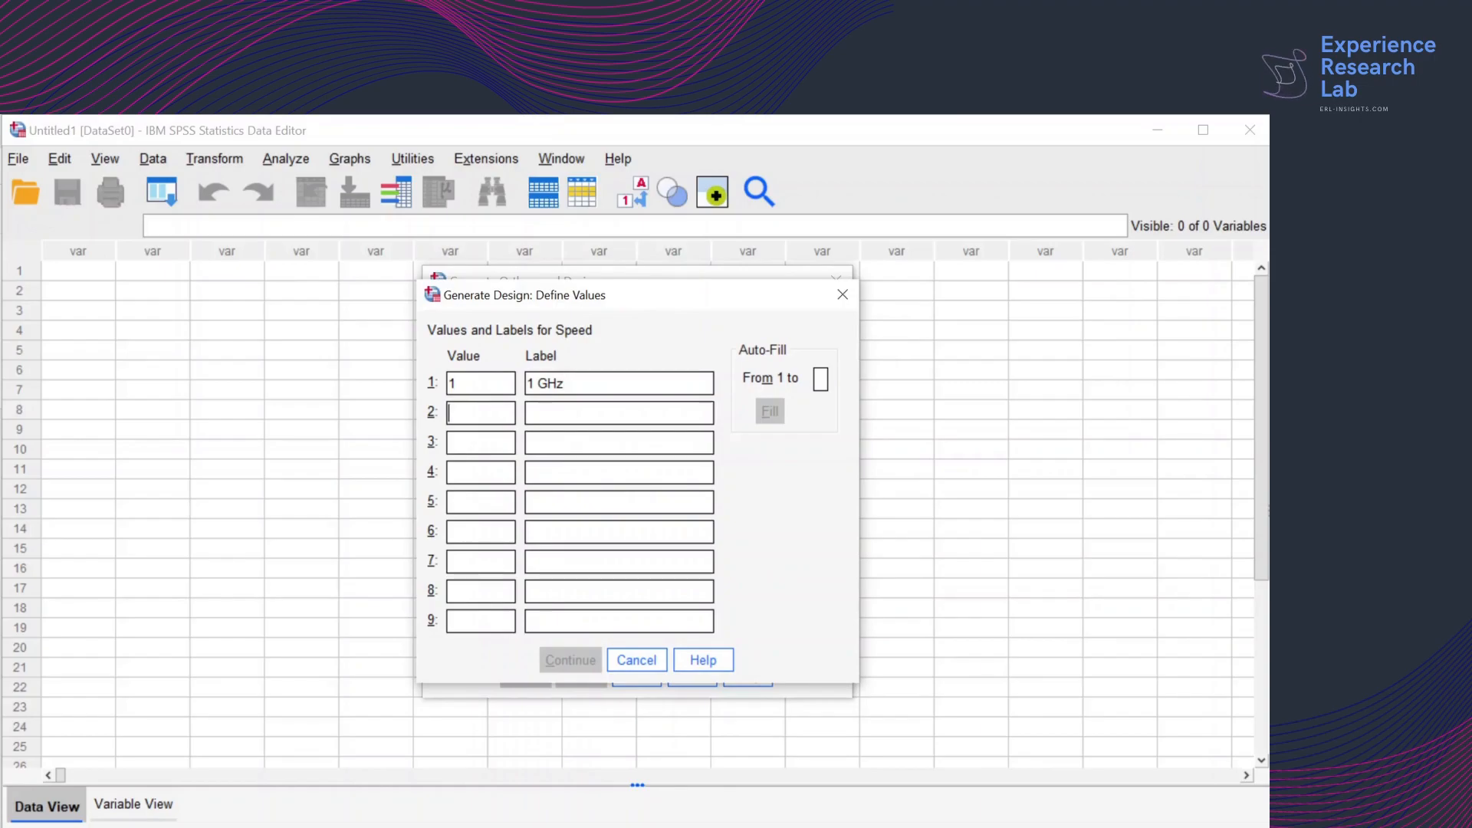
{"action": "type", "text": "2 G"}
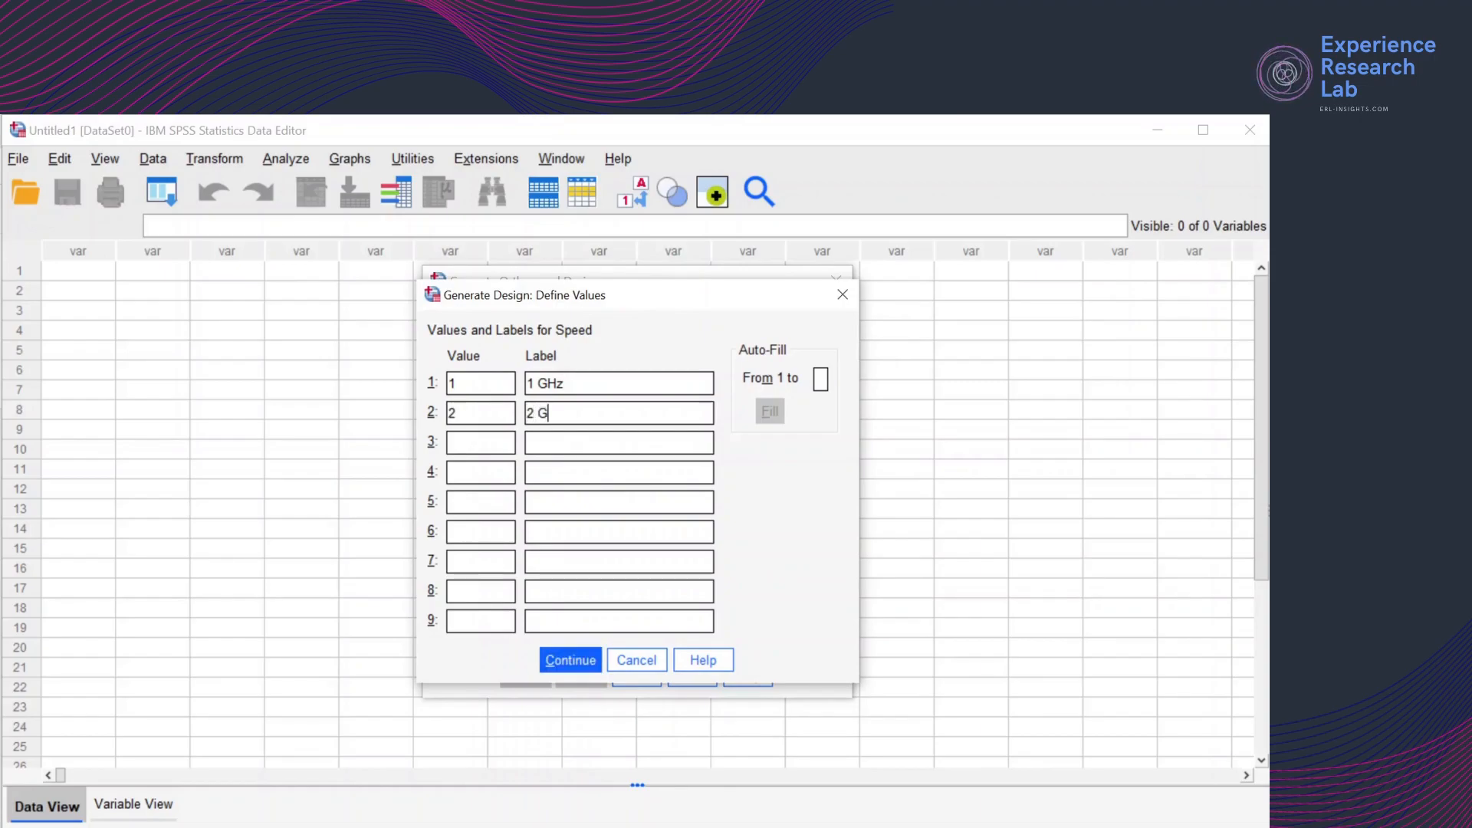
{"action": "type", "text": "Hz"}
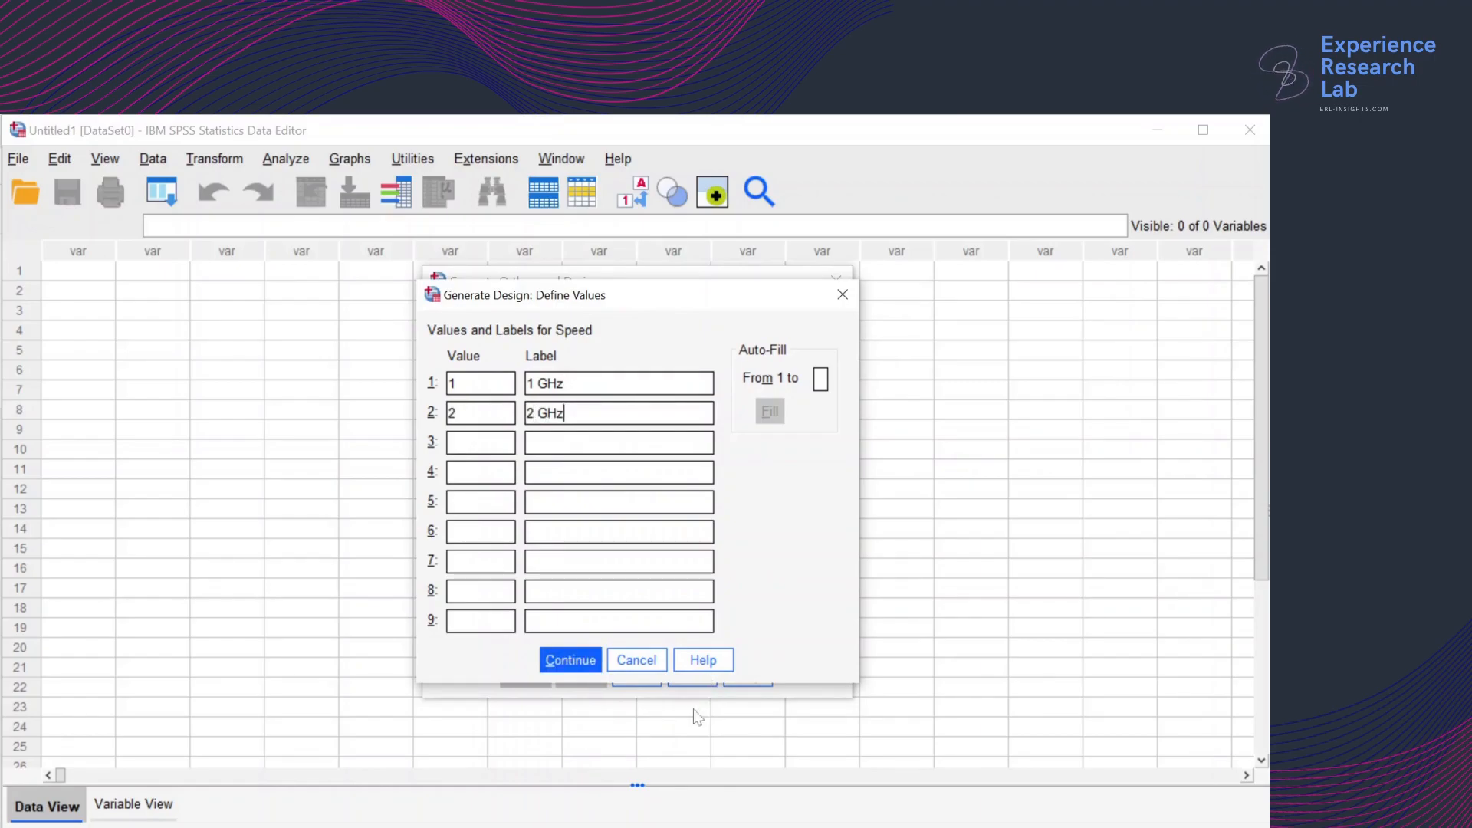
{"action": "left_click", "coordinate": [568, 660]}
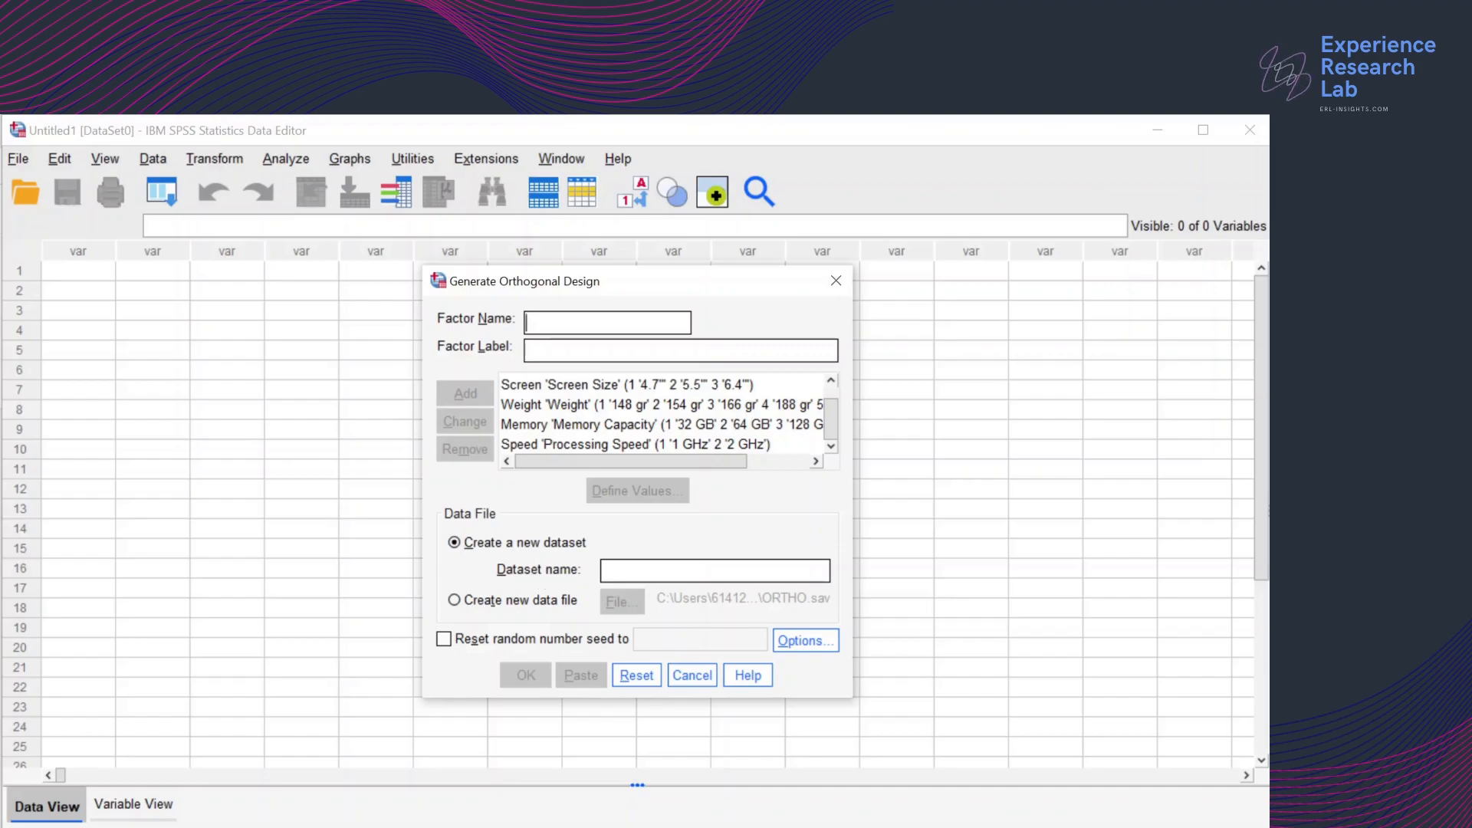
Name the new dataset PhoneDesign
{"action": "type", "text": "P"}
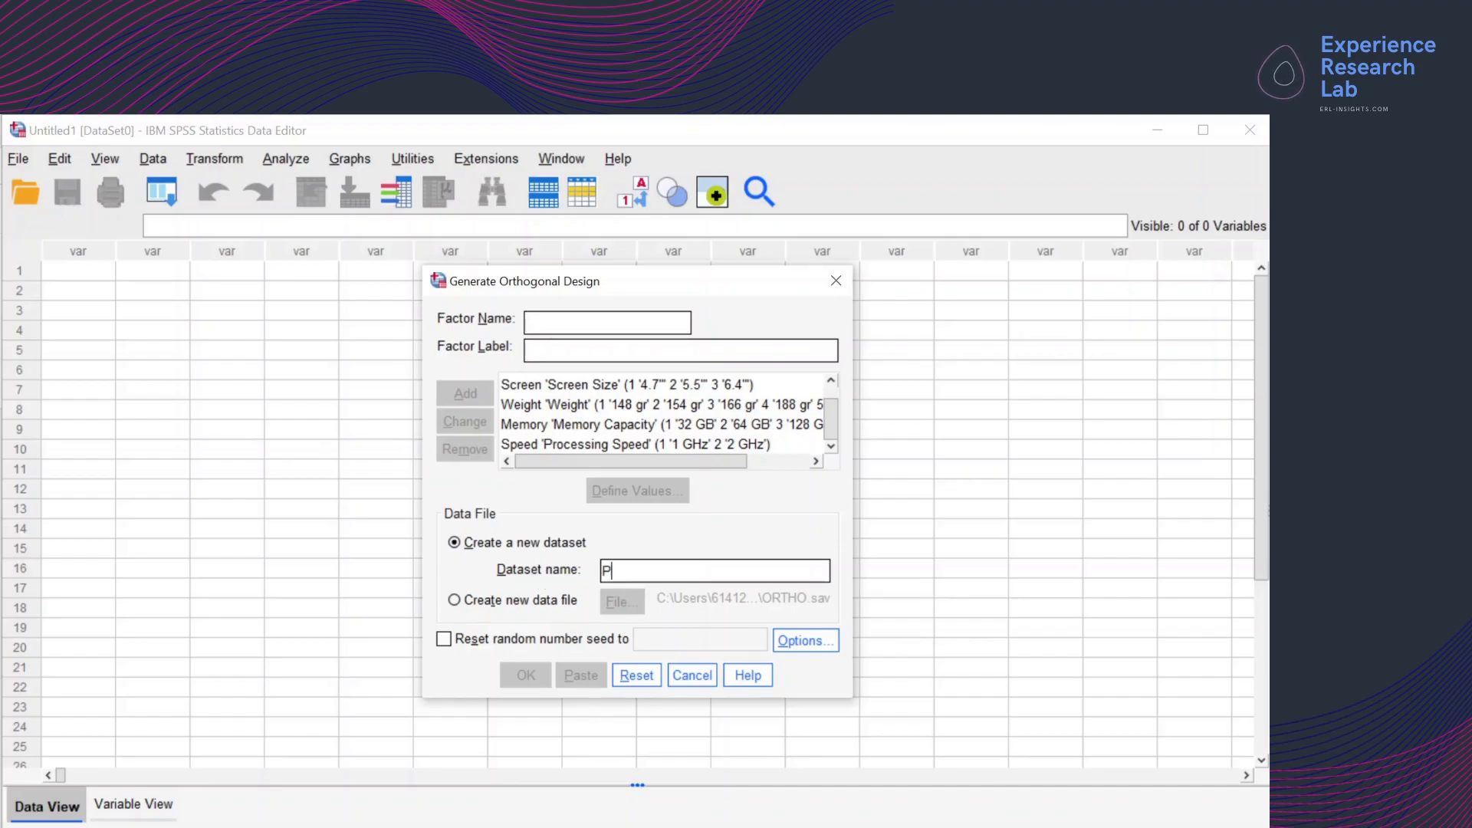
{"action": "type", "text": "hone Design"}
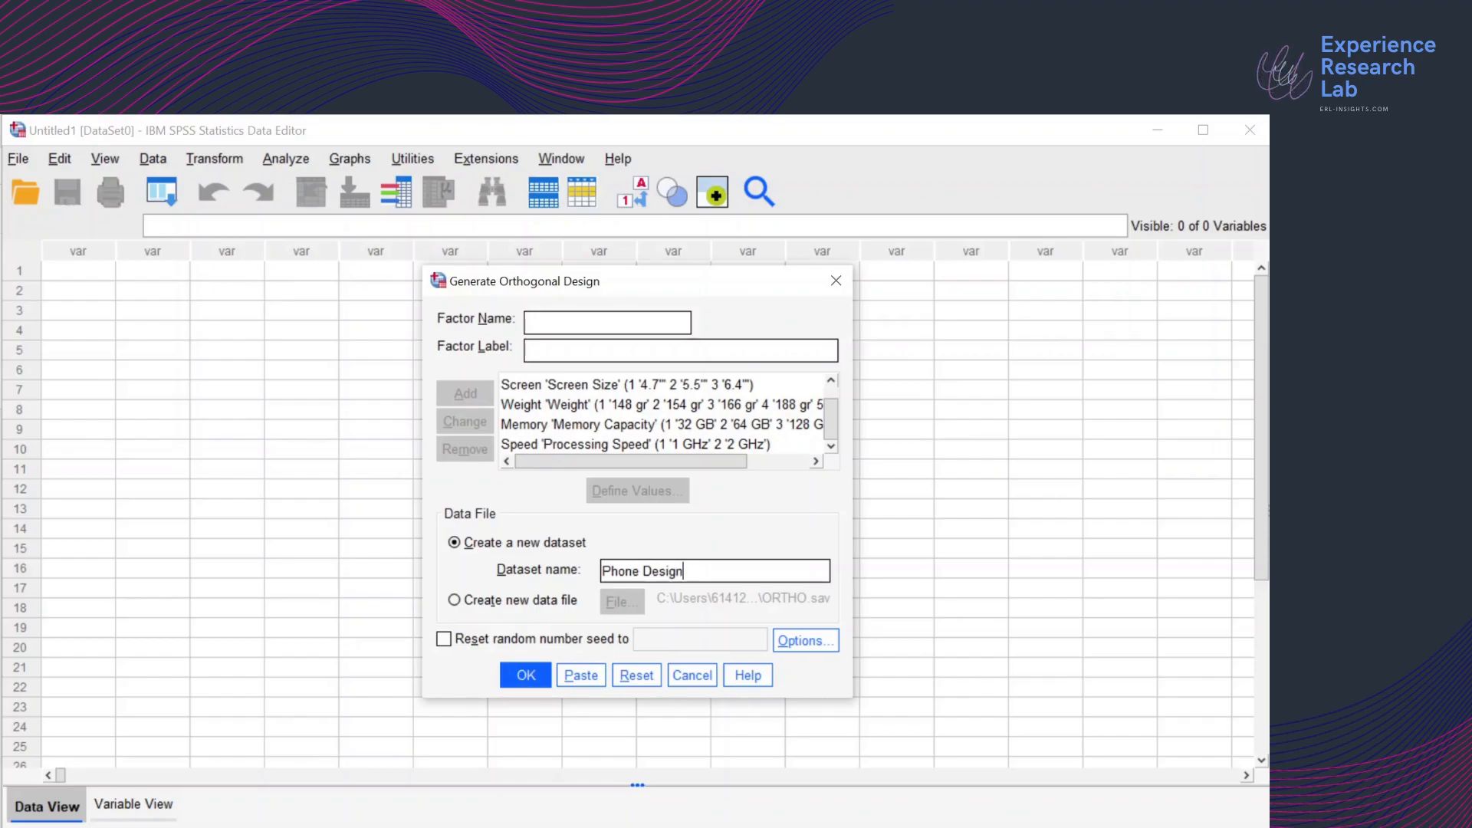
{"action": "key", "text": "BackSpace"}
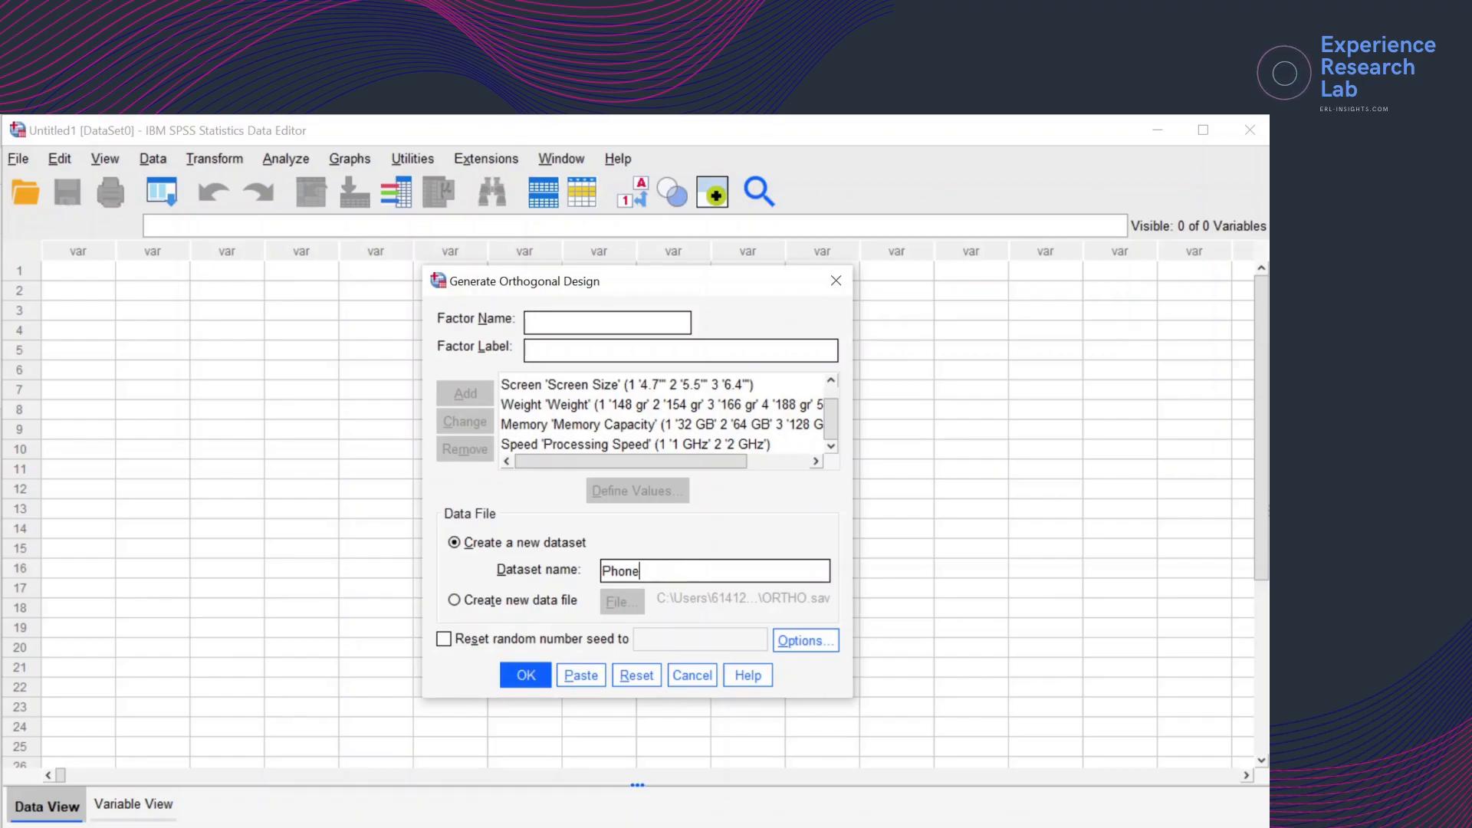
{"action": "type", "text": "Design"}
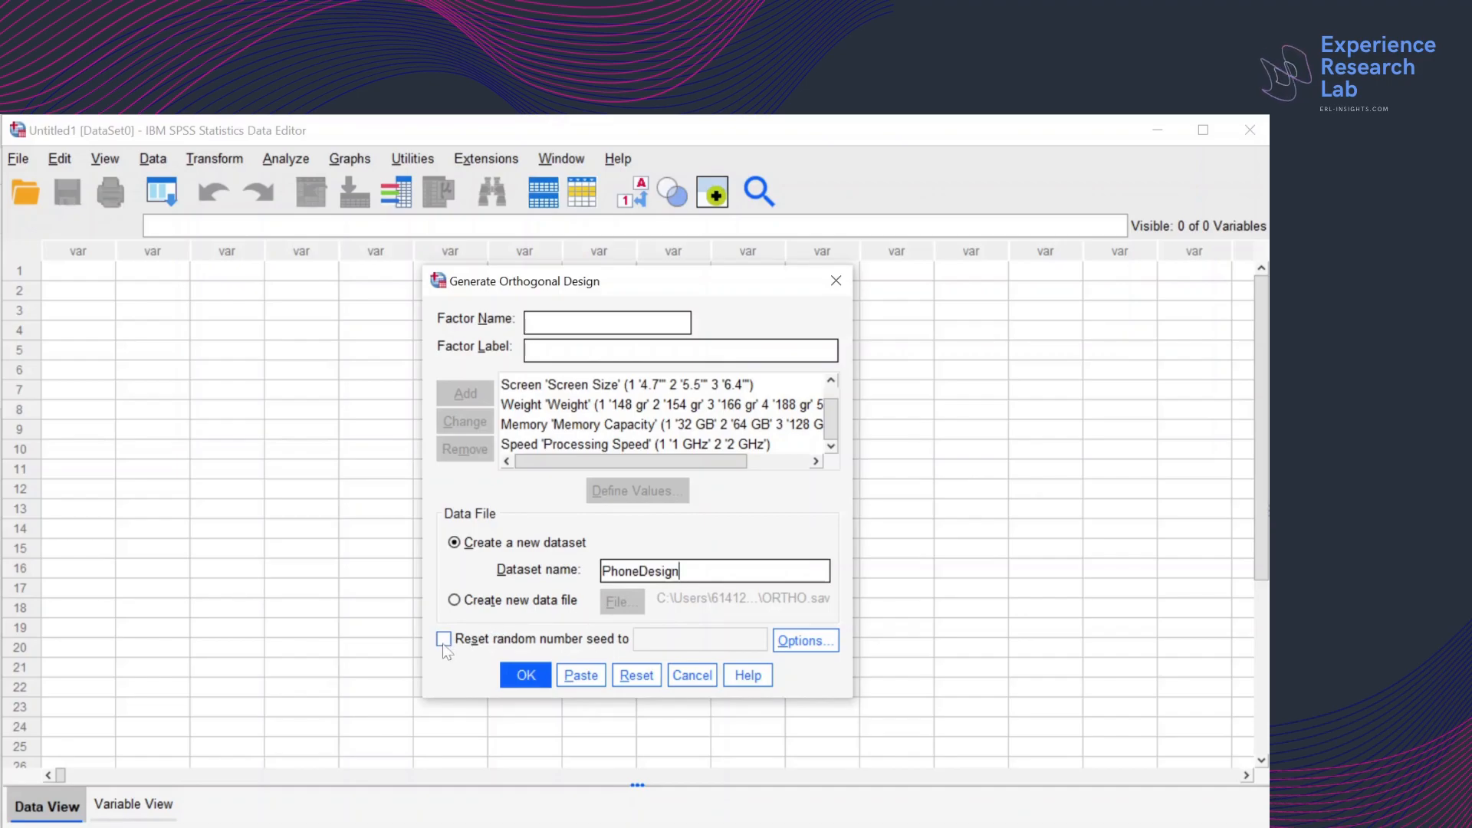
Reset the random number seed to 2000000 and generate the orthogonal design
{"action": "left_click", "coordinate": [445, 638]}
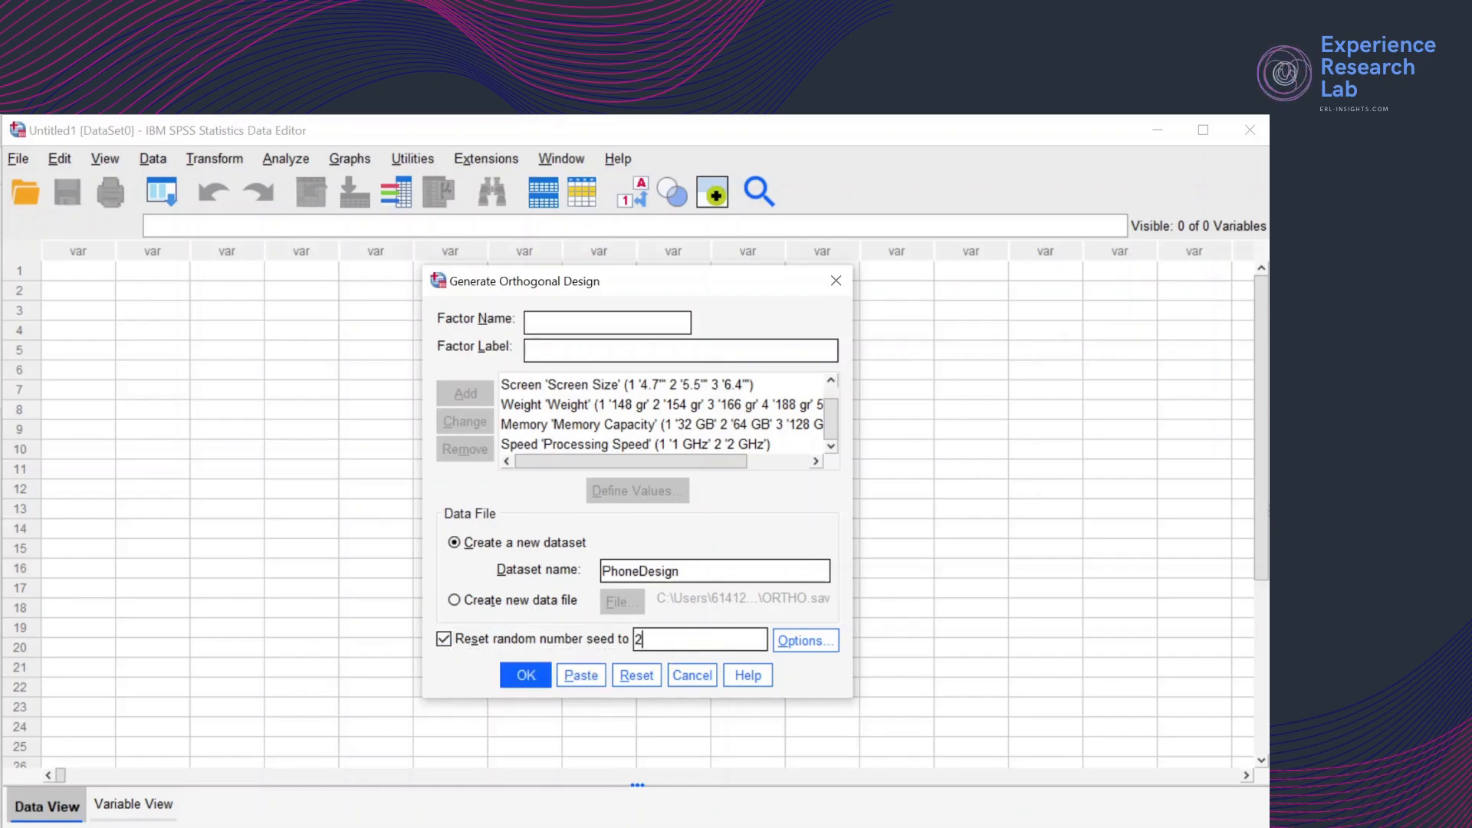
{"action": "type", "text": "000000"}
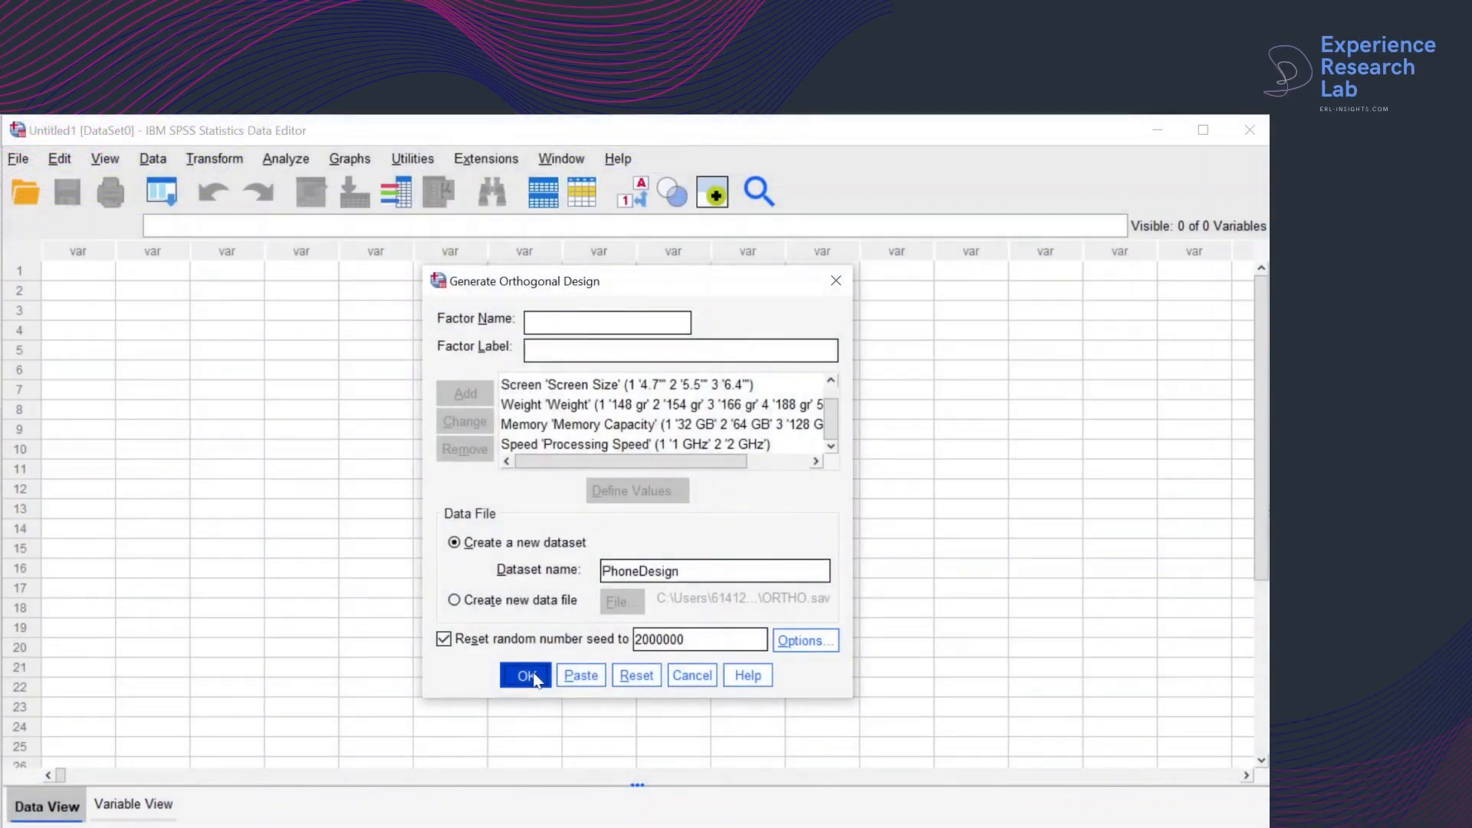
{"action": "left_click", "coordinate": [526, 675]}
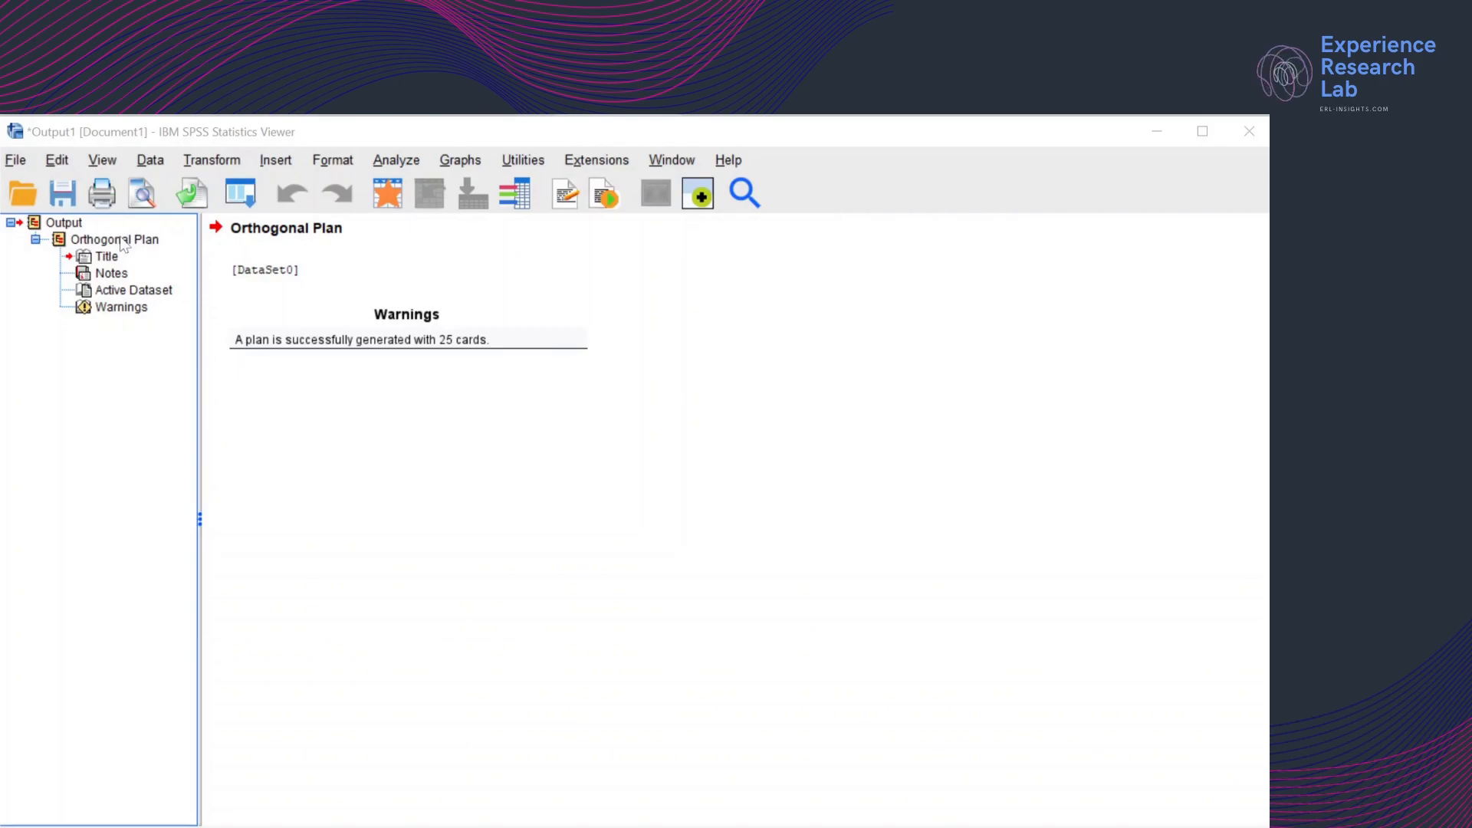
Review the plan output entries, then switch to the PhoneDesign dataset via the Window menu
{"action": "left_click", "coordinate": [106, 257]}
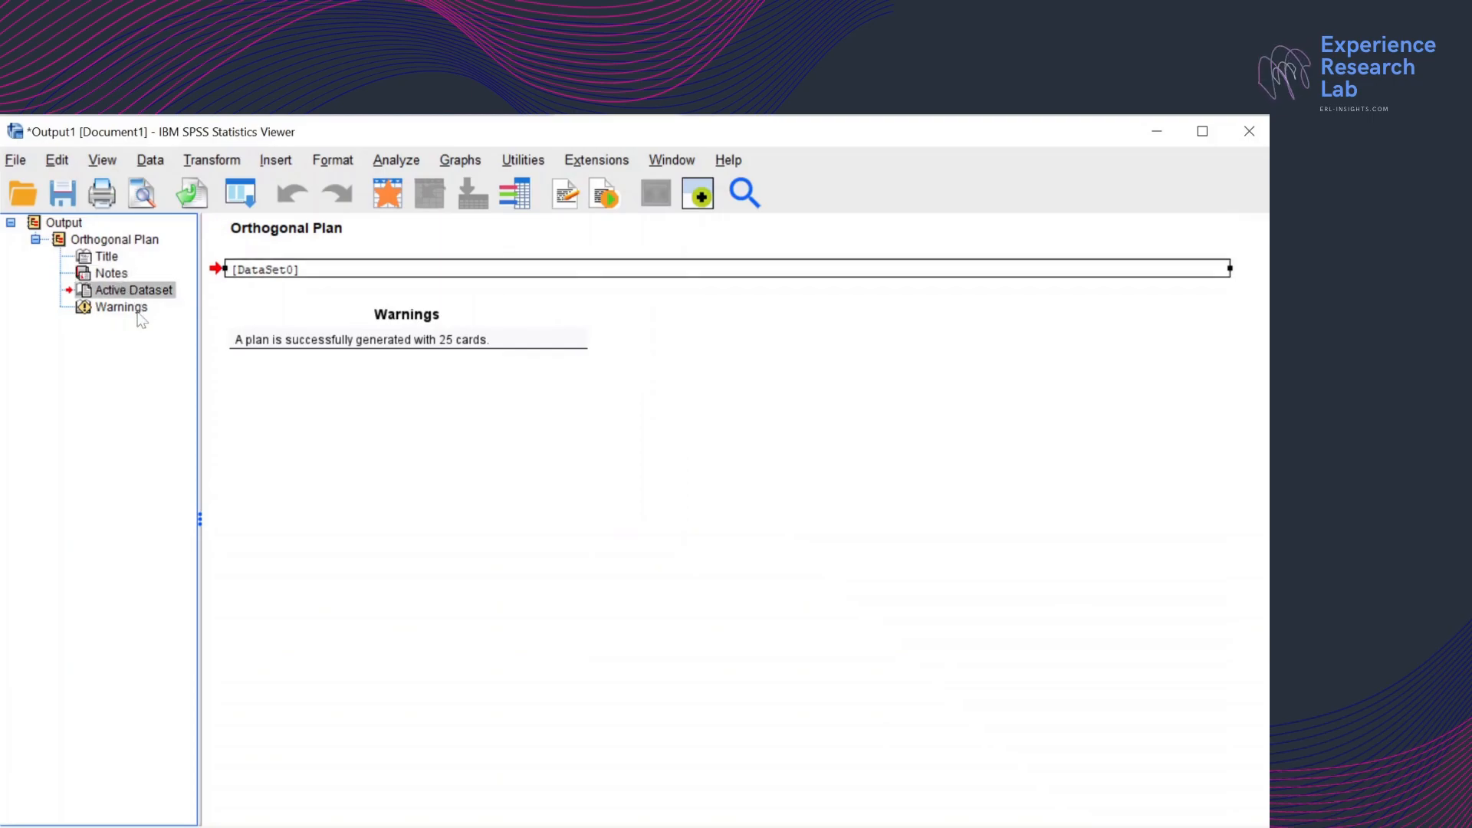
{"action": "left_click", "coordinate": [121, 306]}
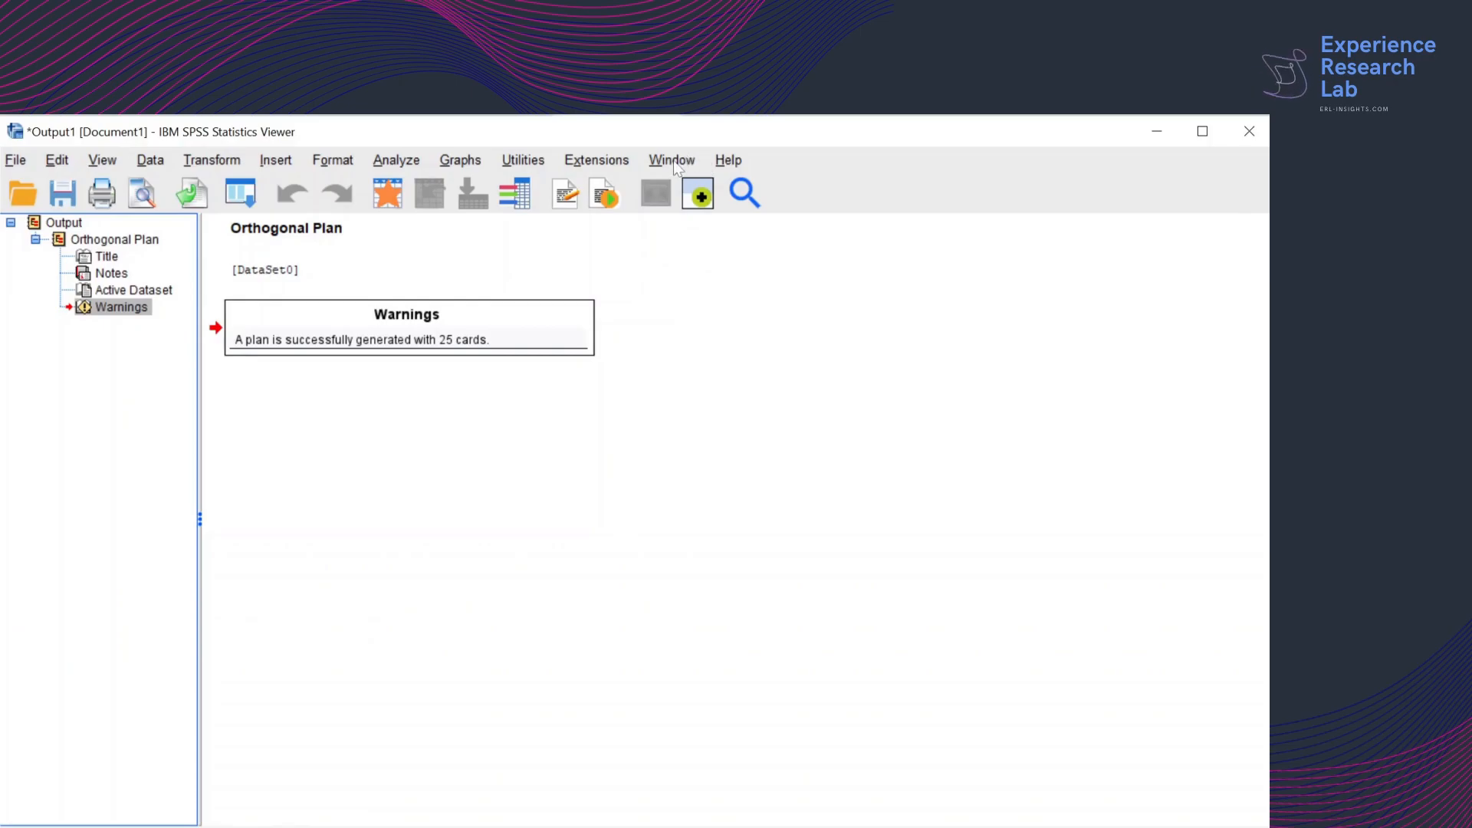
{"action": "left_click", "coordinate": [670, 160]}
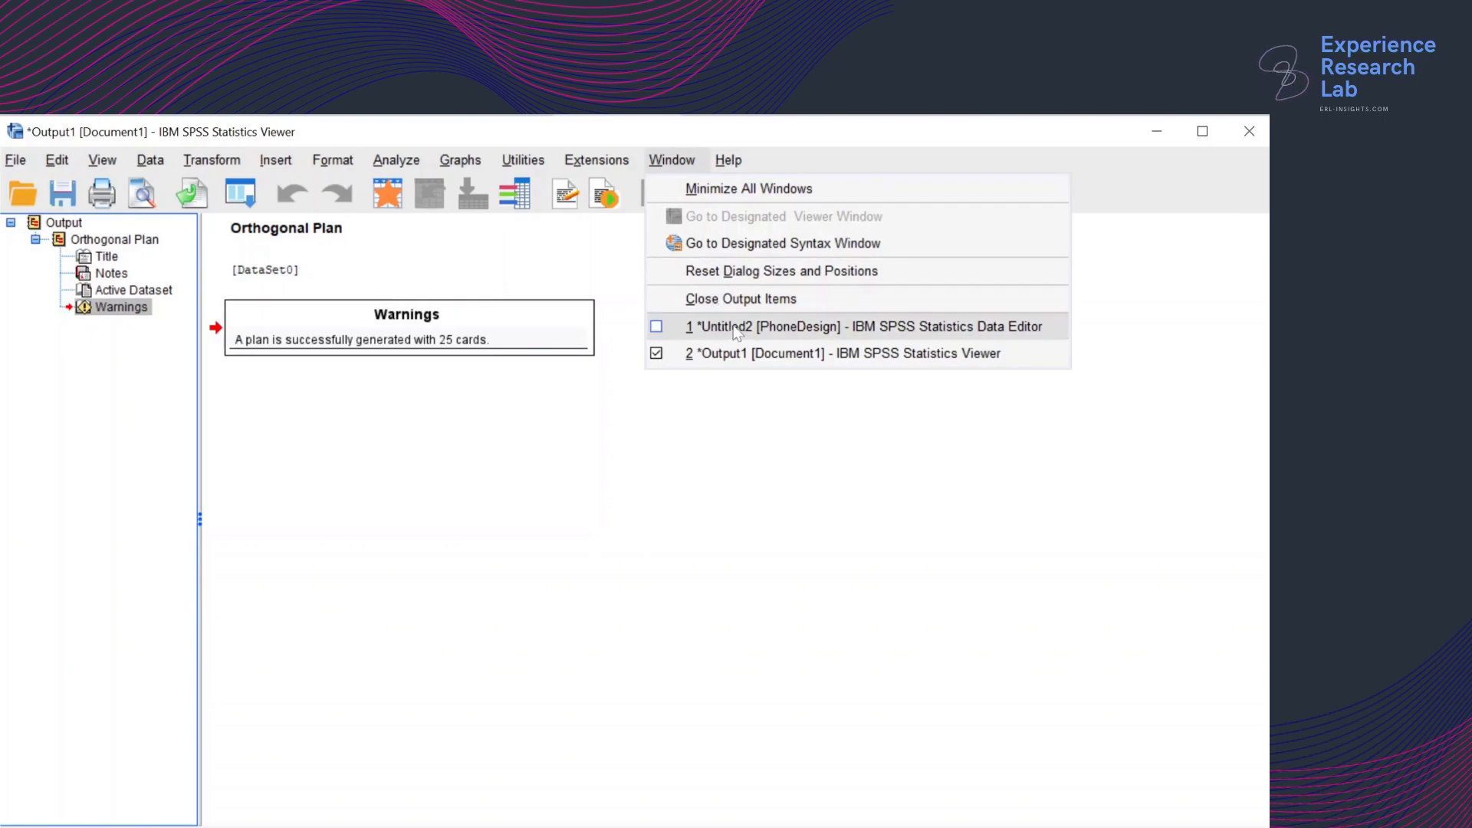
{"action": "left_click", "coordinate": [817, 325]}
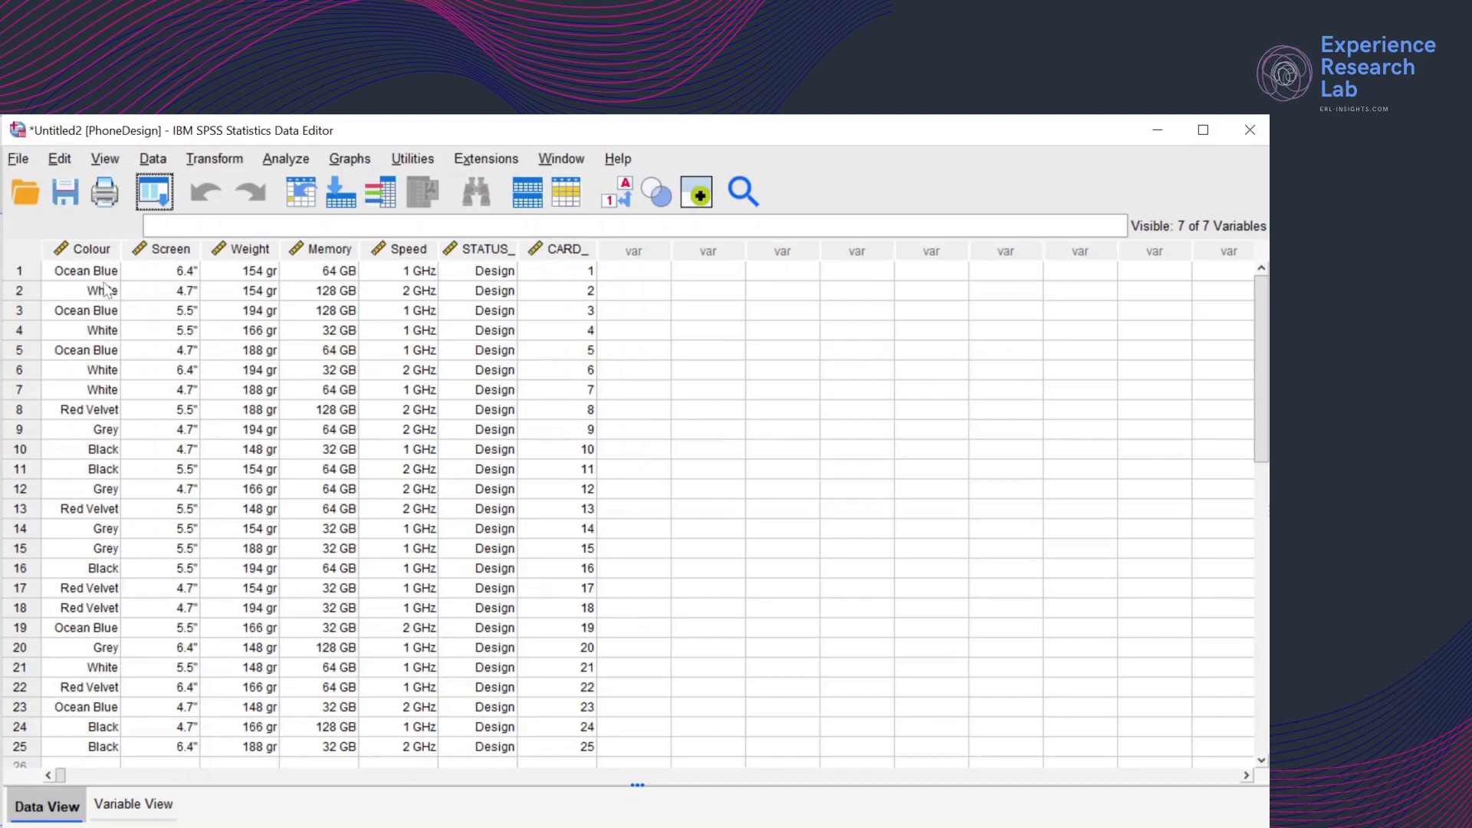
{"action": "mouse_move", "coordinate": [90, 249]}
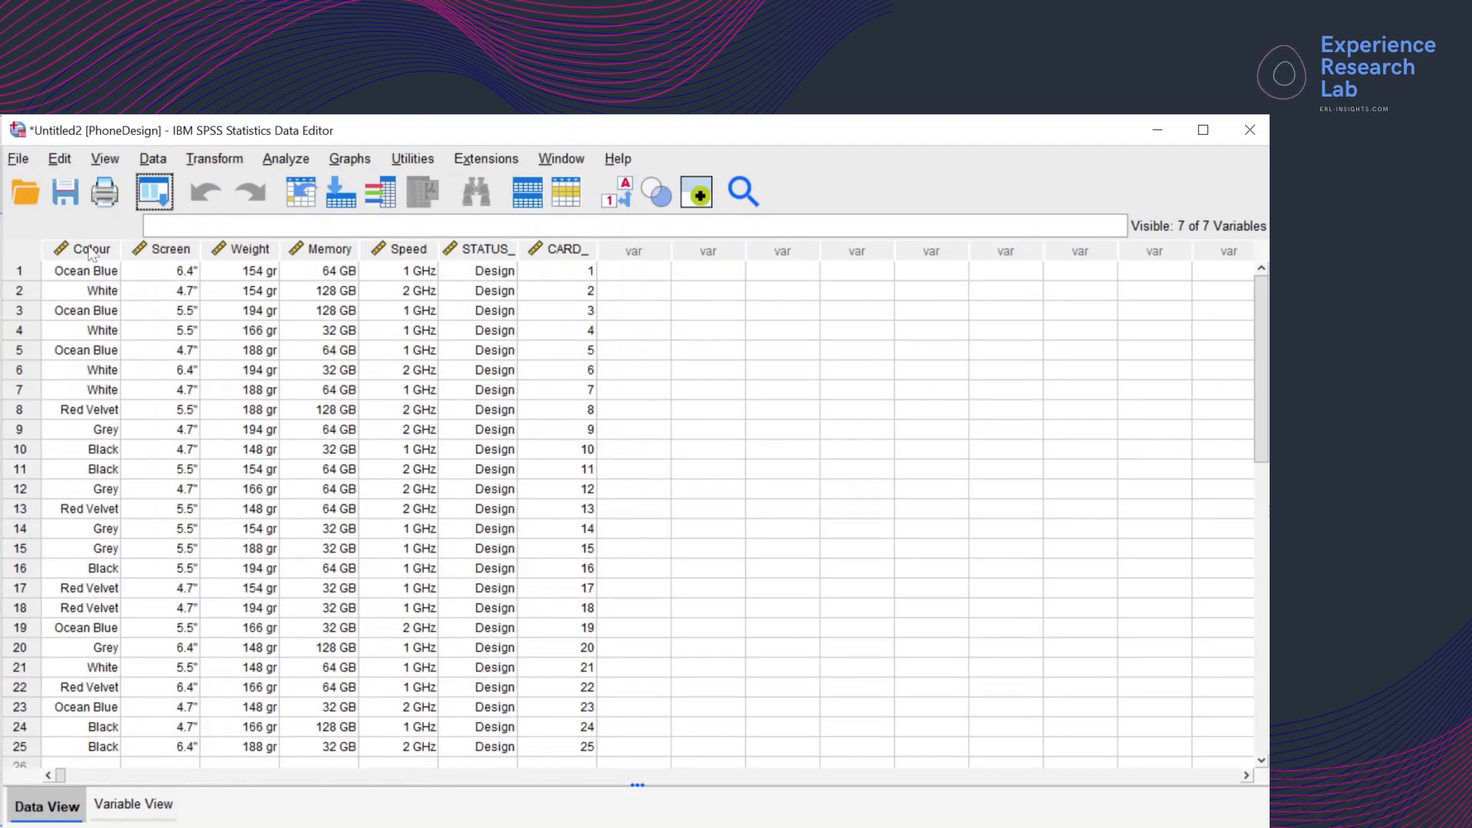
{"action": "left_click", "coordinate": [86, 248]}
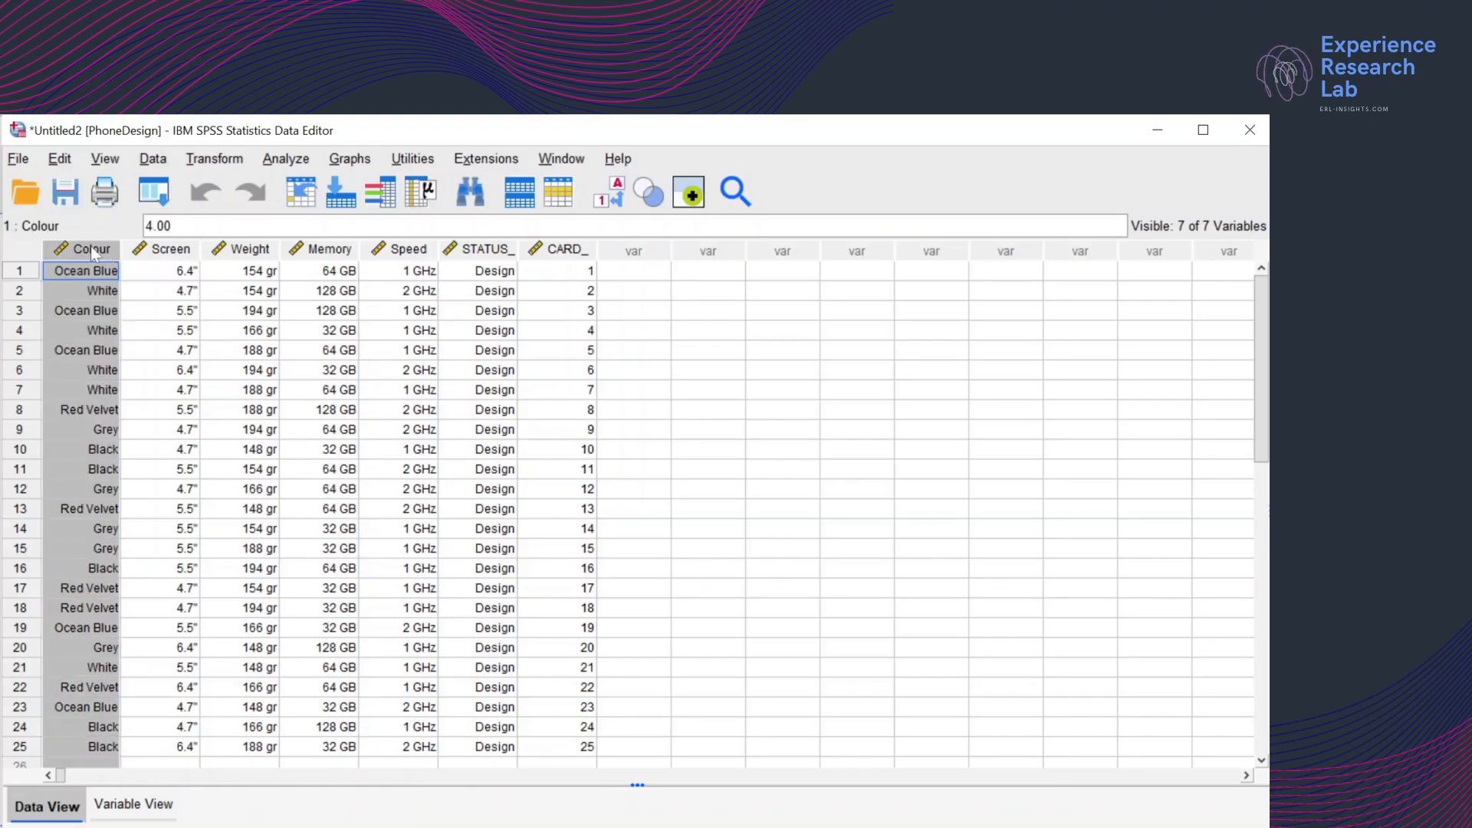
{"action": "left_click", "coordinate": [170, 270]}
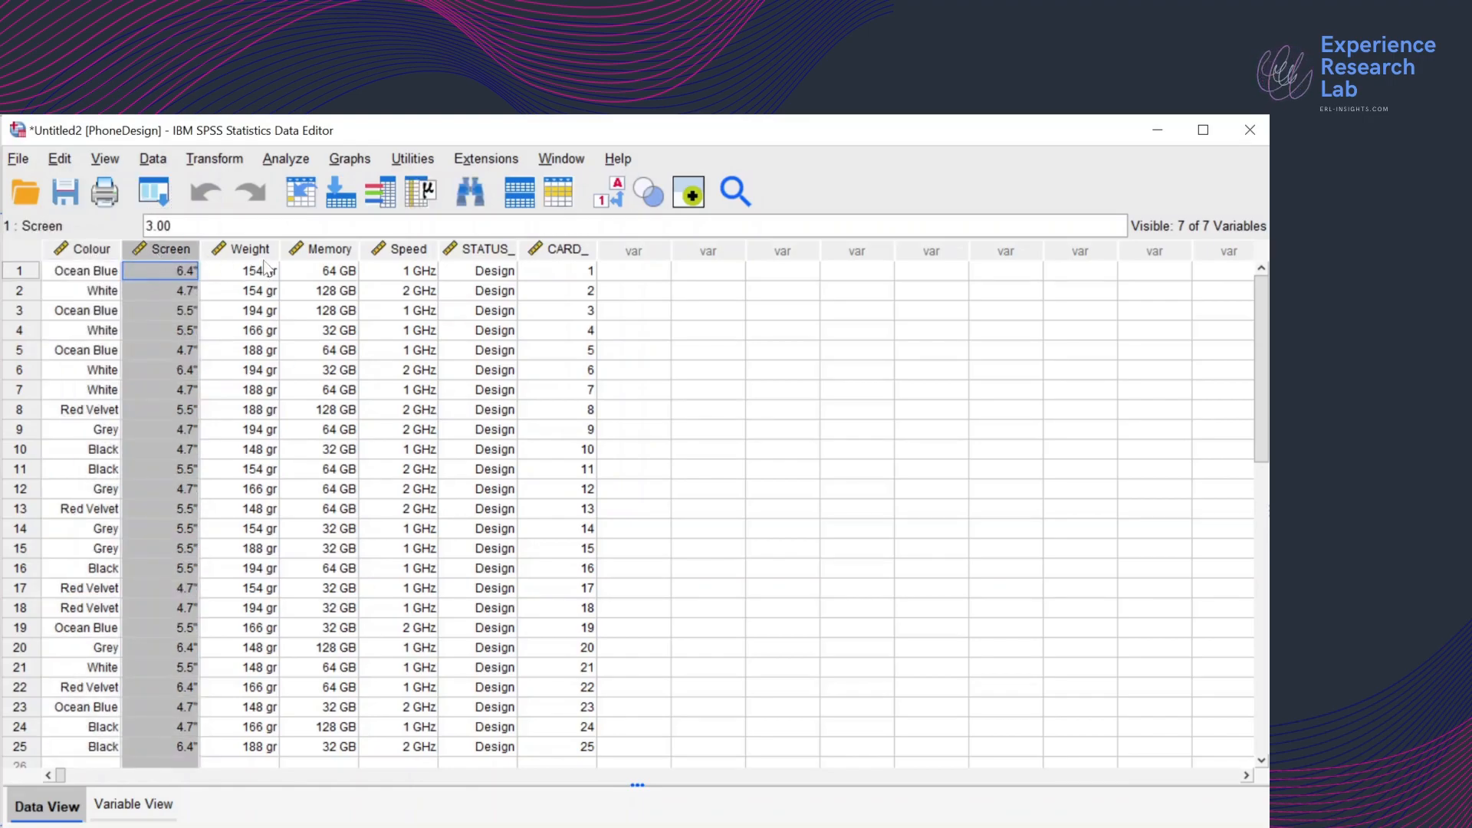
{"action": "left_click", "coordinate": [337, 270]}
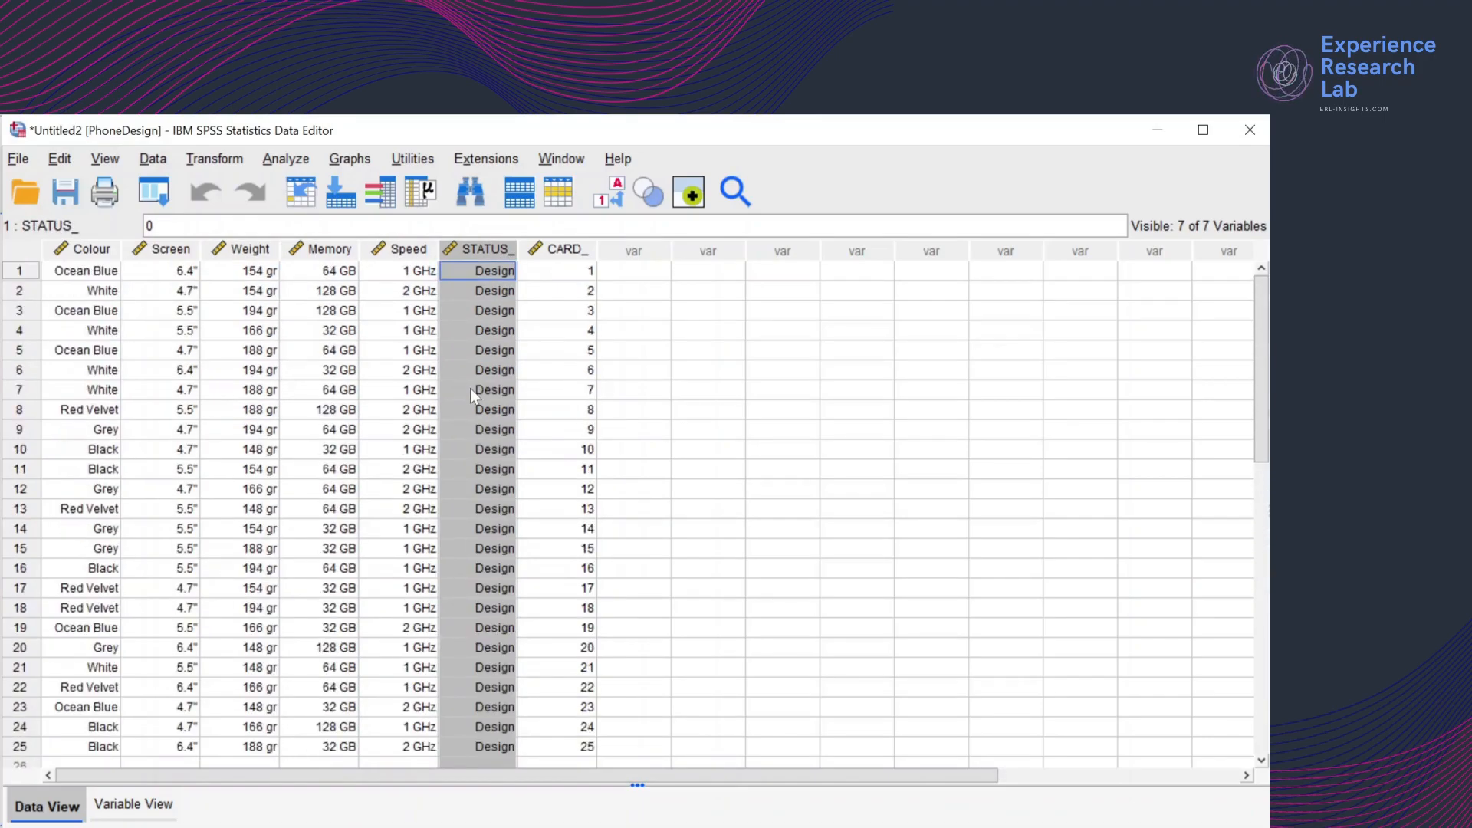
{"action": "left_click", "coordinate": [558, 269]}
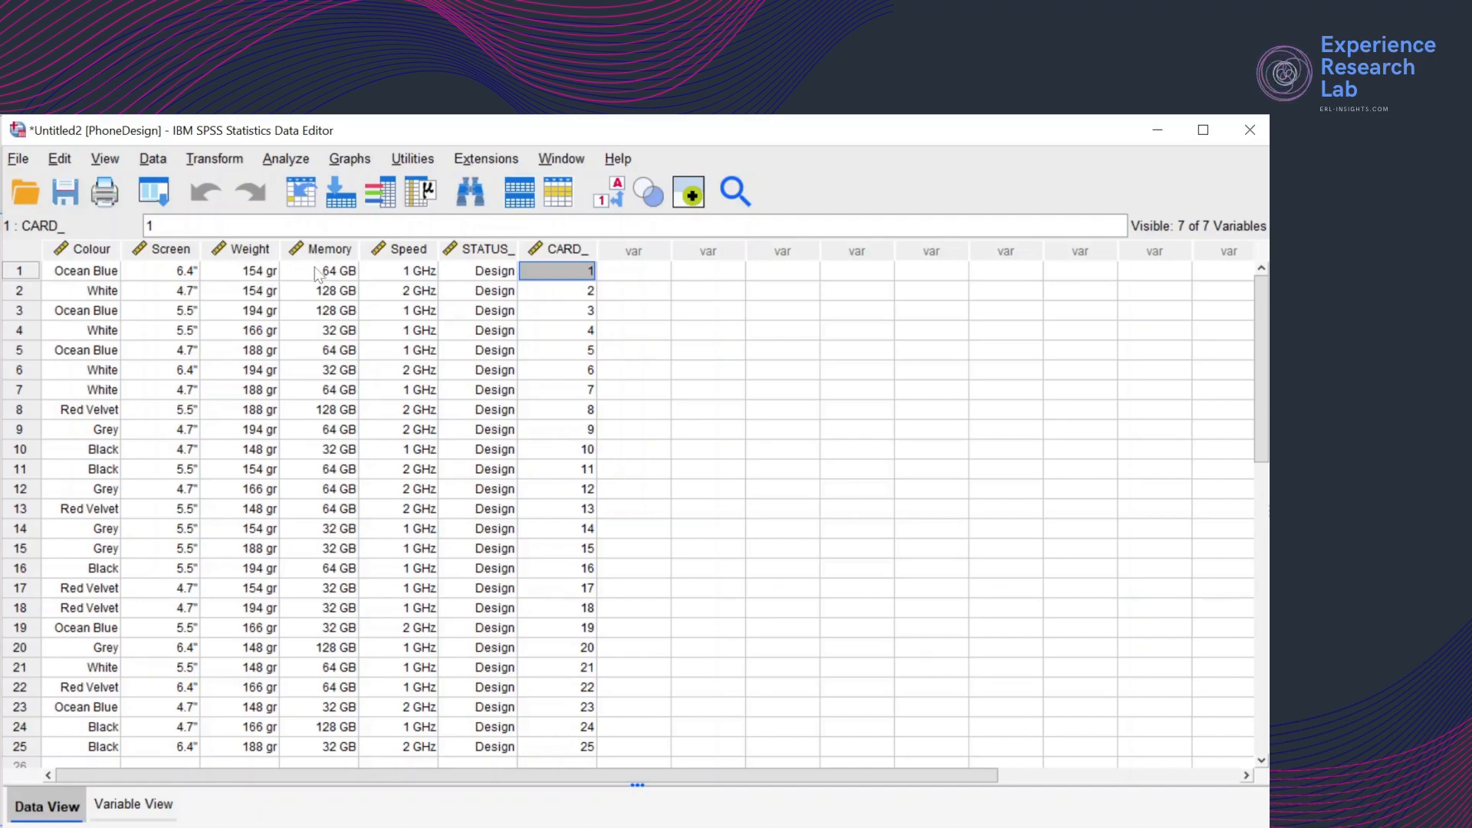
{"action": "mouse_move", "coordinate": [359, 279]}
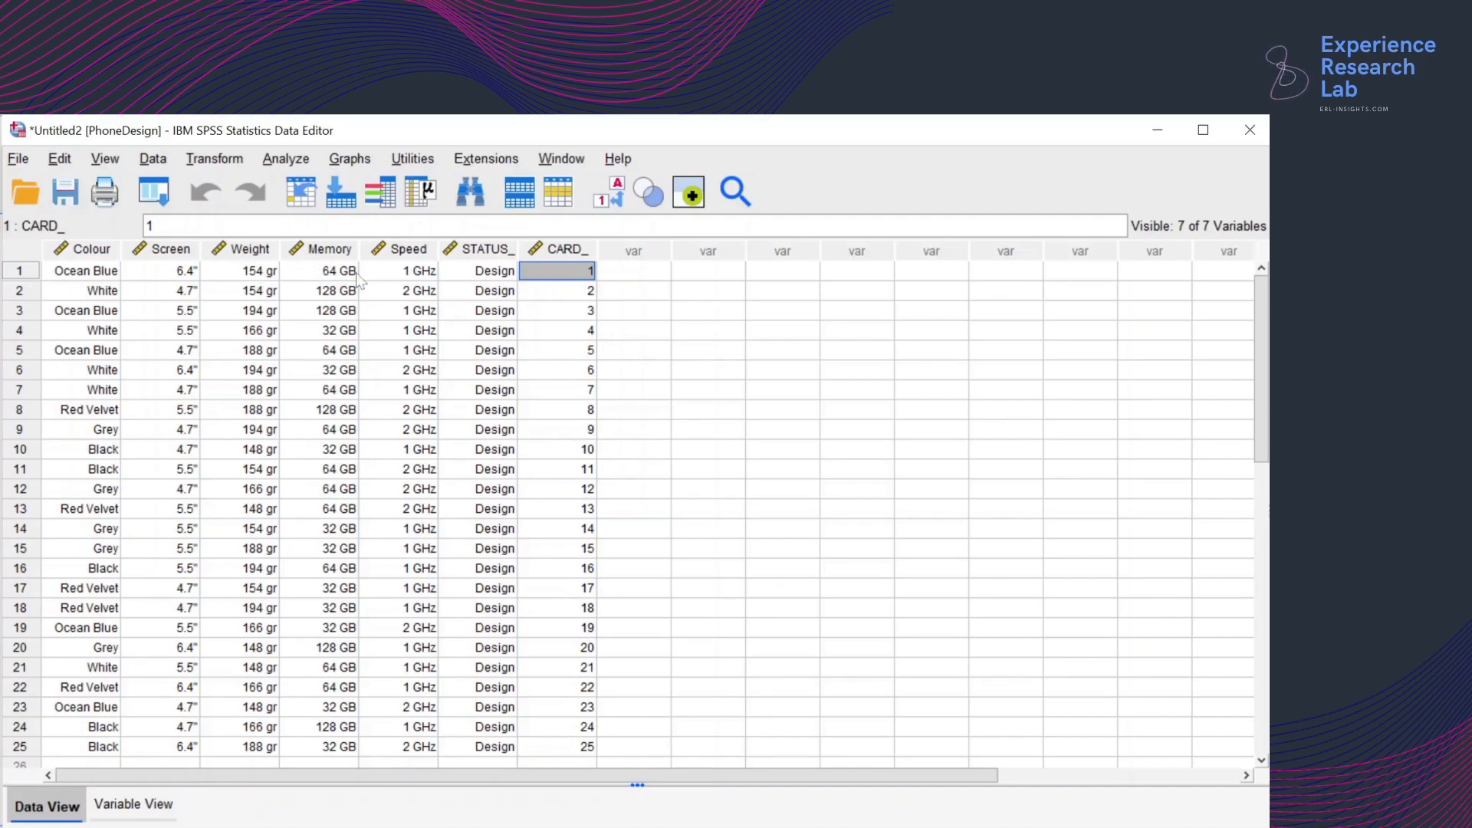
{"action": "mouse_move", "coordinate": [400, 277]}
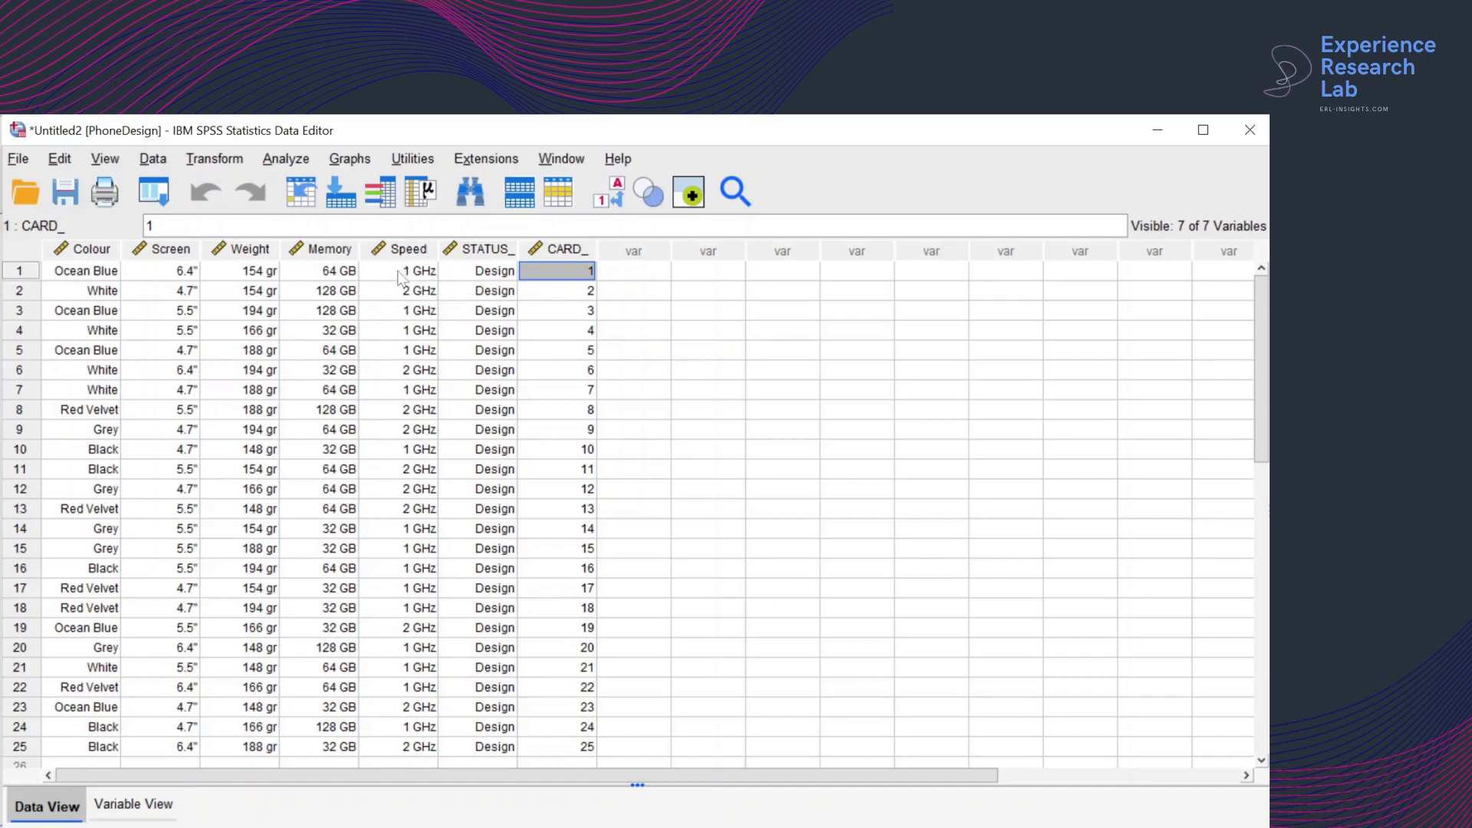
{"action": "mouse_move", "coordinate": [404, 279]}
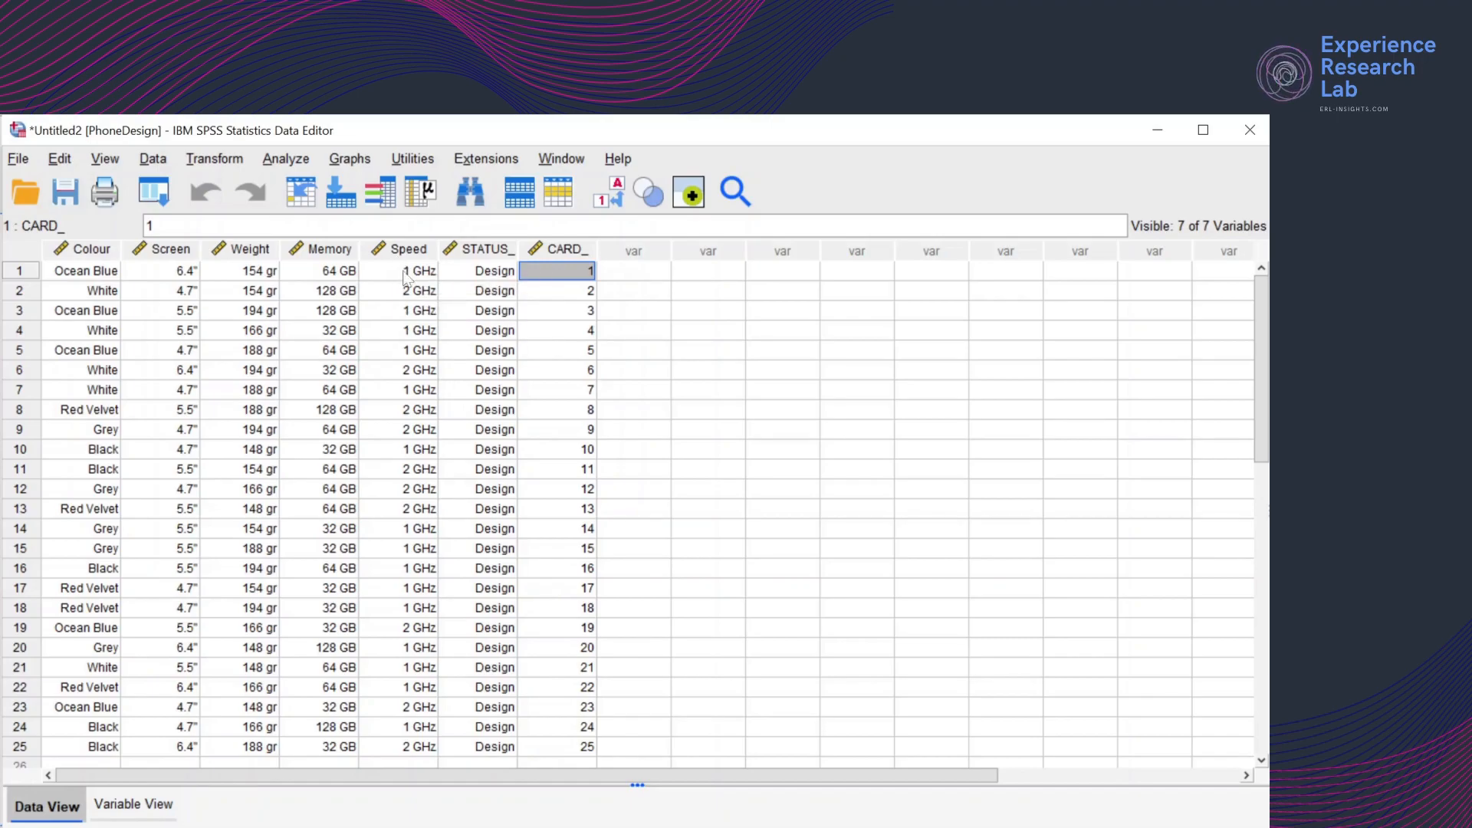
Read through the CARD_ numbers of profiles 2 and 3 in the PhoneDesign data
{"action": "left_click", "coordinate": [558, 290]}
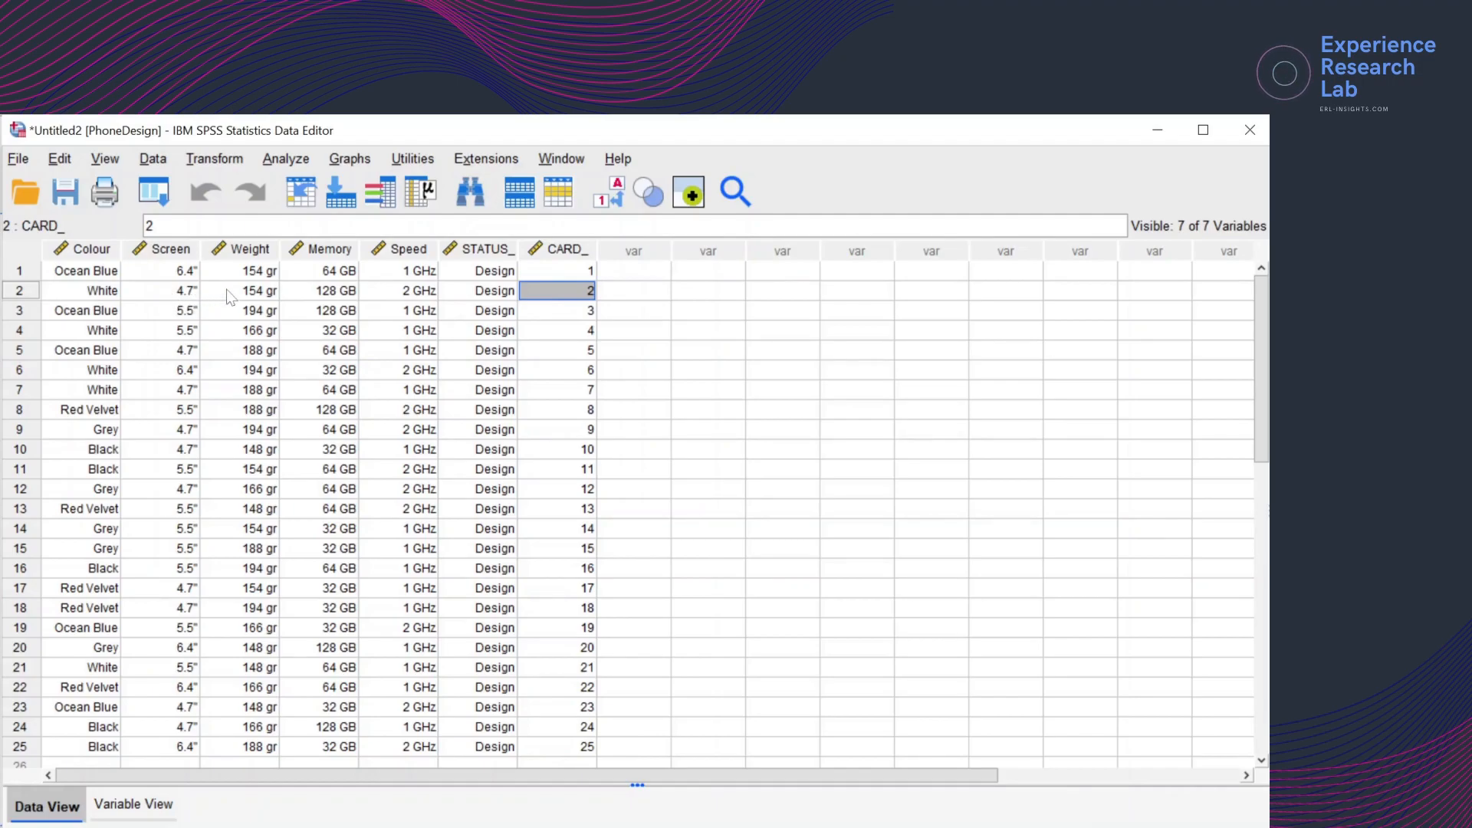
{"action": "mouse_move", "coordinate": [328, 265]}
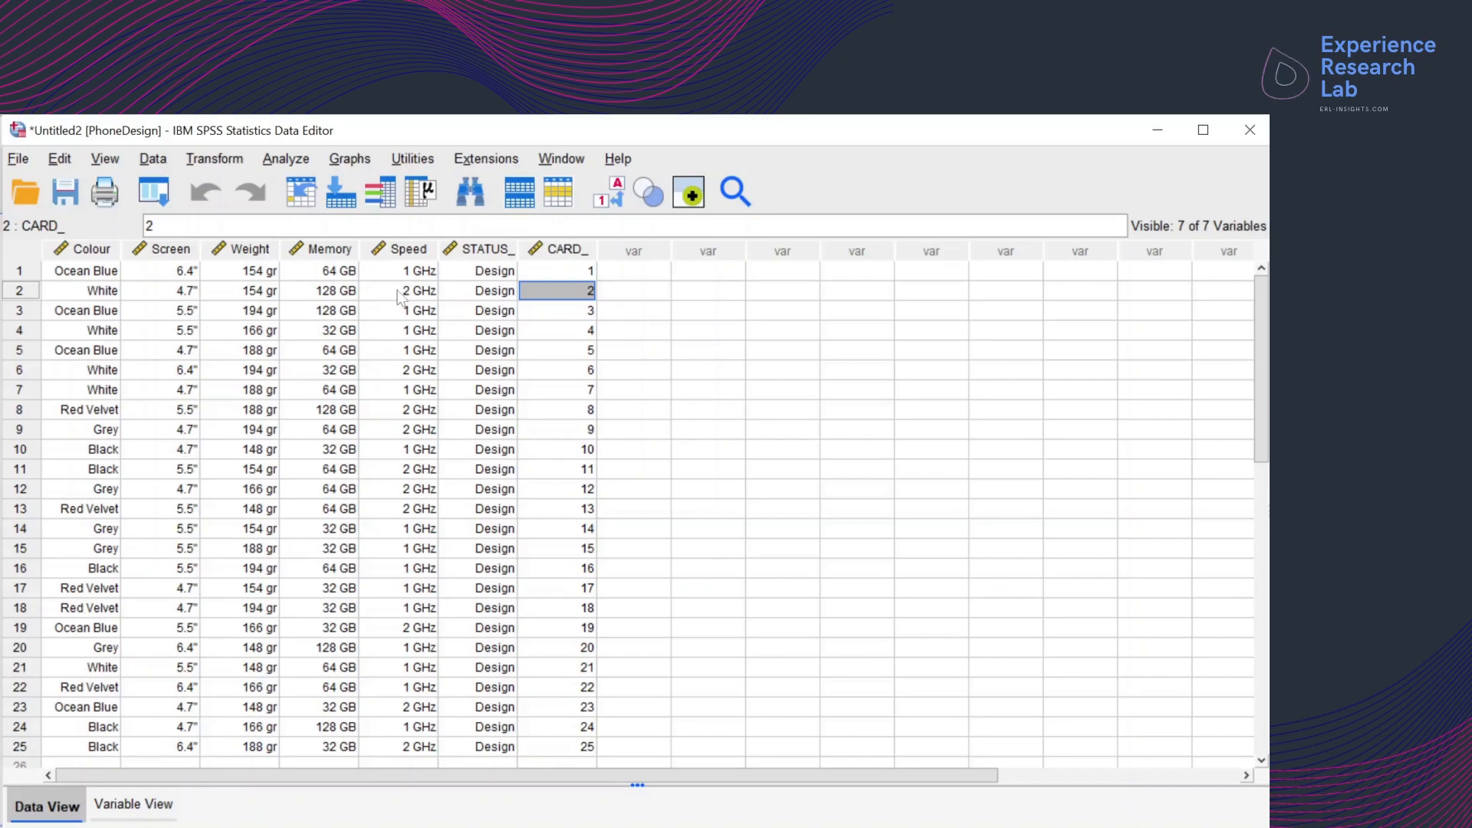
{"action": "left_click", "coordinate": [558, 312]}
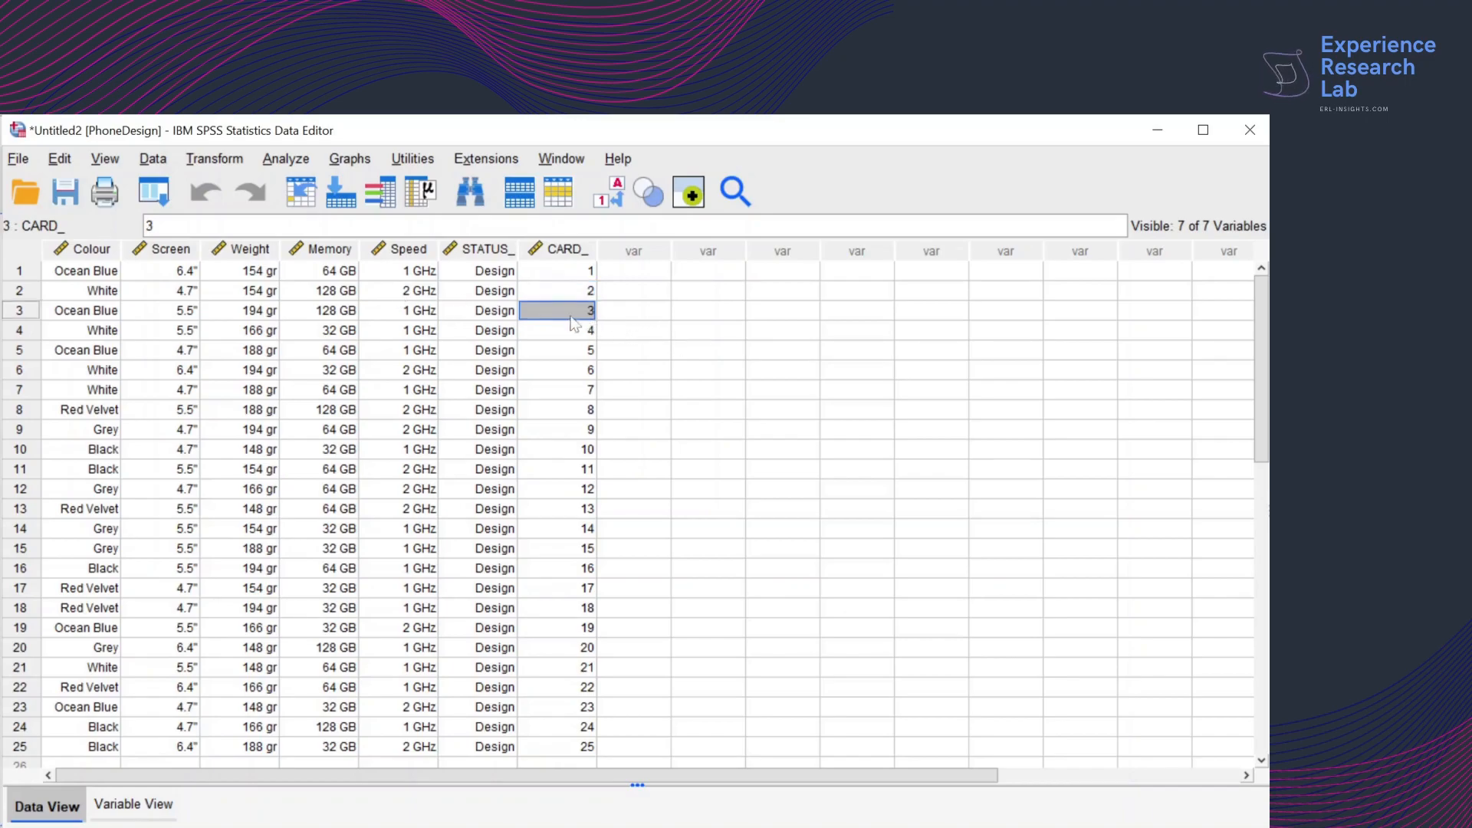
{"action": "mouse_move", "coordinate": [94, 320]}
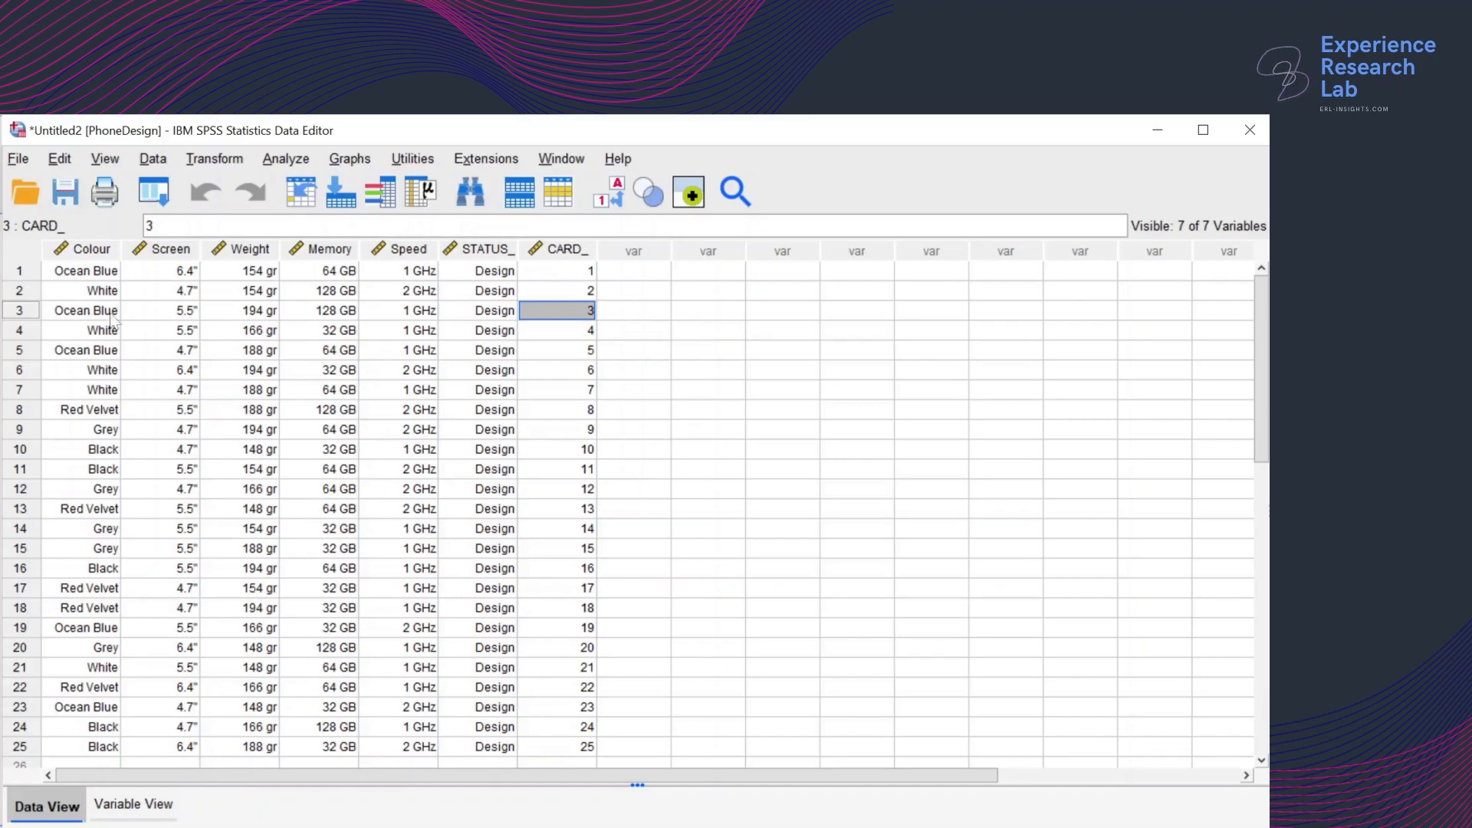
{"action": "mouse_move", "coordinate": [187, 322]}
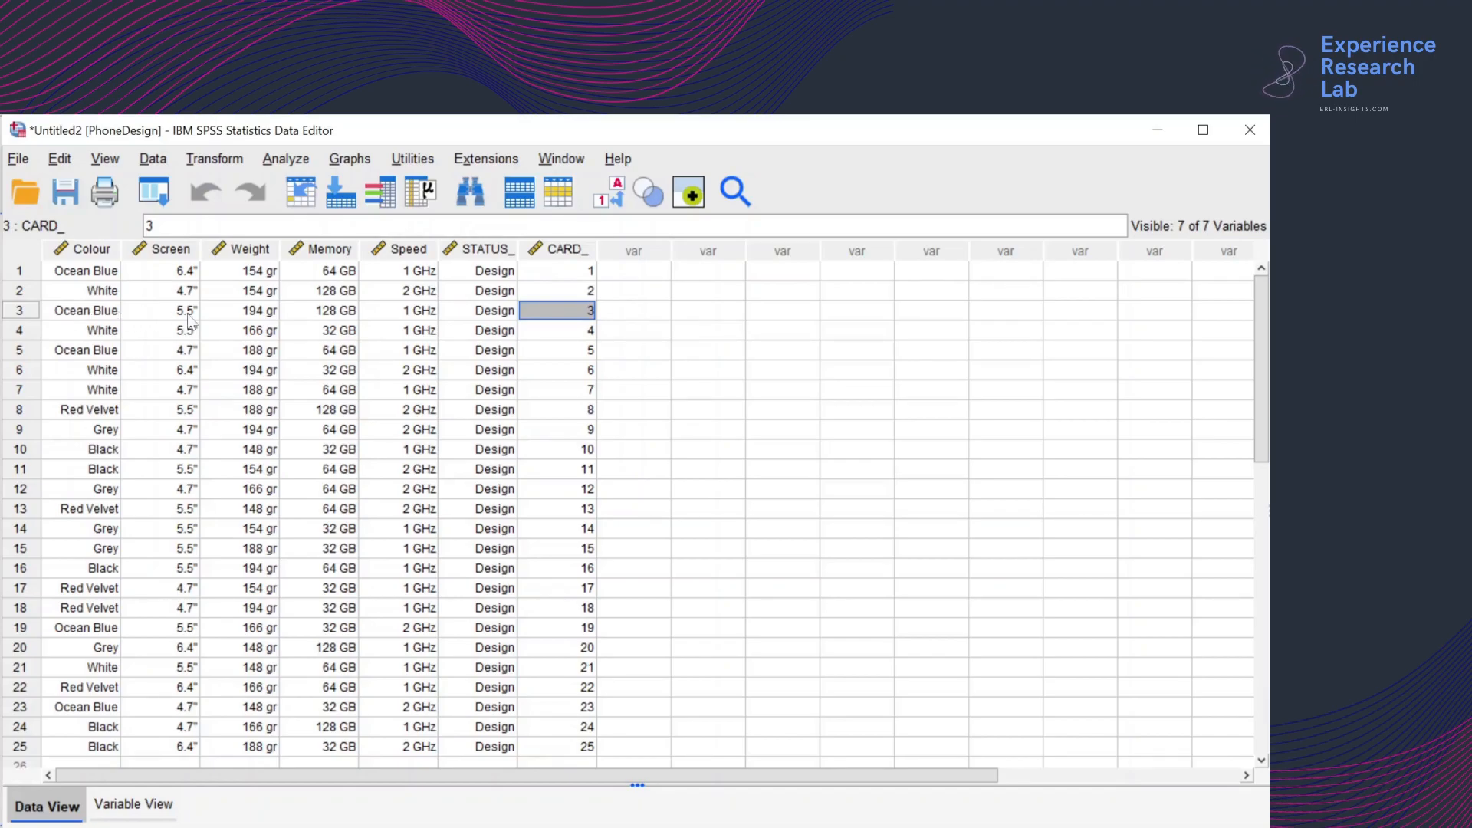
{"action": "mouse_move", "coordinate": [236, 323]}
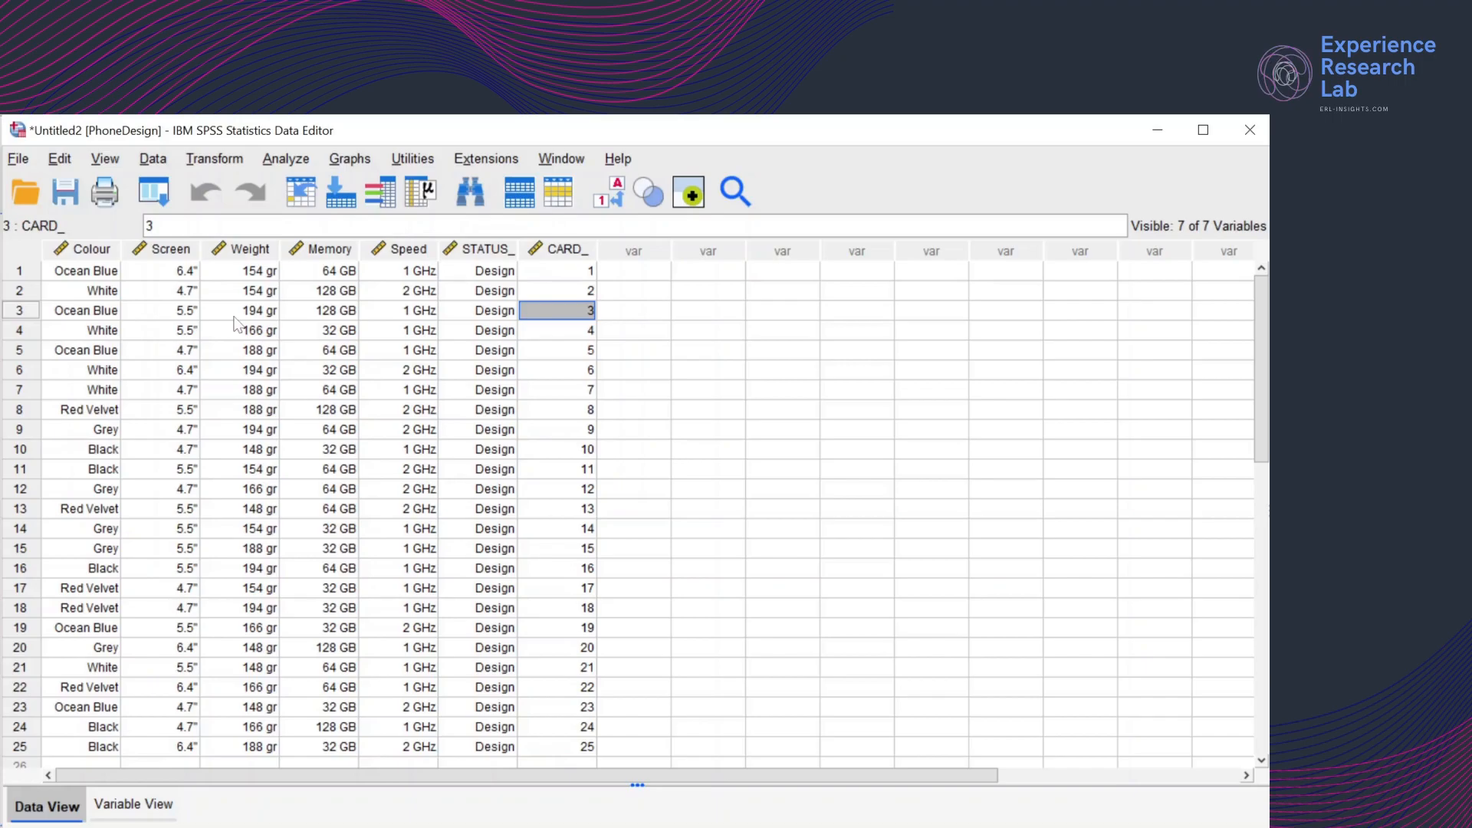
{"action": "mouse_move", "coordinate": [262, 323]}
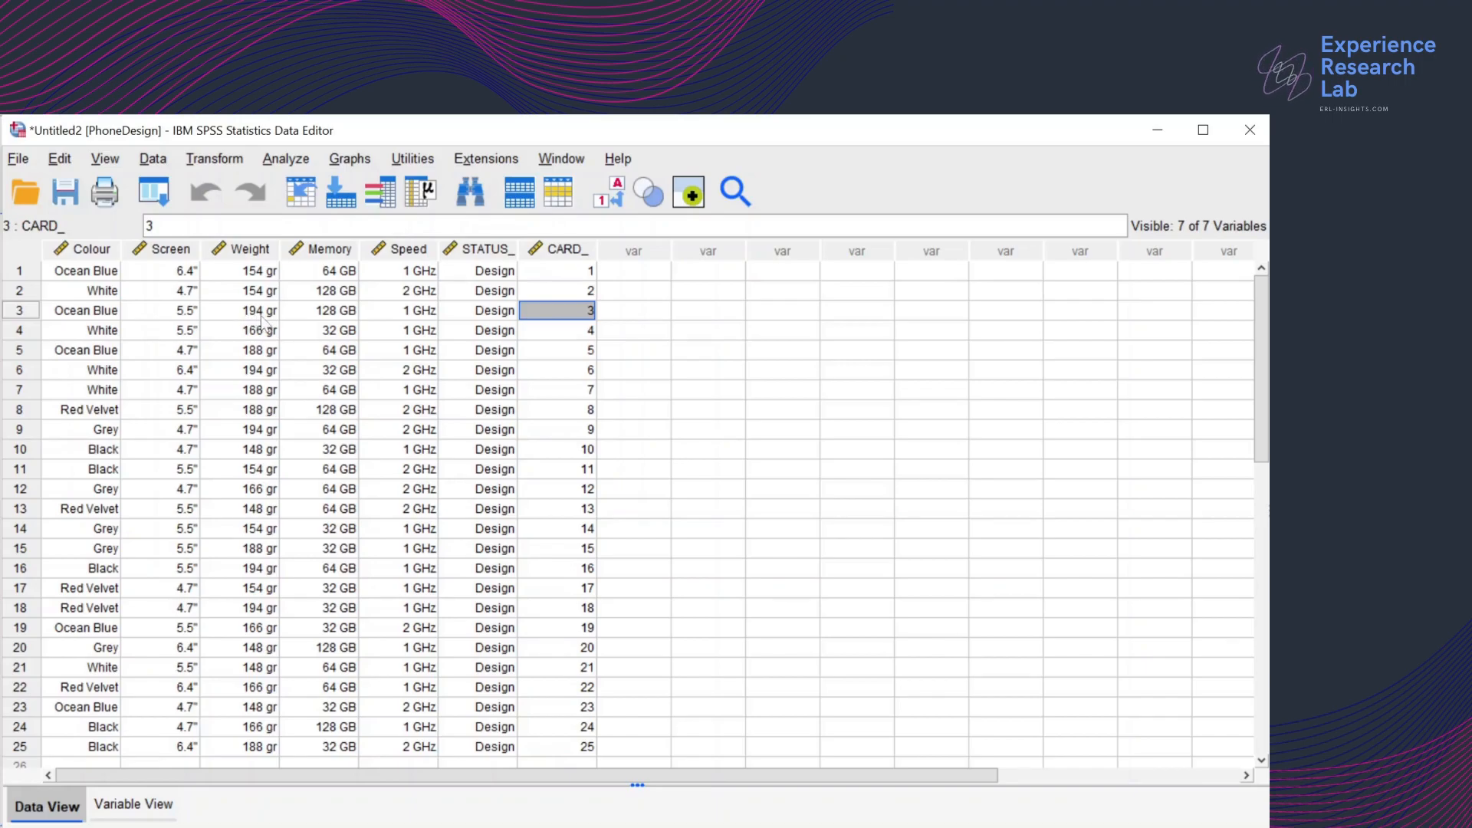
{"action": "mouse_move", "coordinate": [308, 317]}
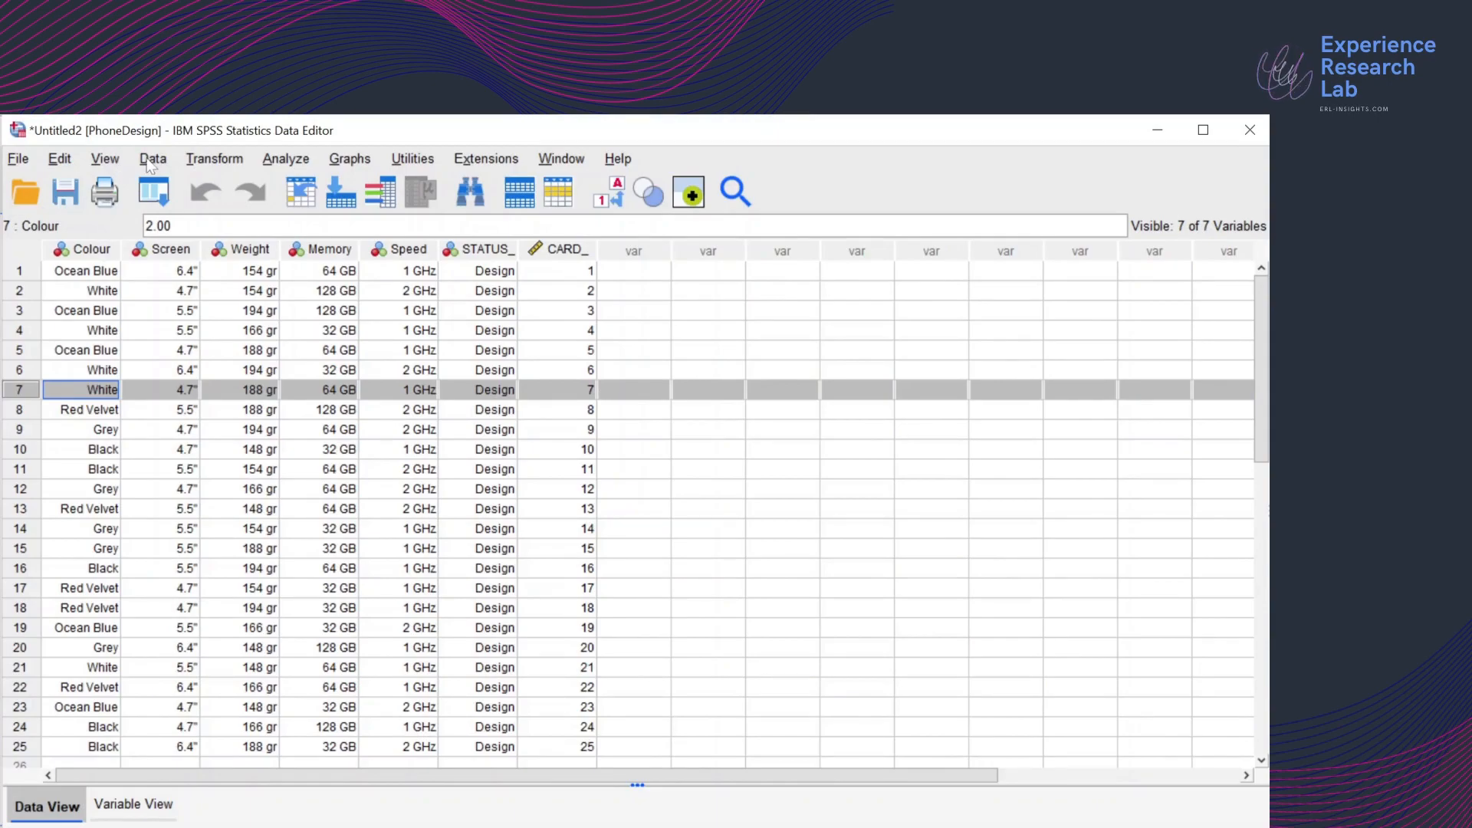
Bring up the Display Design dialog from Data > Orthogonal Design
{"action": "left_click", "coordinate": [151, 158]}
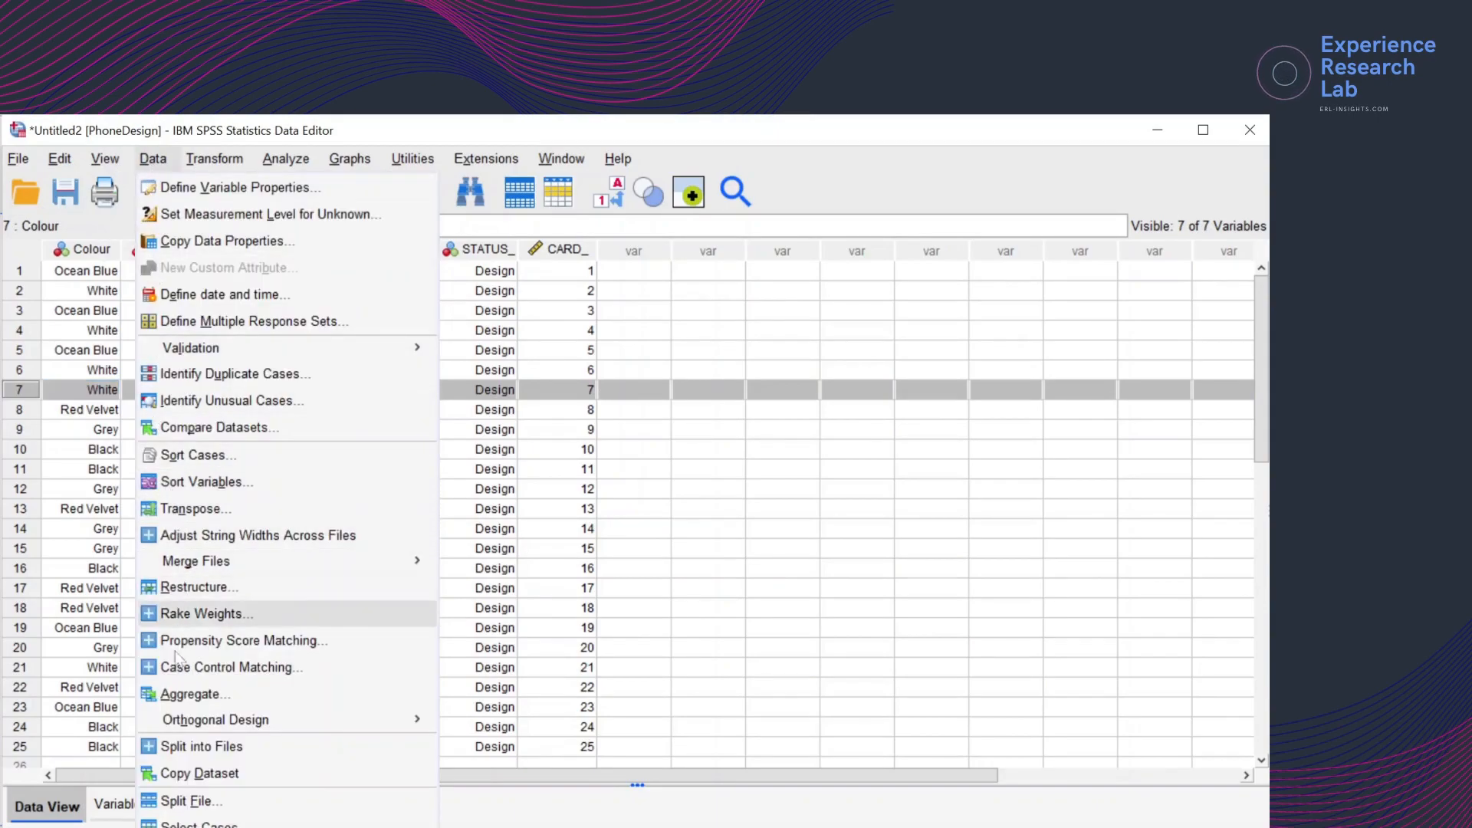
{"action": "mouse_move", "coordinate": [216, 719]}
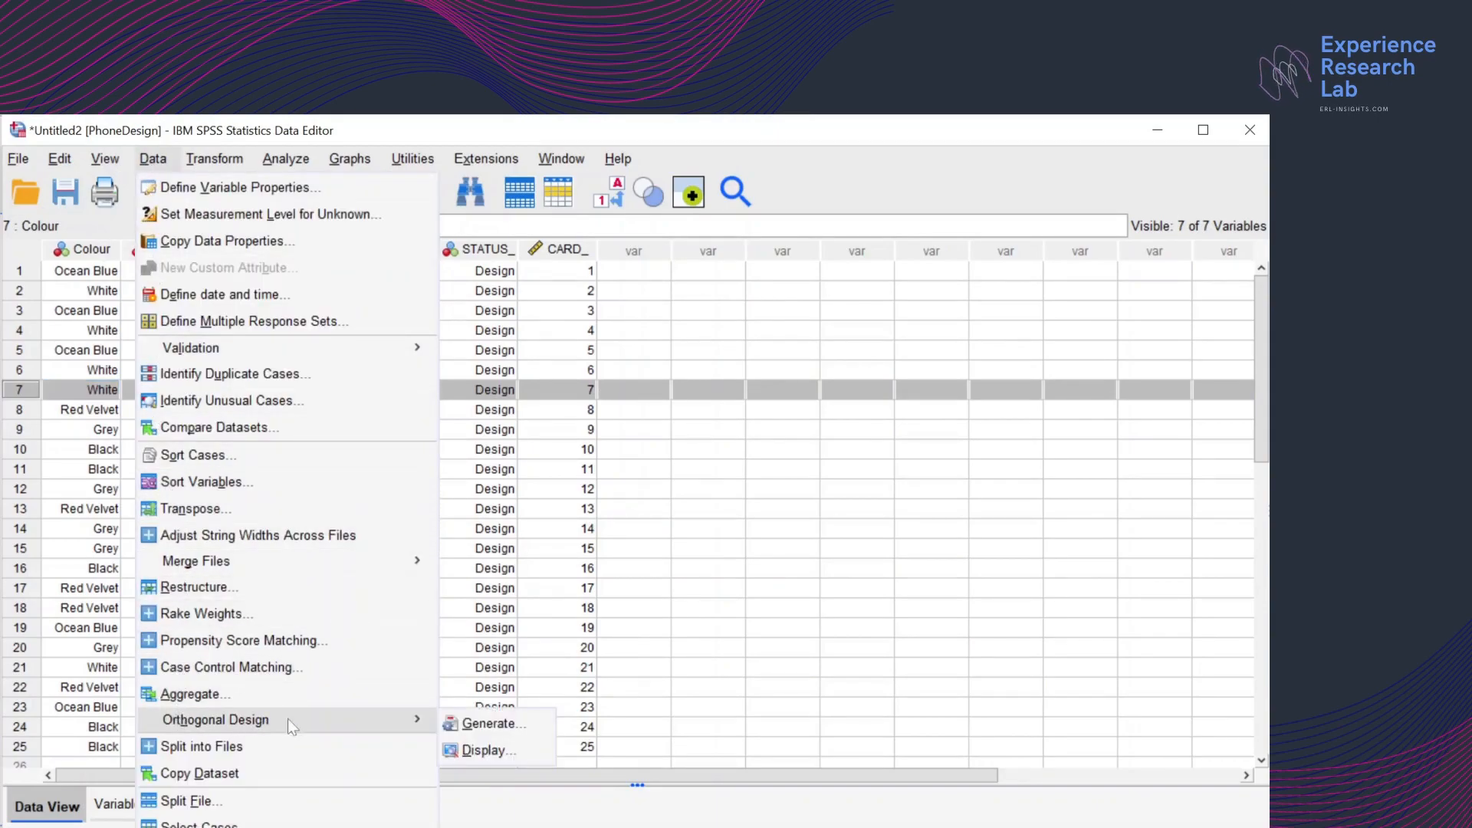
{"action": "left_click", "coordinate": [487, 750]}
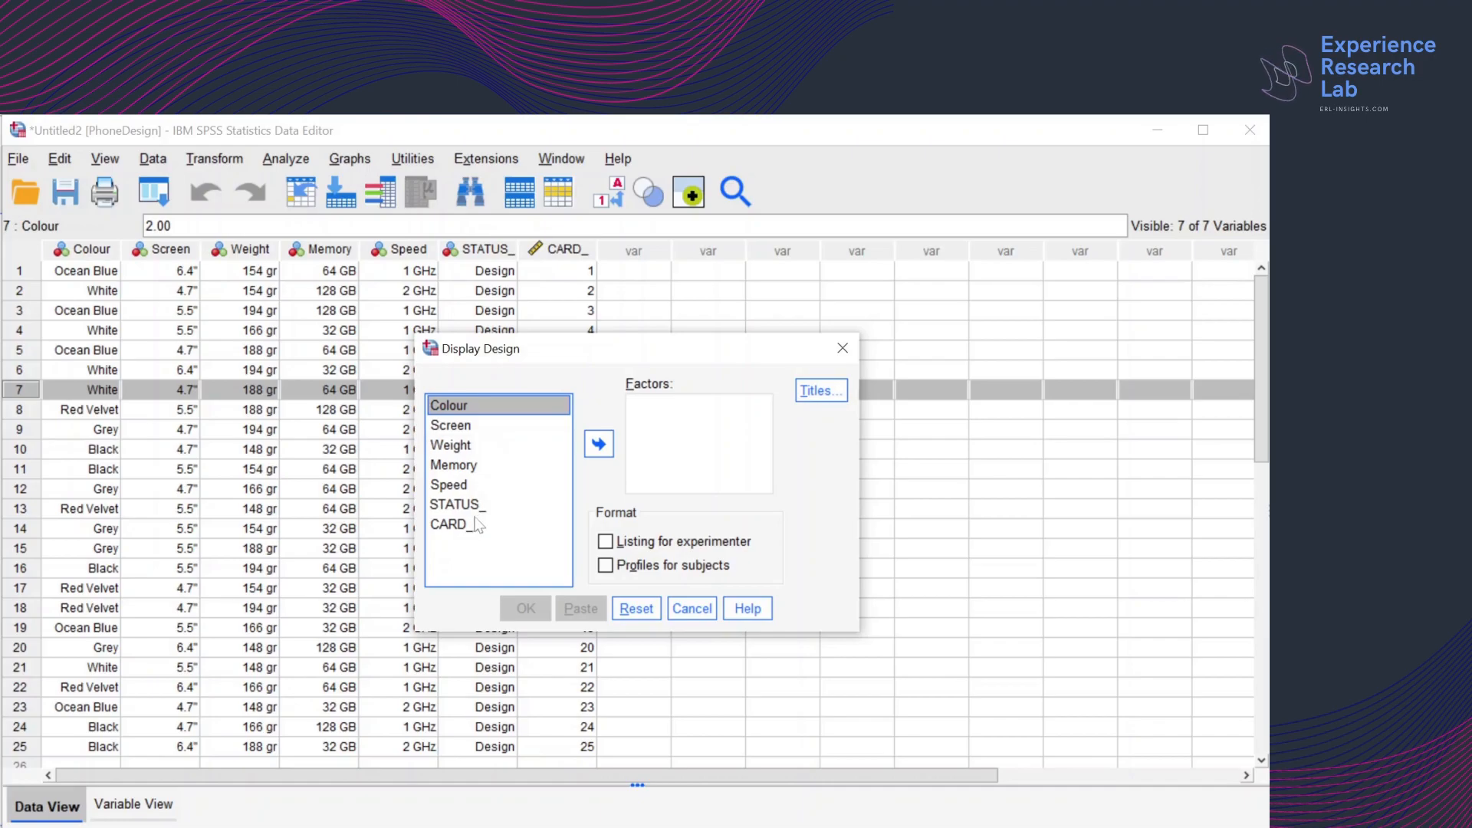
Add Colour, Screen, Weight, Memory and Speed as factors and display an experimenter listing
{"action": "left_click", "coordinate": [448, 484]}
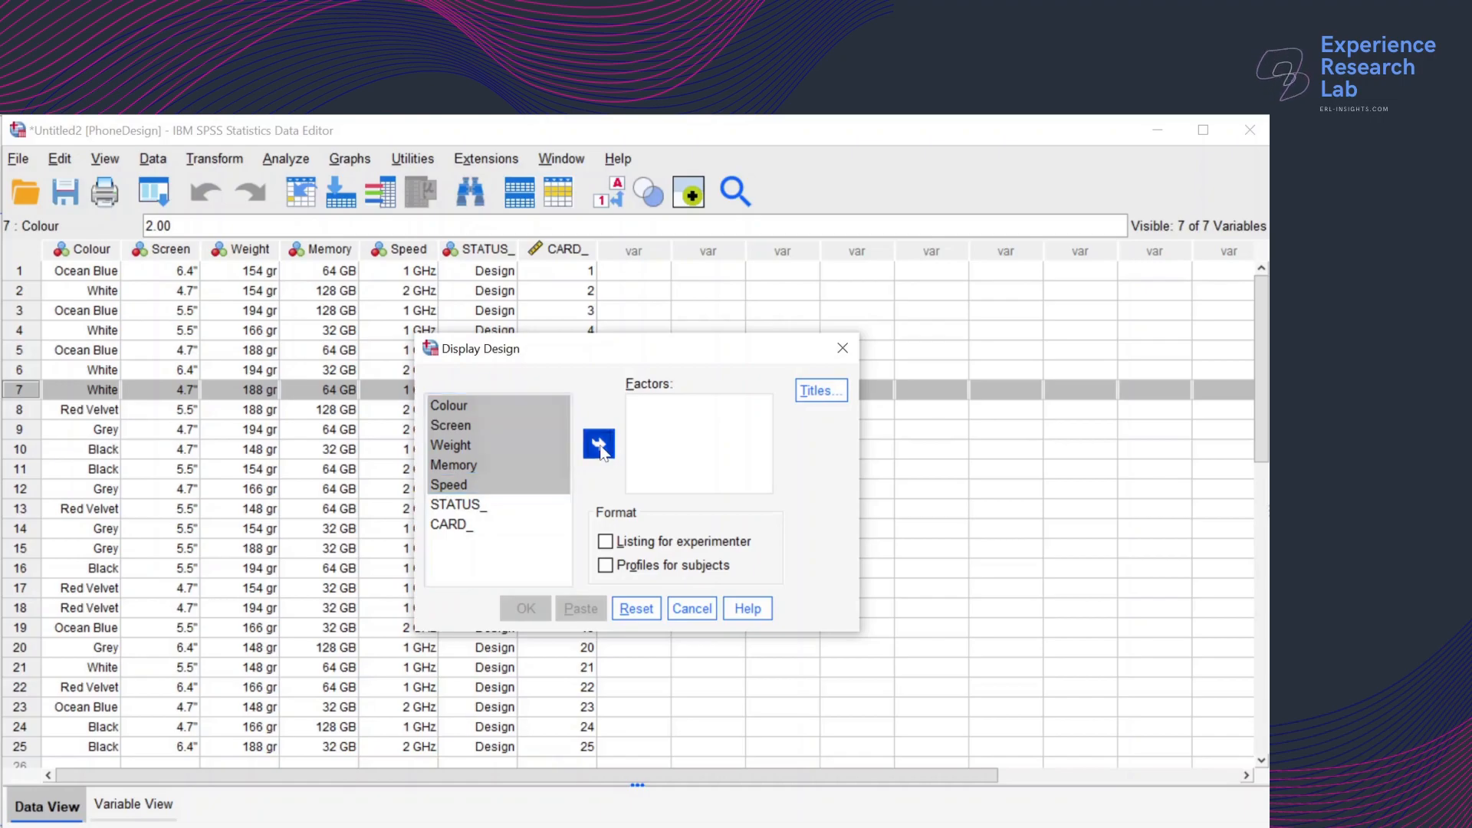
{"action": "left_click", "coordinate": [600, 443]}
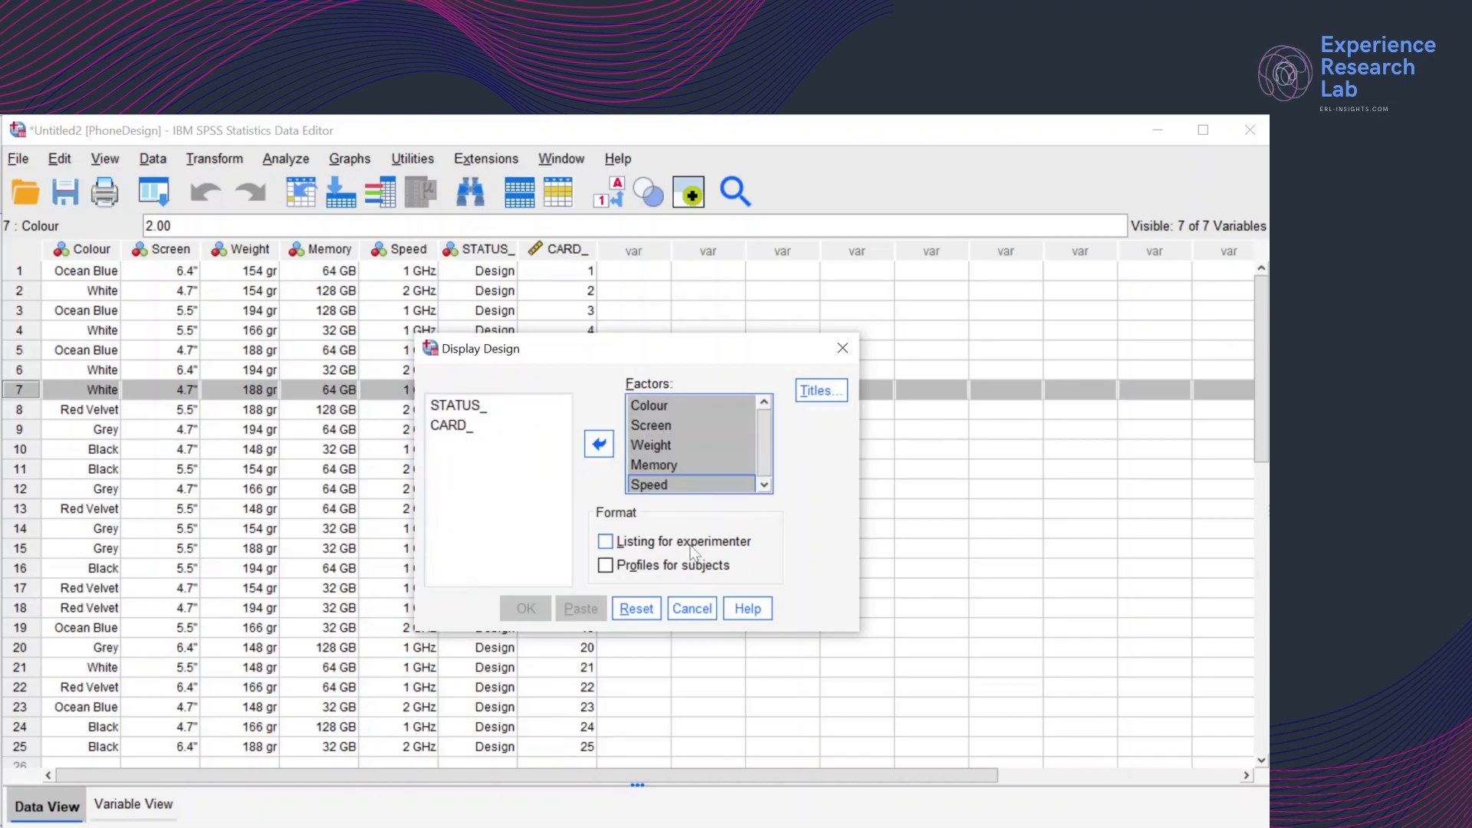
{"action": "left_click", "coordinate": [605, 541]}
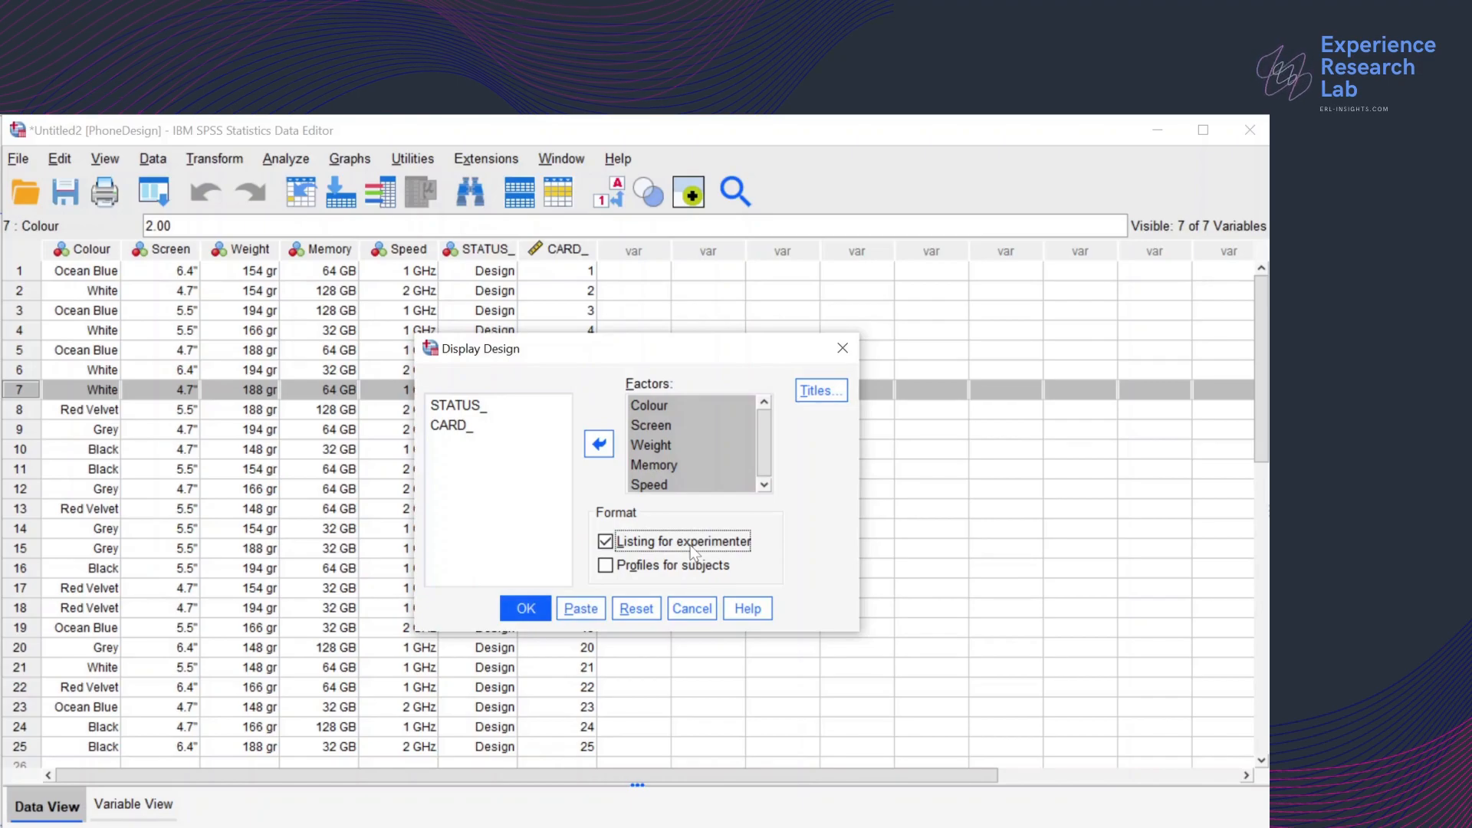
{"action": "left_click", "coordinate": [524, 608]}
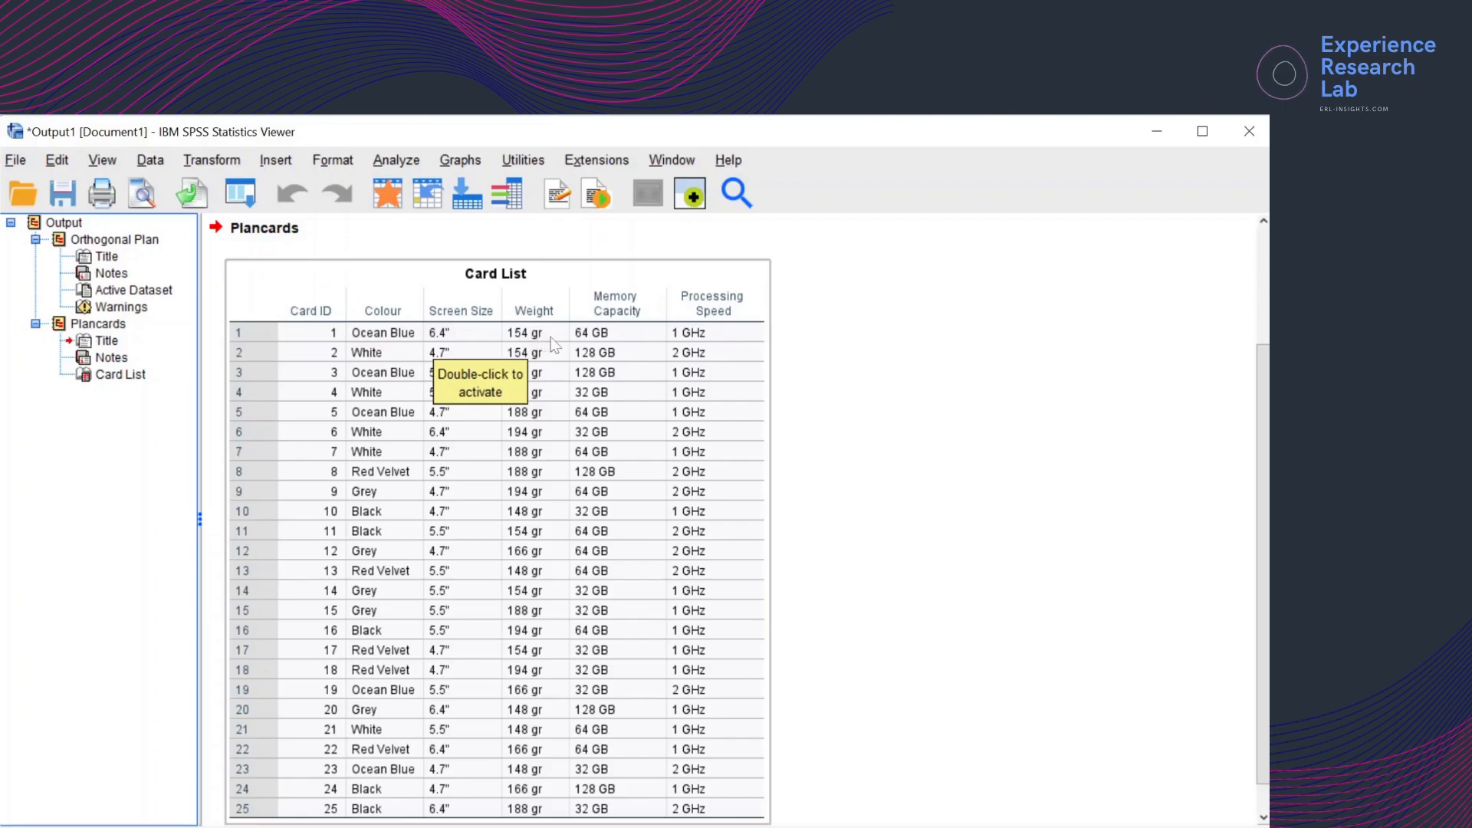
{"action": "mouse_move", "coordinate": [704, 342]}
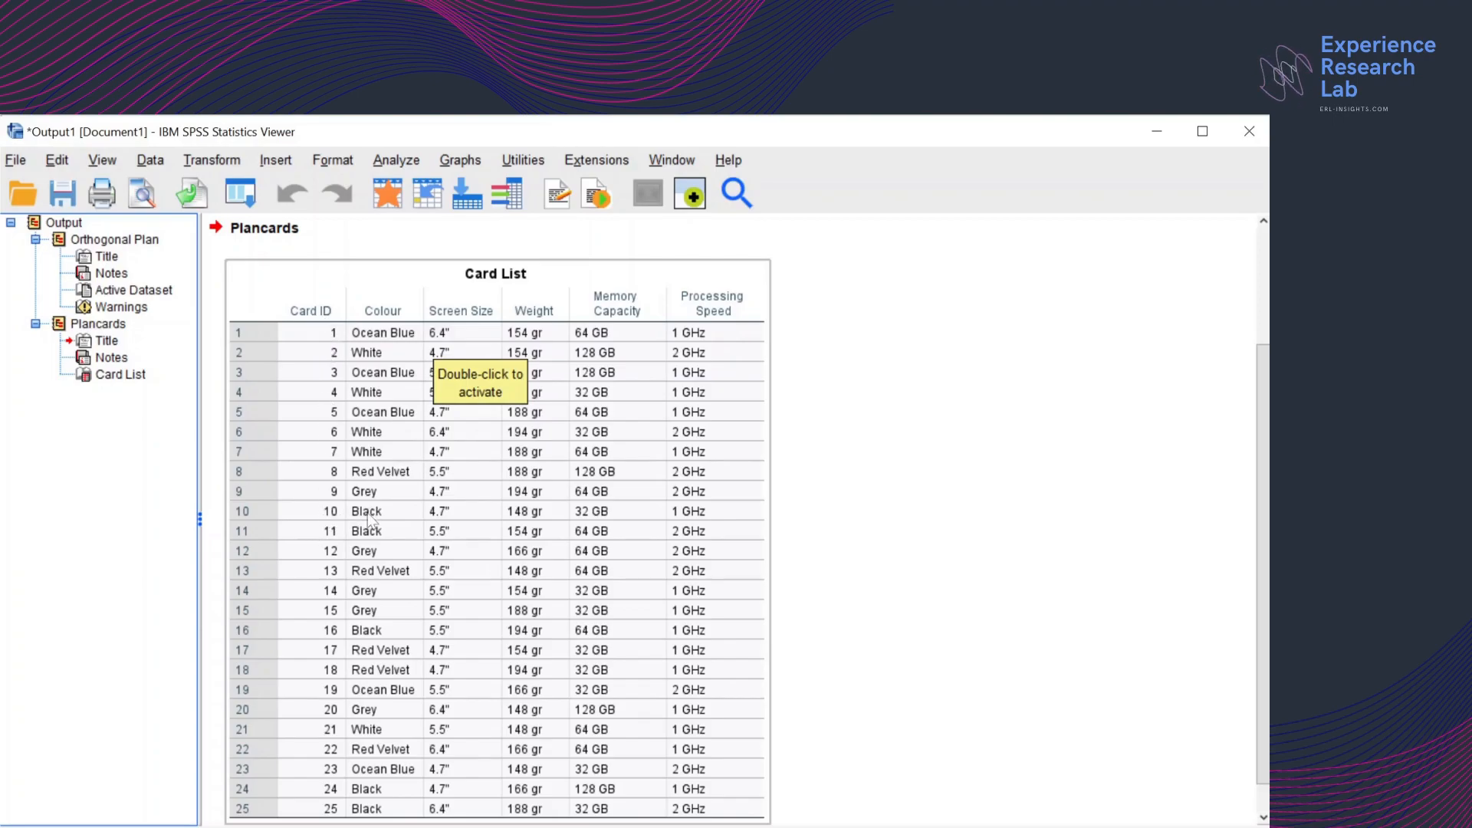
{"action": "mouse_move", "coordinate": [432, 521]}
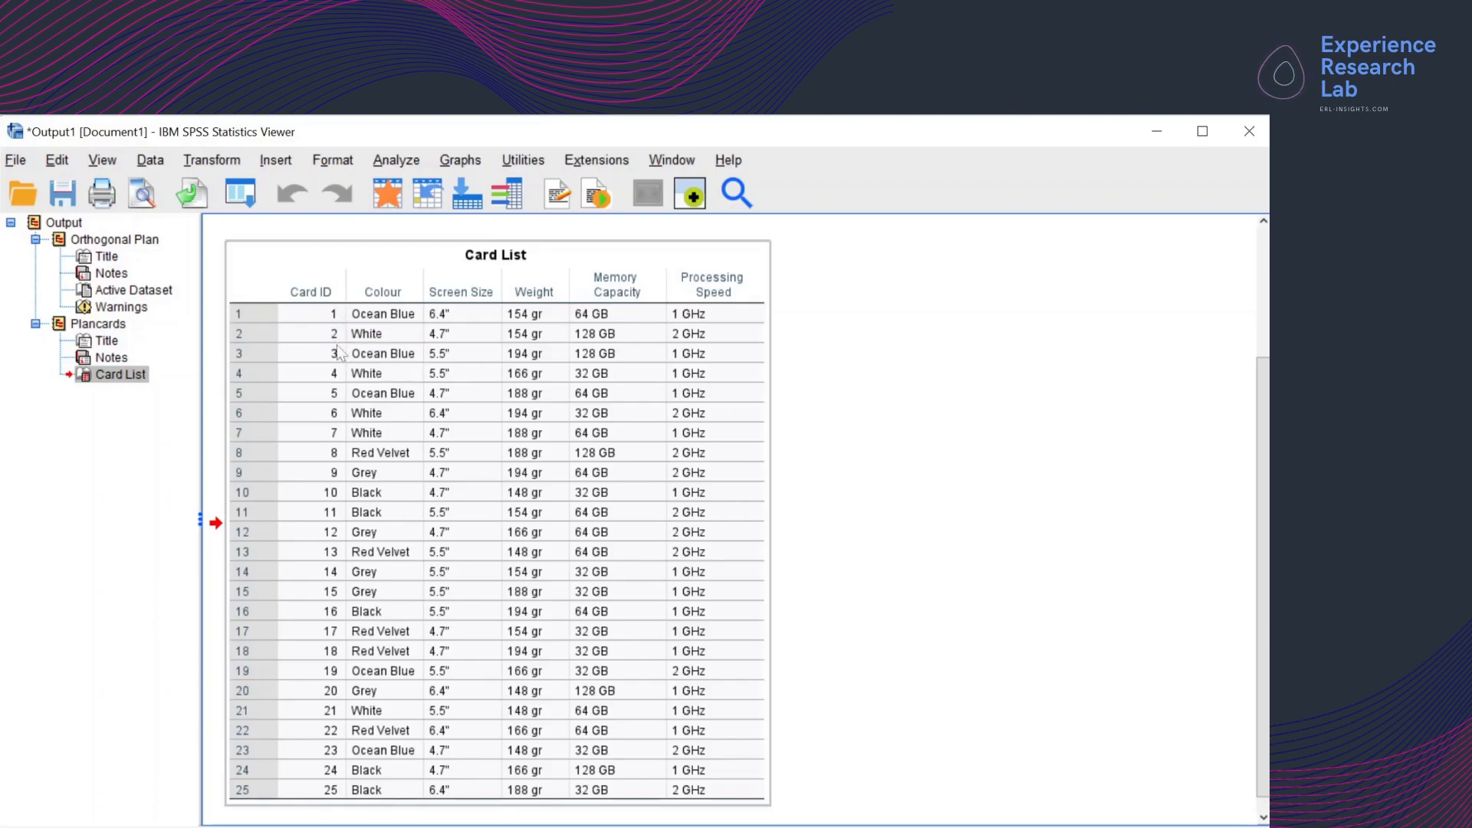
{"action": "mouse_move", "coordinate": [336, 436]}
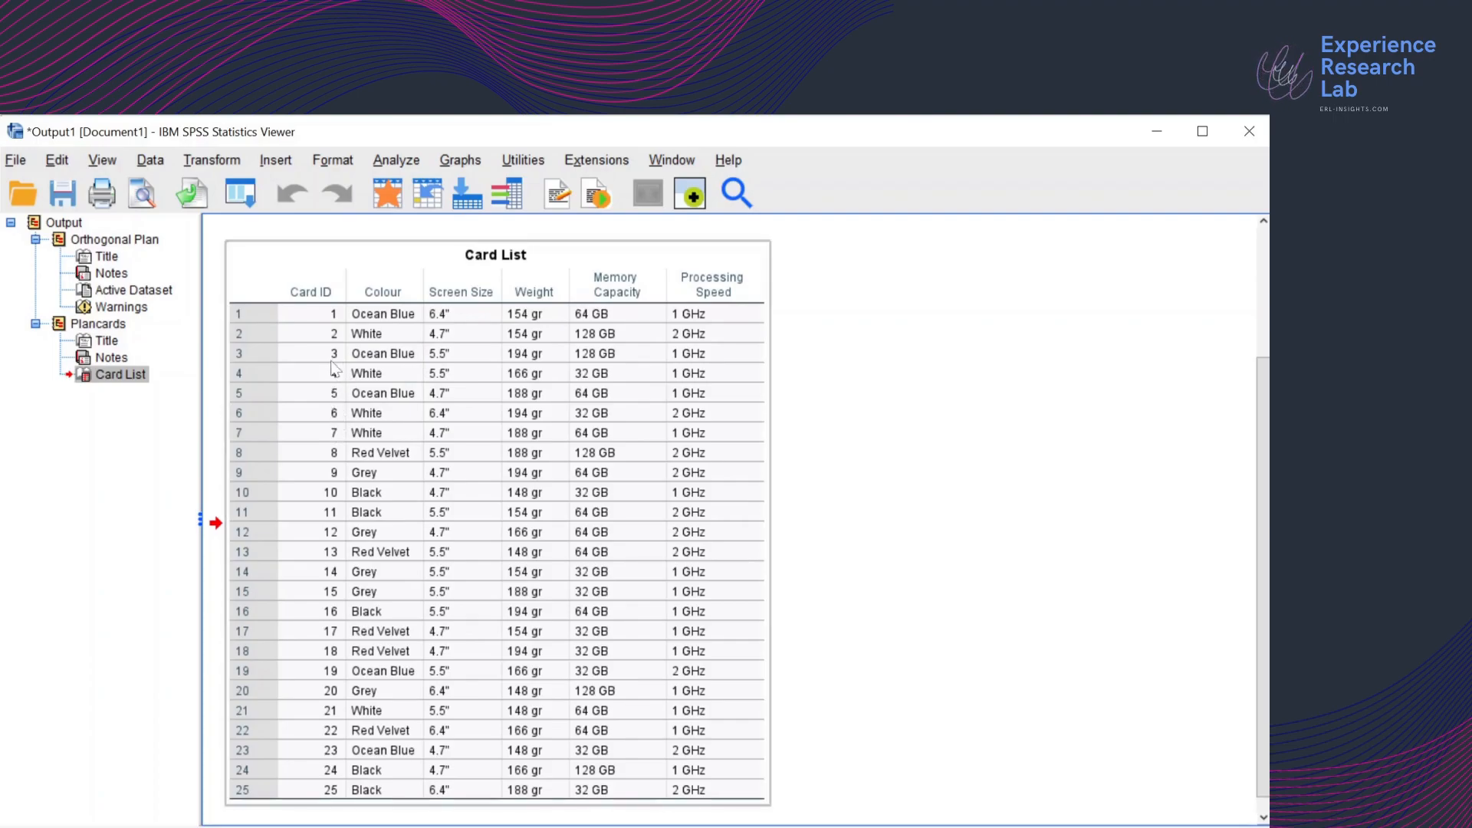
{"action": "mouse_move", "coordinate": [333, 375]}
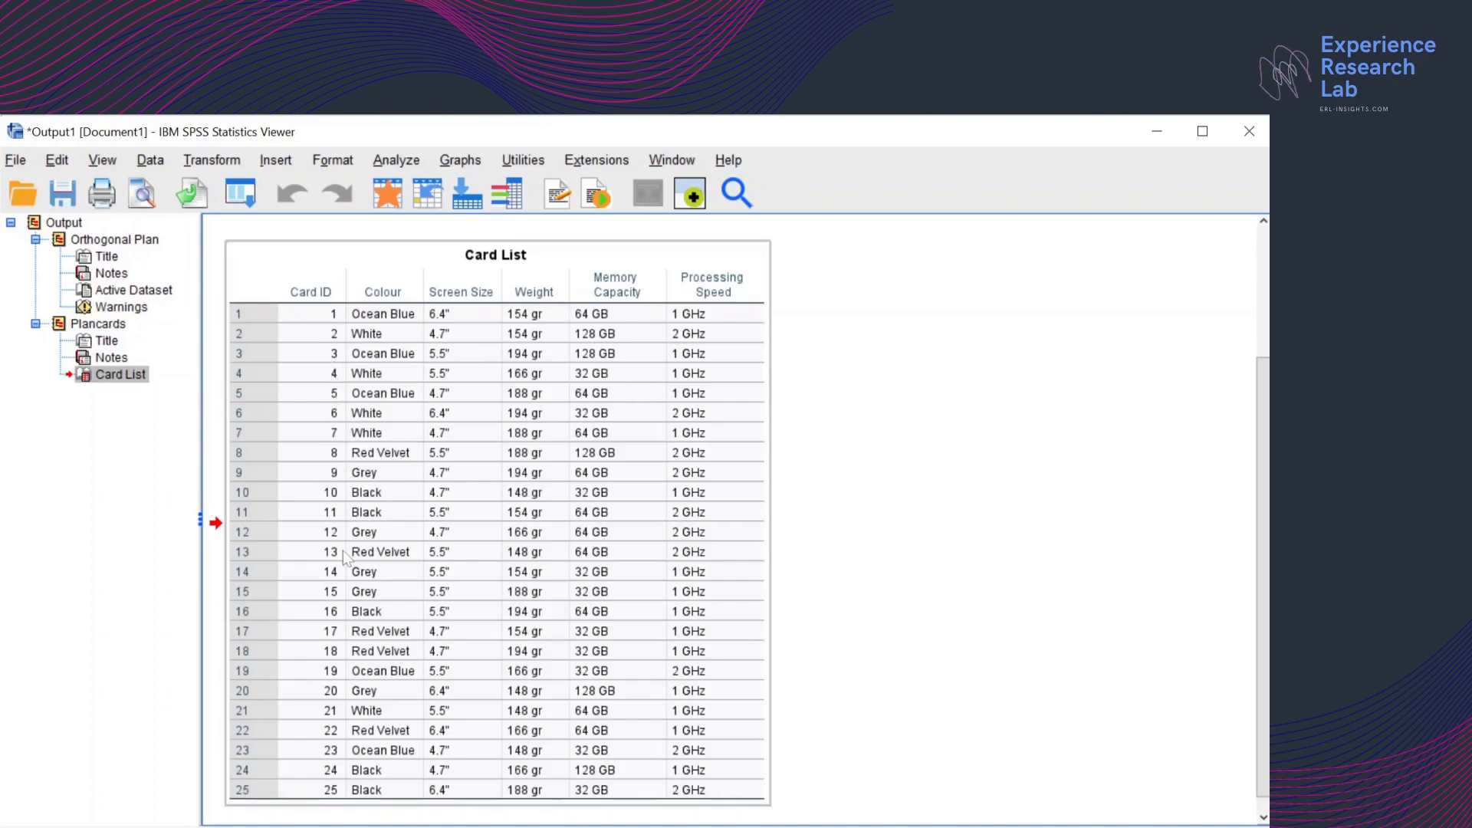
{"action": "mouse_move", "coordinate": [328, 433]}
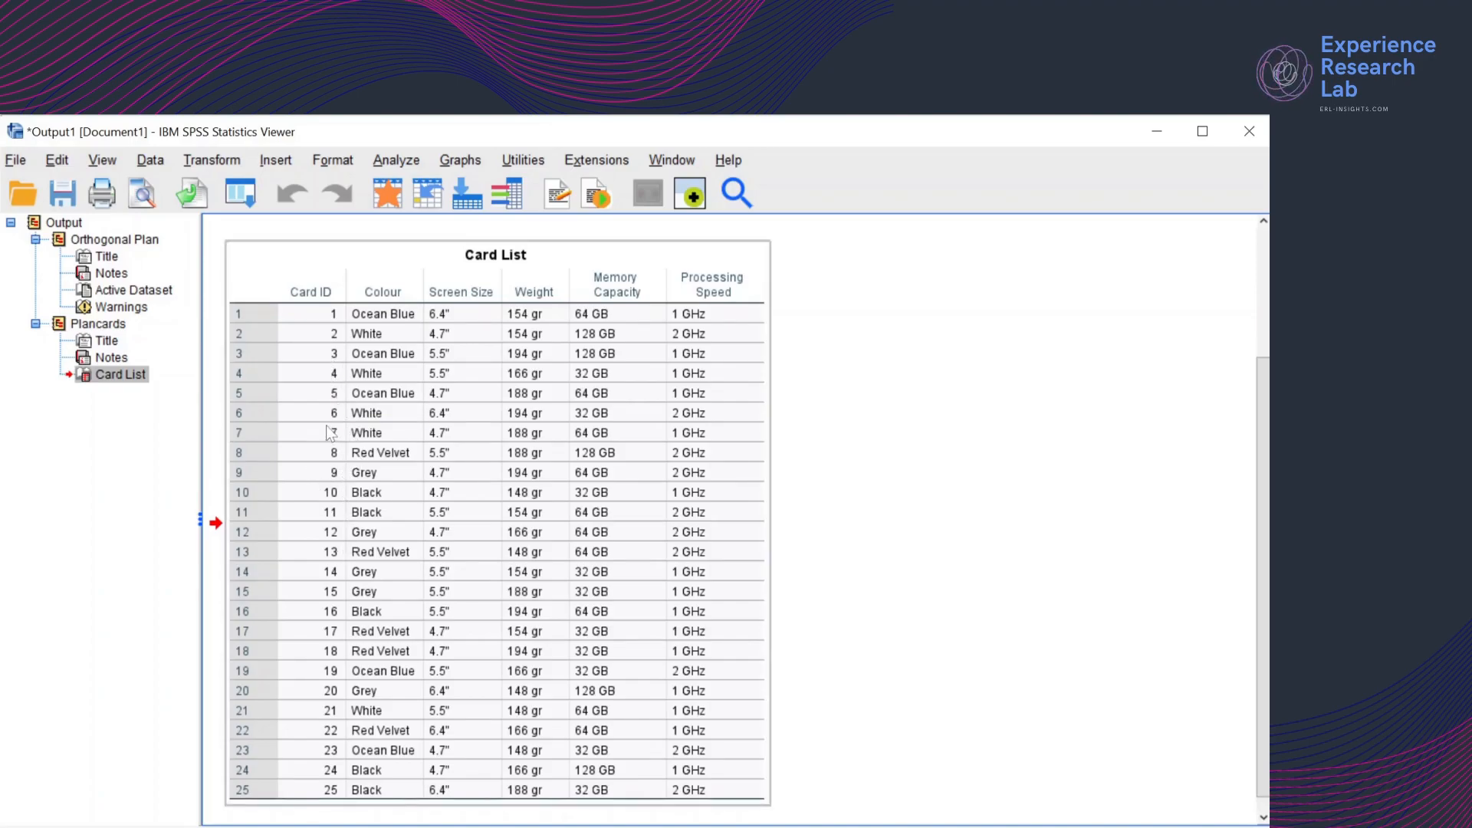
{"action": "mouse_move", "coordinate": [328, 429]}
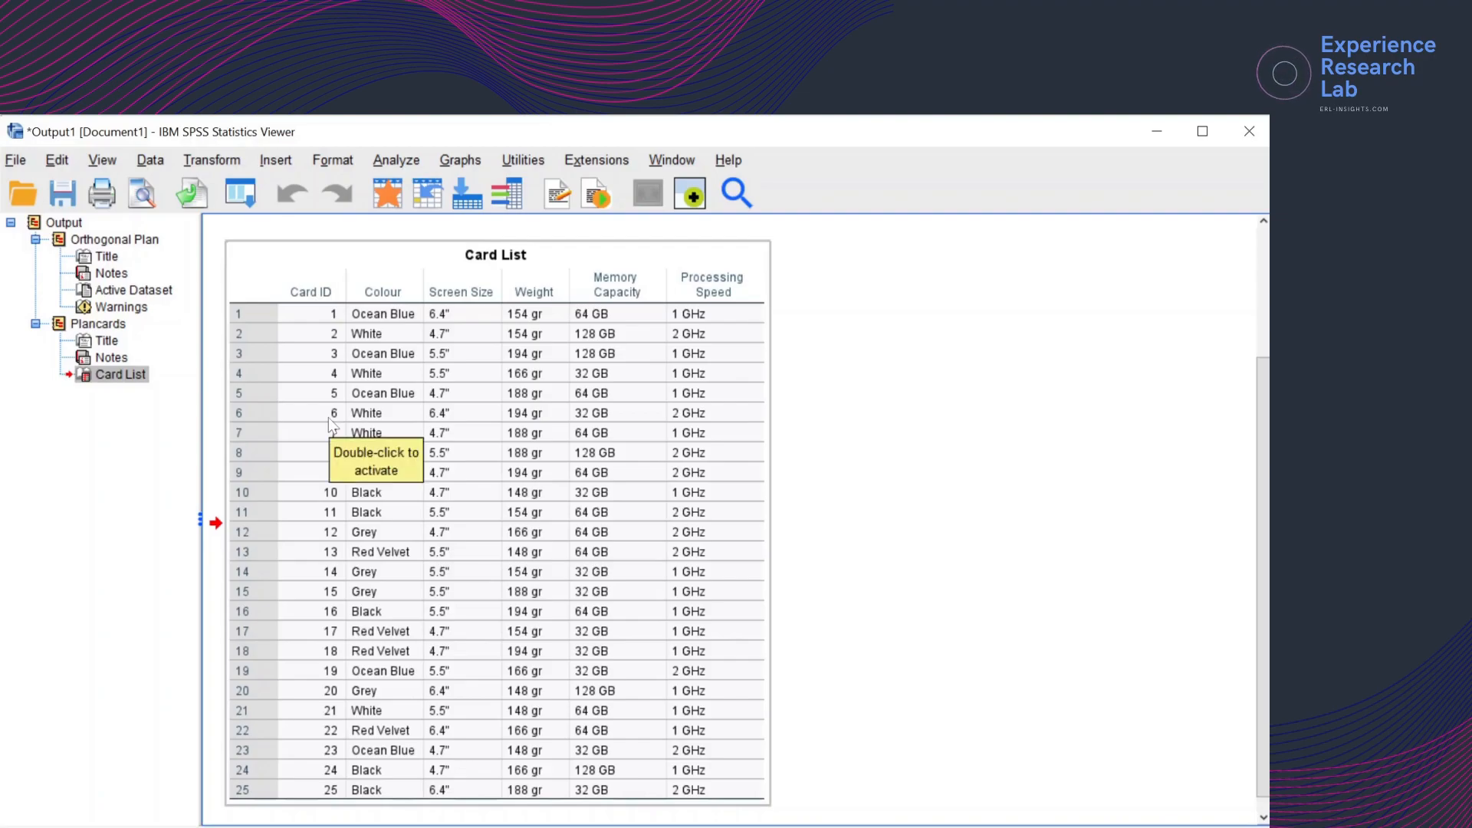